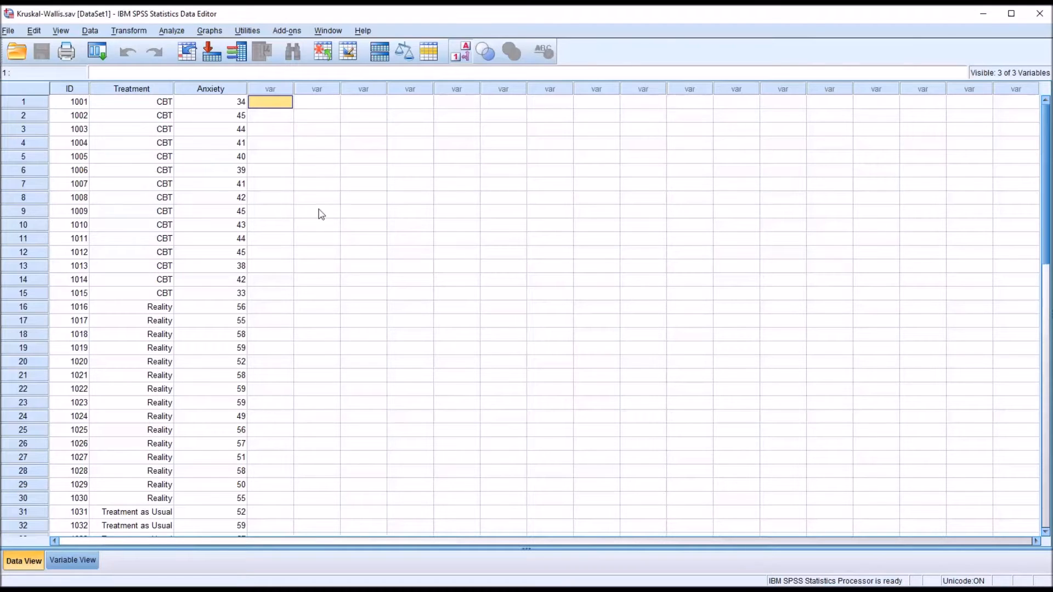
pyautogui.moveTo(212, 145)
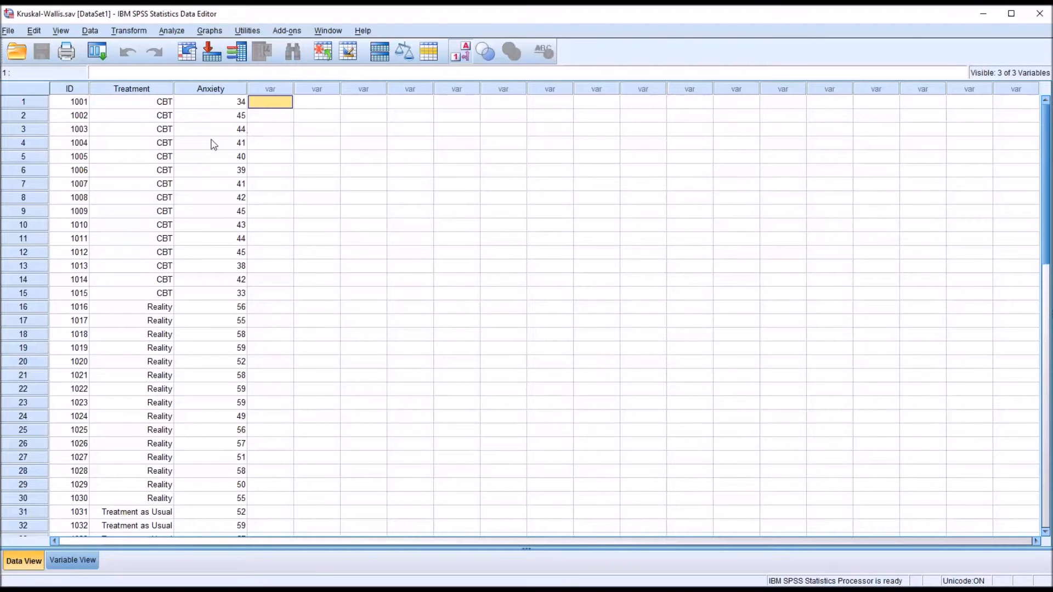
# Step: Review the ID, Treatment and Anxiety columns in the data before analysing
pyautogui.click(69, 88)
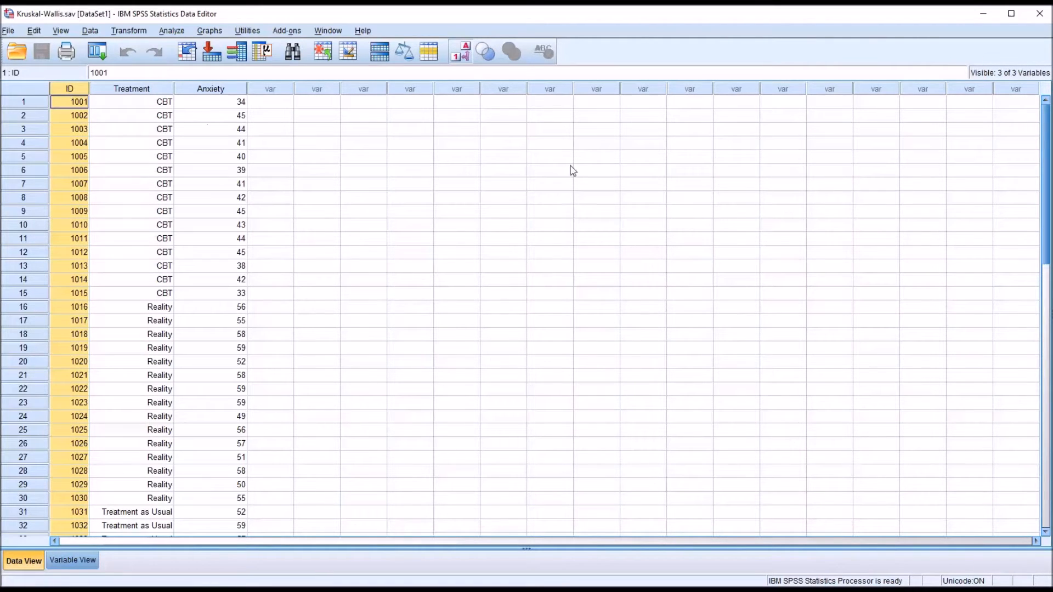
pyautogui.scroll(-3)
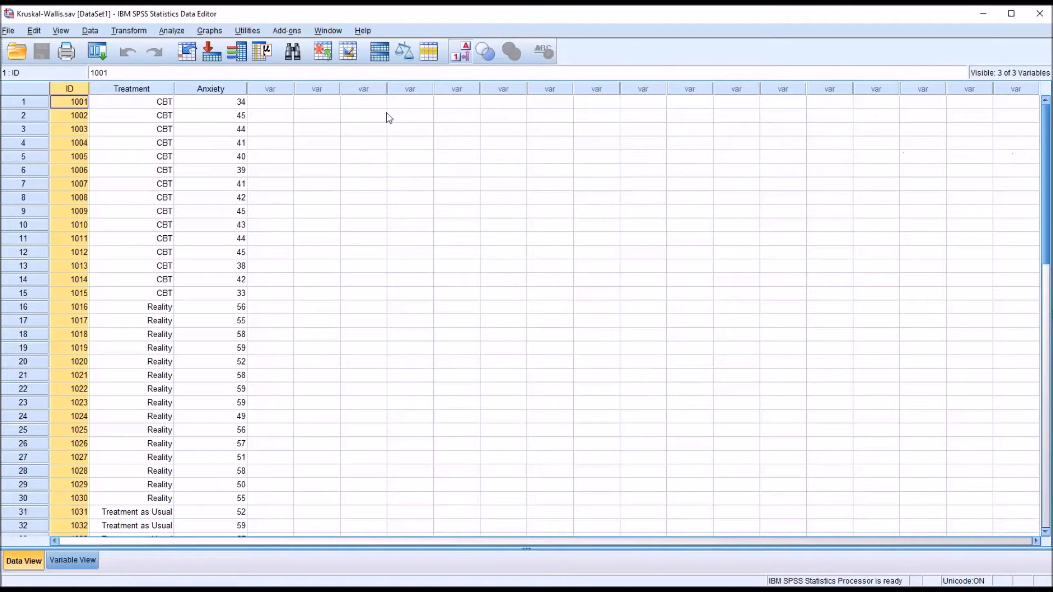
pyautogui.click(131, 101)
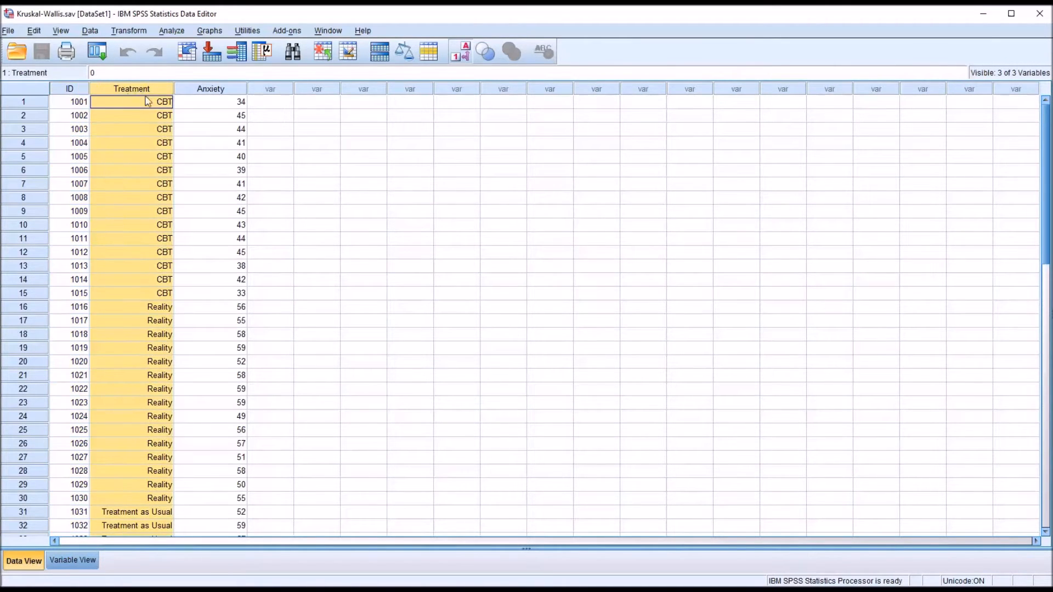
pyautogui.moveTo(228, 143)
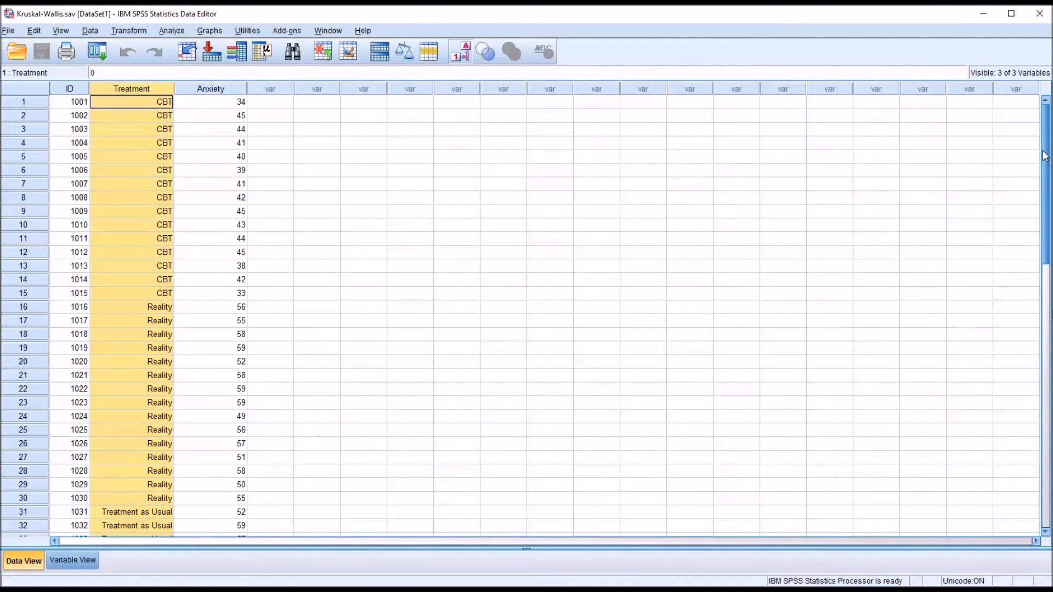
pyautogui.scroll(-3)
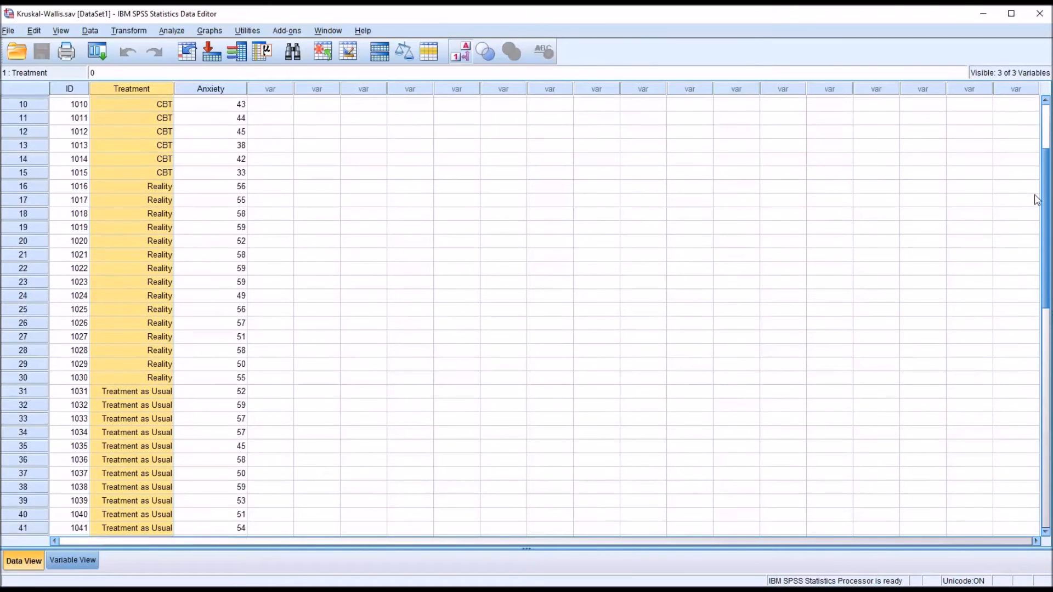
pyautogui.scroll(-3)
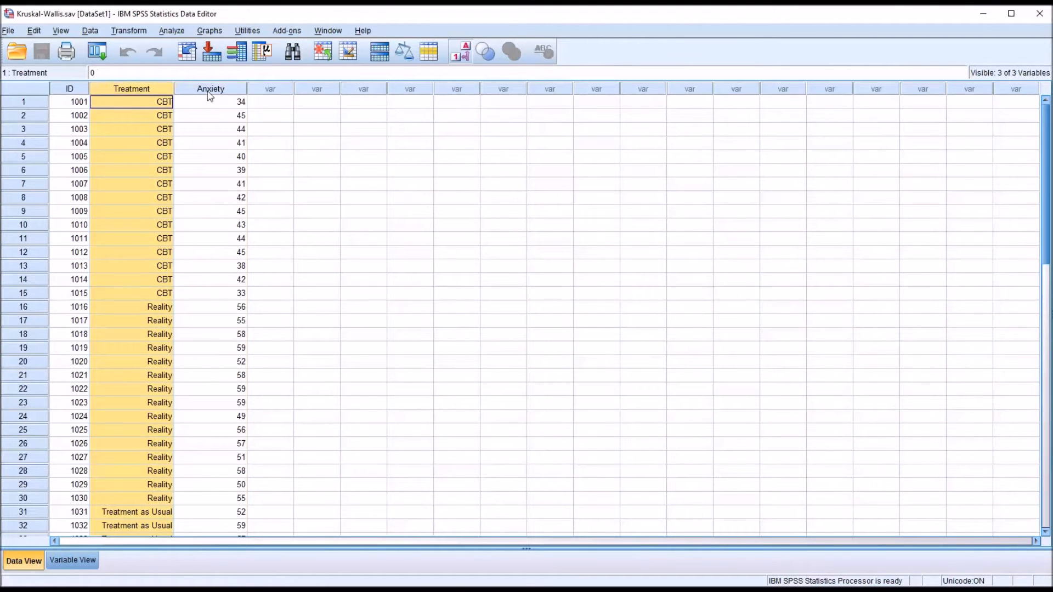
pyautogui.click(211, 87)
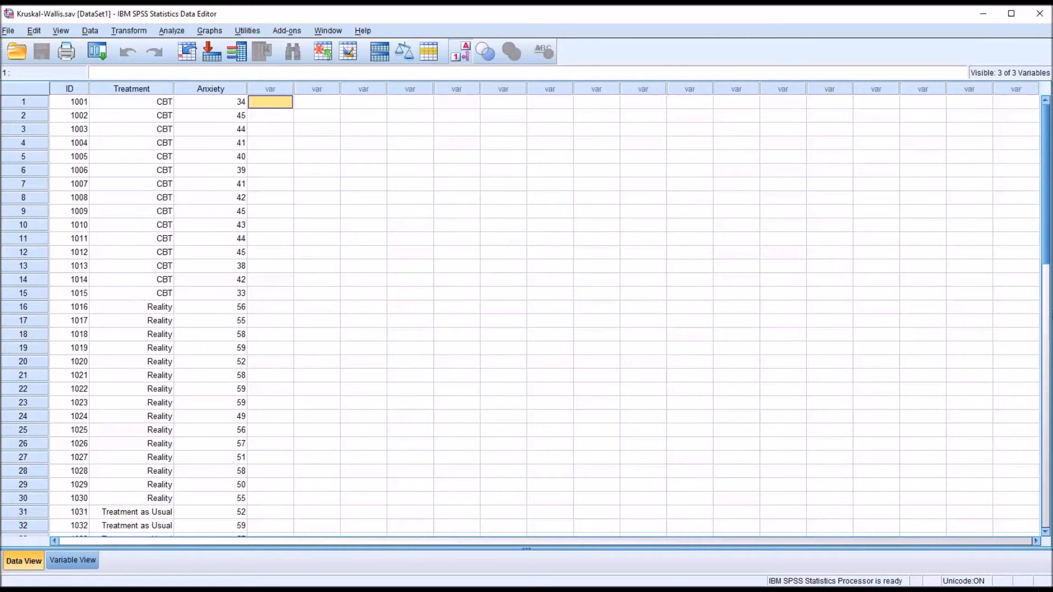
pyautogui.moveTo(262, 205)
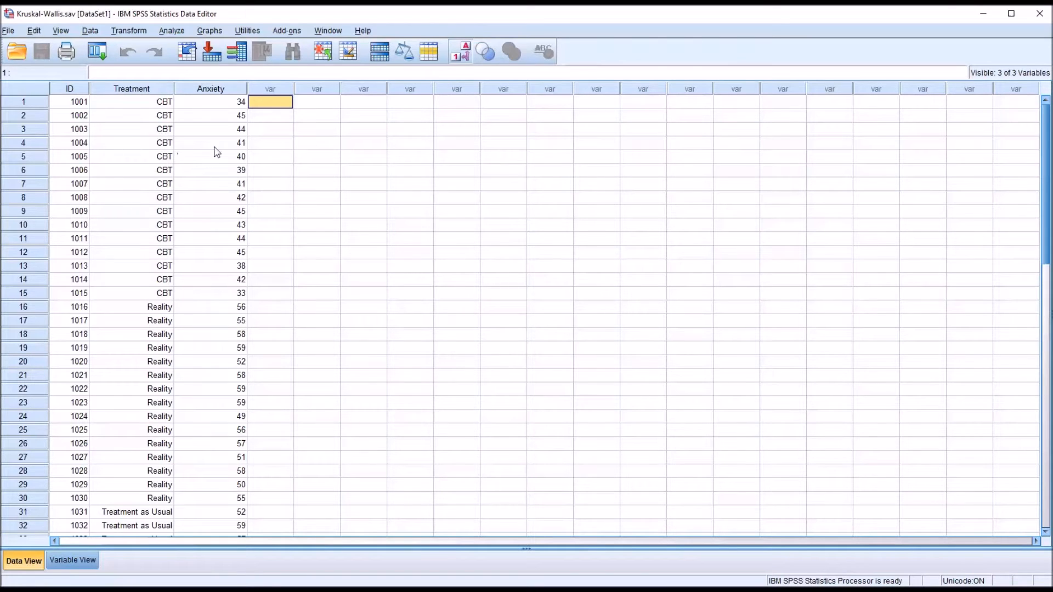
pyautogui.moveTo(195, 167)
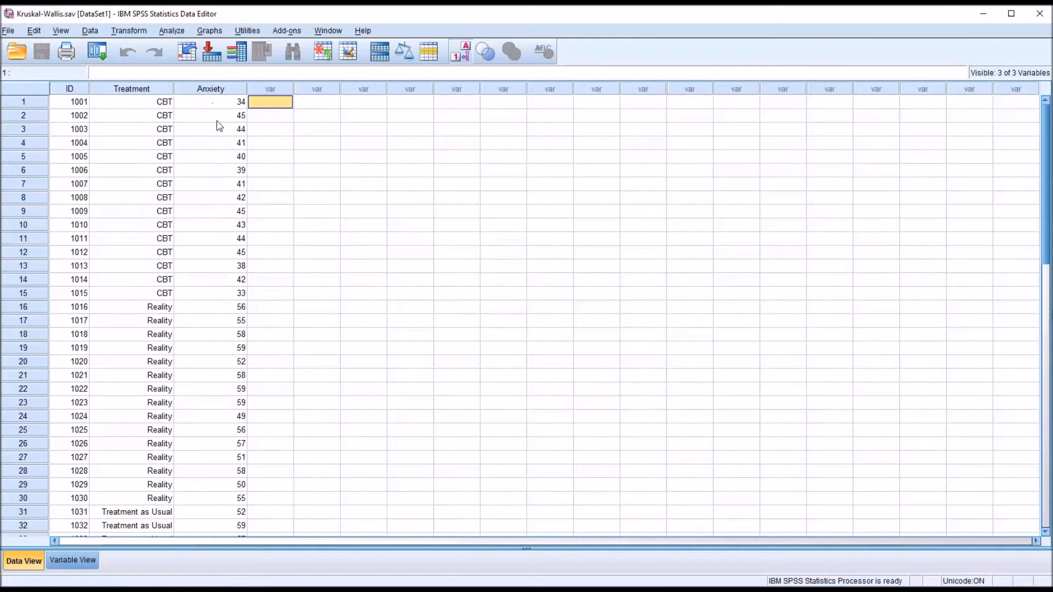
pyautogui.moveTo(210, 138)
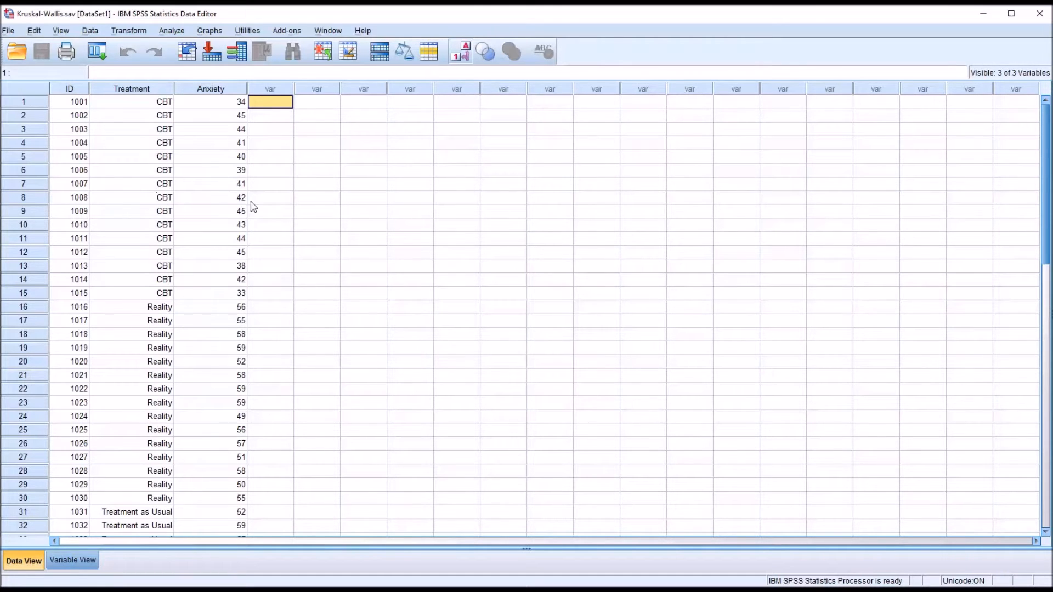
pyautogui.moveTo(171, 35)
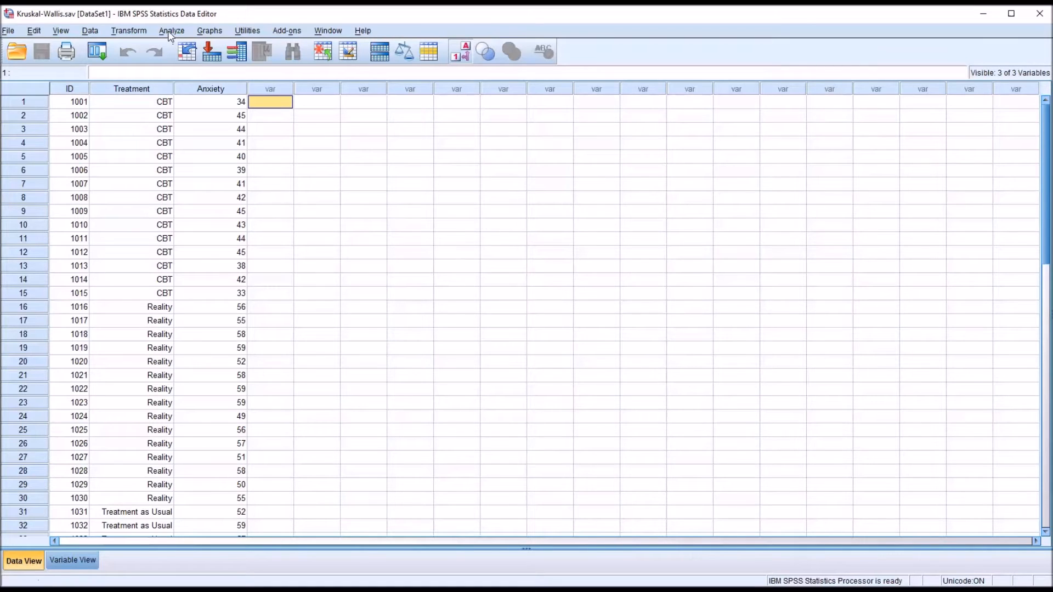
# Step: Start an Explore analysis with Anxiety as dependent and Treatment as factor, keeping default descriptives
pyautogui.click(171, 31)
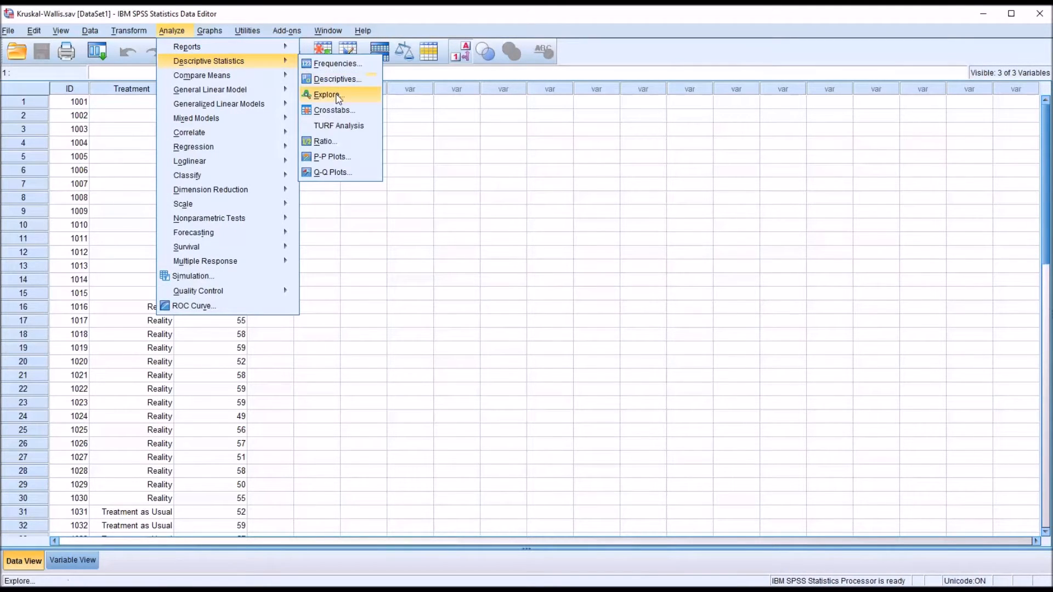
pyautogui.click(327, 94)
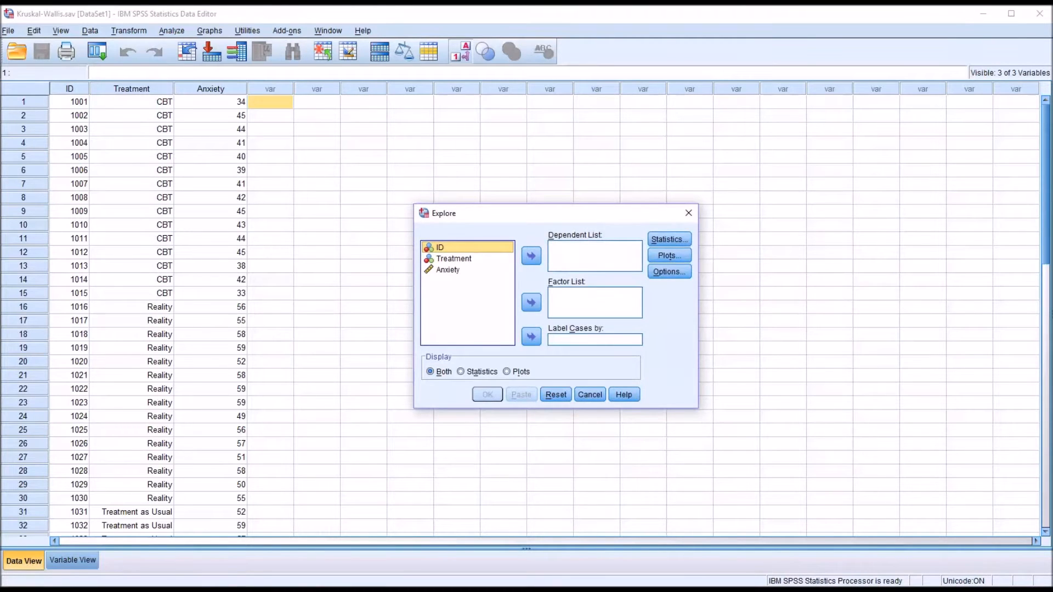
pyautogui.moveTo(460, 265)
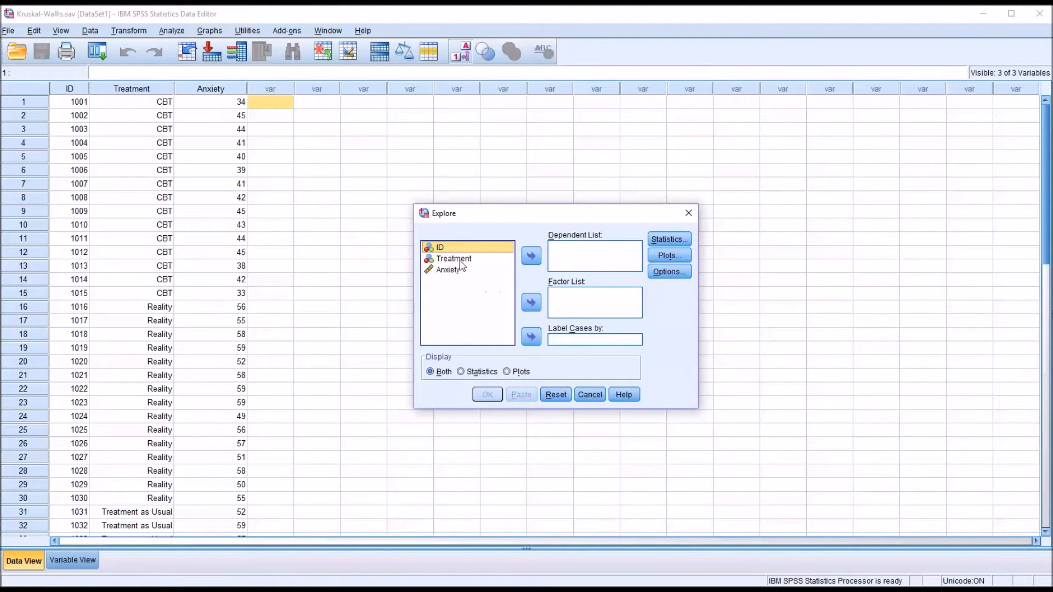
pyautogui.click(531, 303)
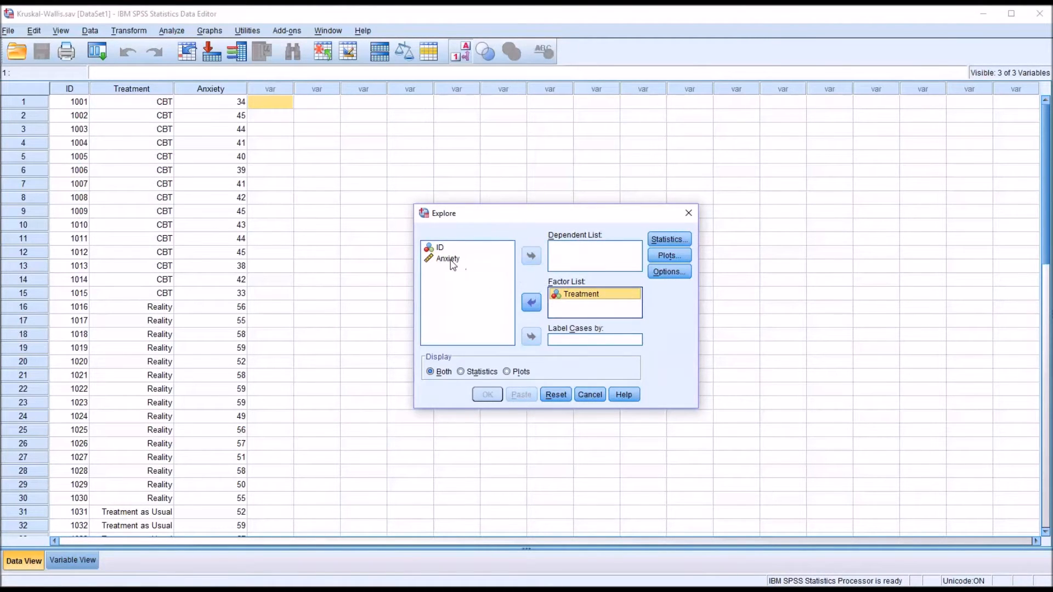
pyautogui.click(531, 256)
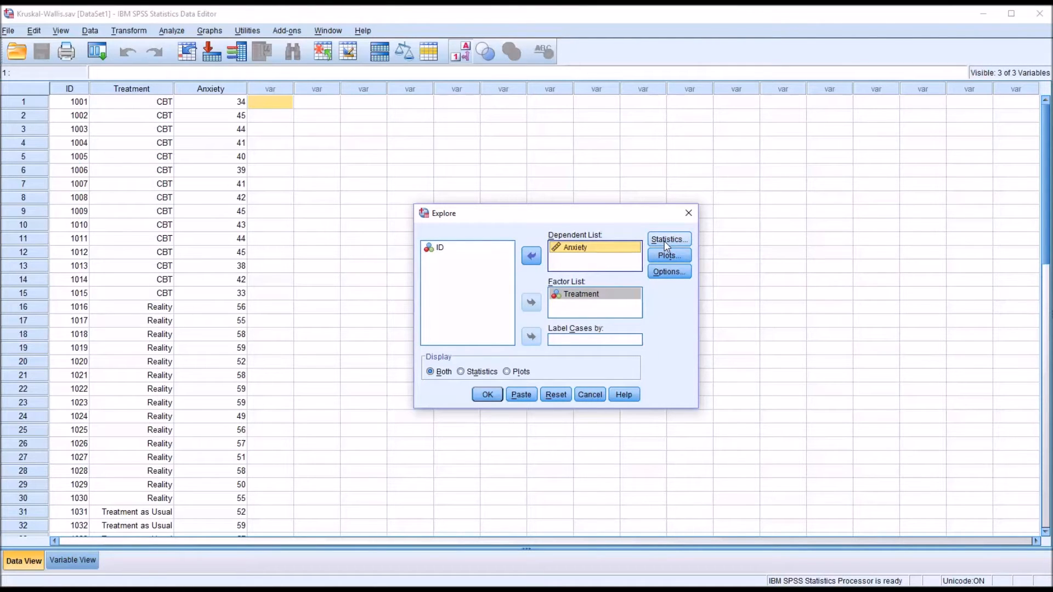
pyautogui.click(668, 240)
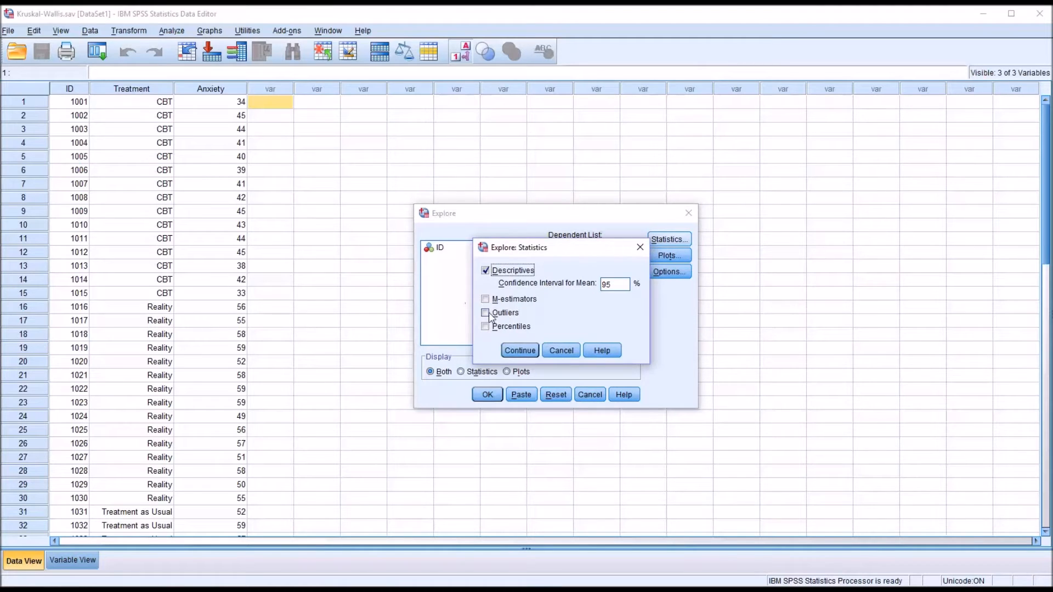
pyautogui.click(519, 350)
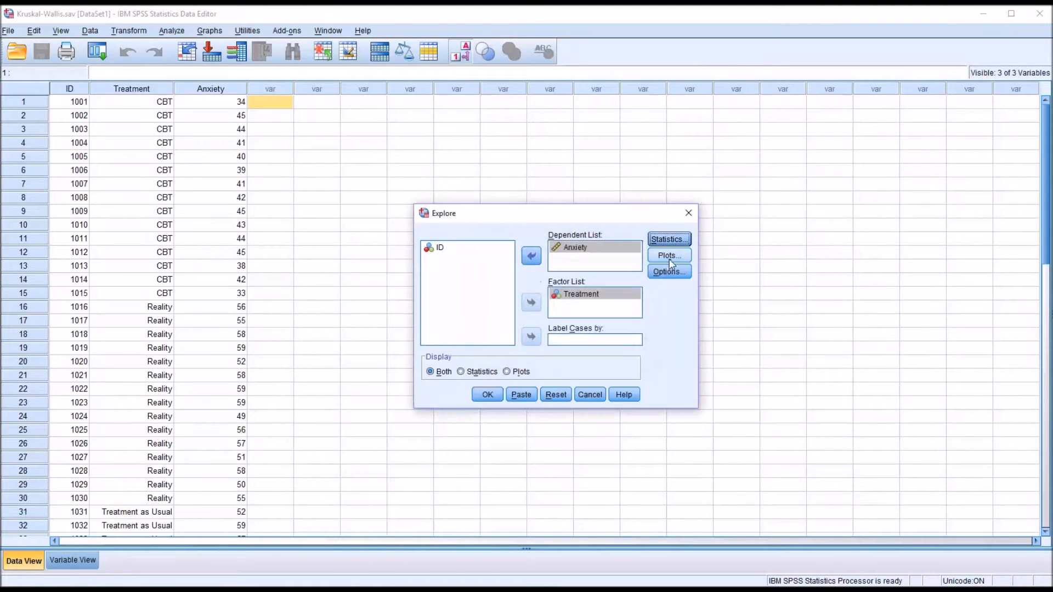
# Step: Request histograms and normality plots with tests instead of stem-and-leaf, then run Explore
pyautogui.click(668, 256)
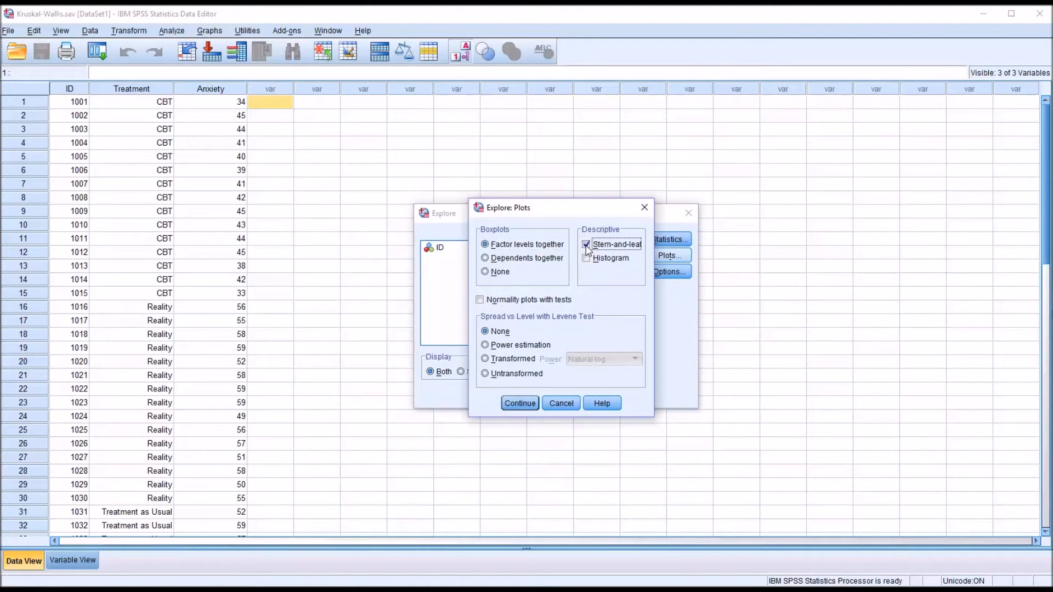
pyautogui.click(586, 243)
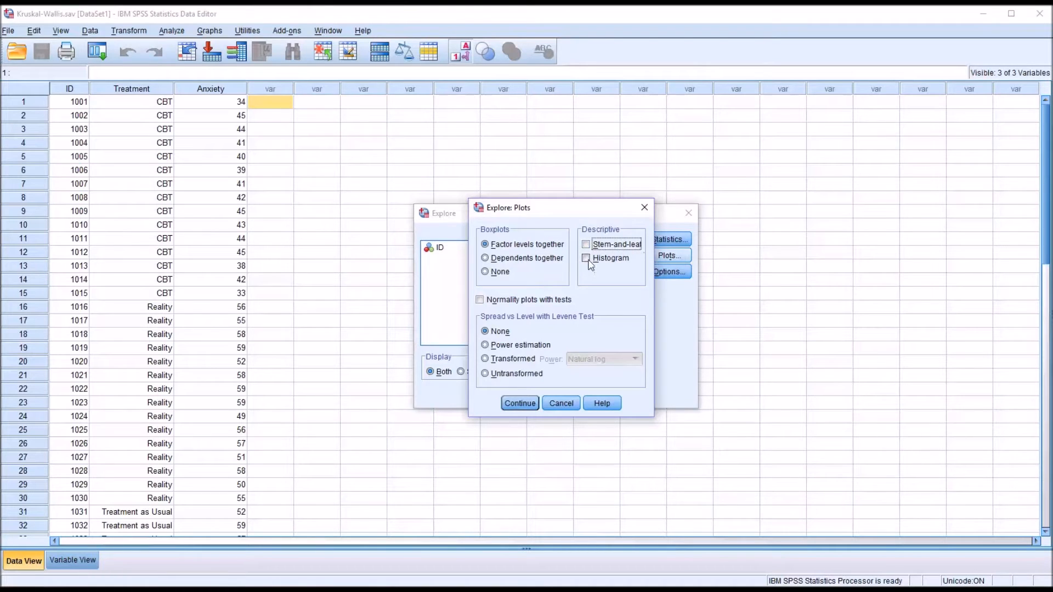
pyautogui.click(586, 258)
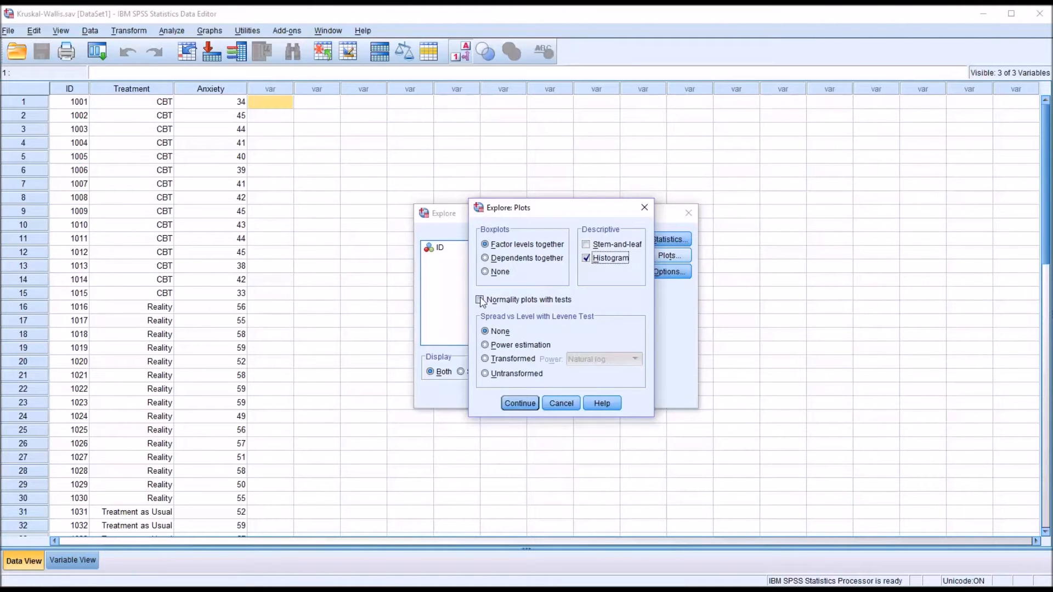
pyautogui.click(480, 299)
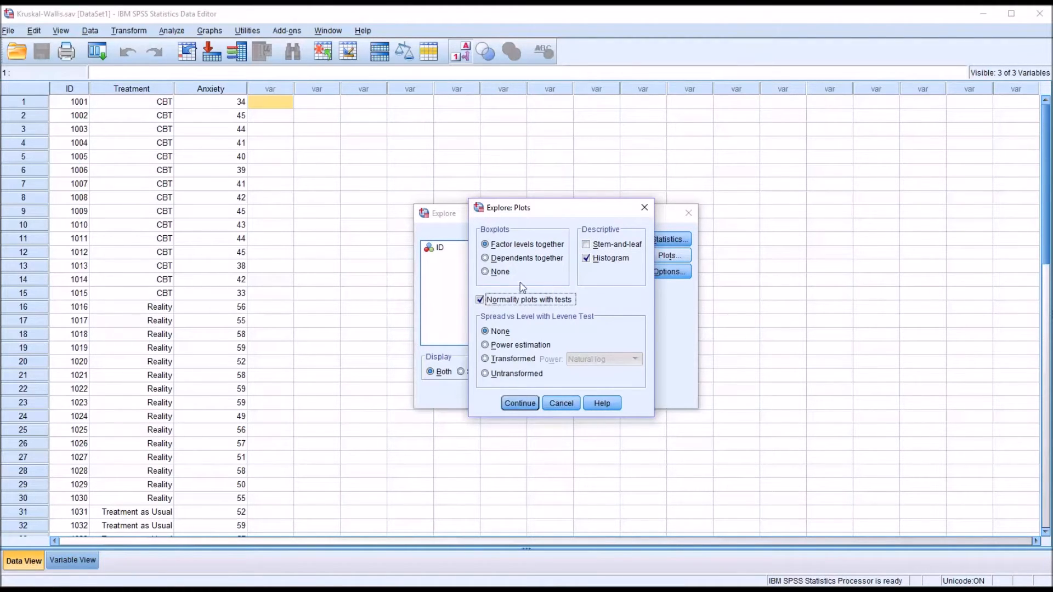
pyautogui.click(519, 403)
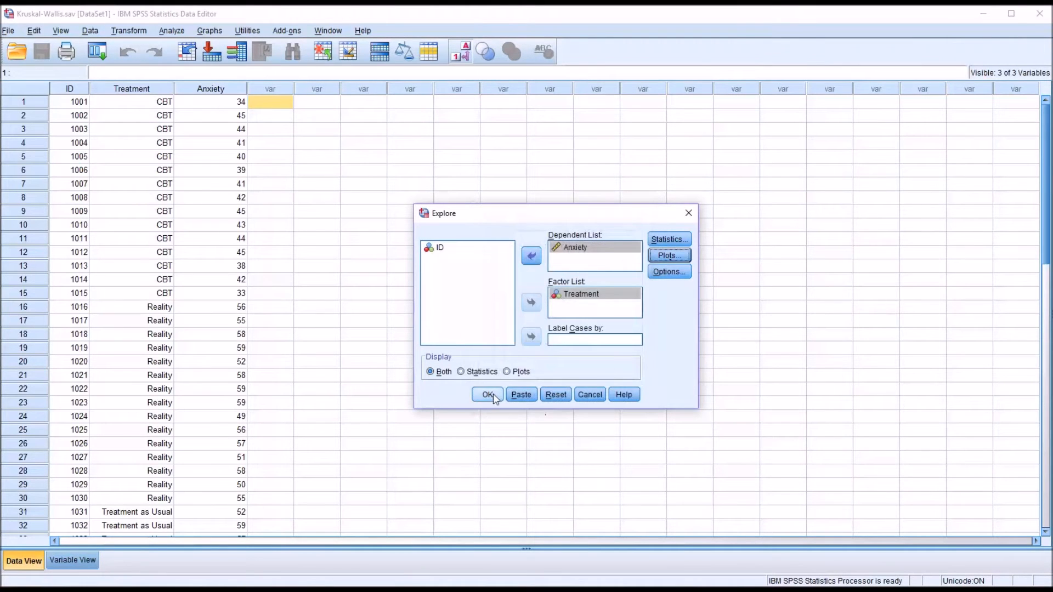
pyautogui.click(488, 394)
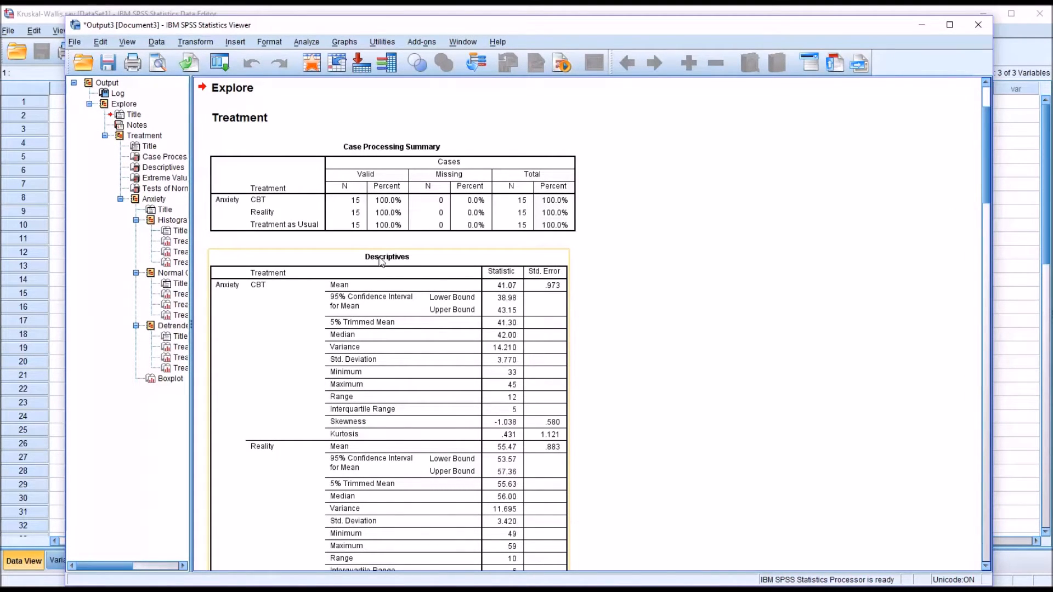
pyautogui.scroll(-3)
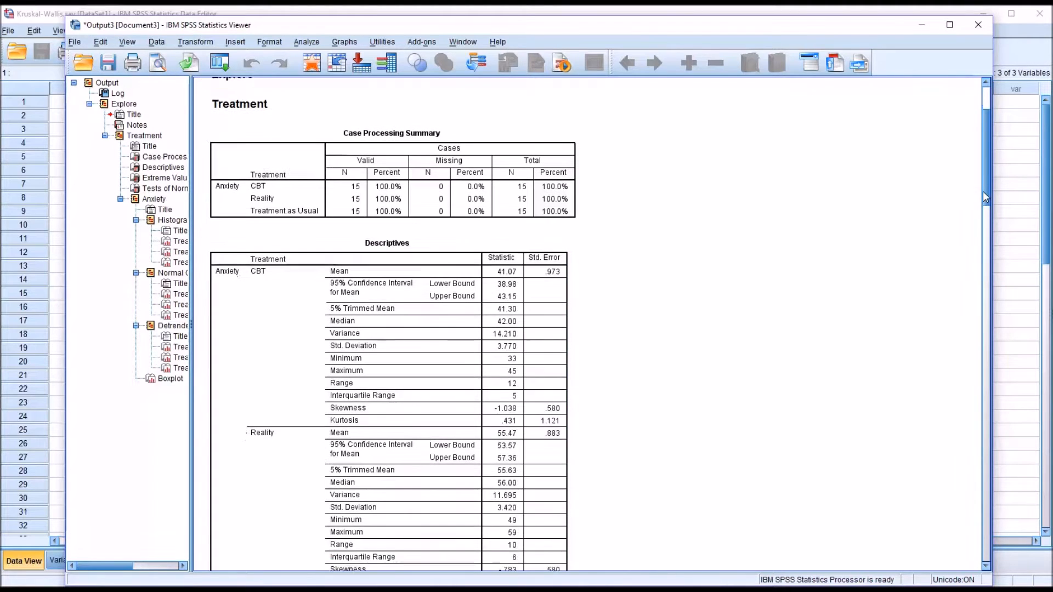
pyautogui.scroll(-3)
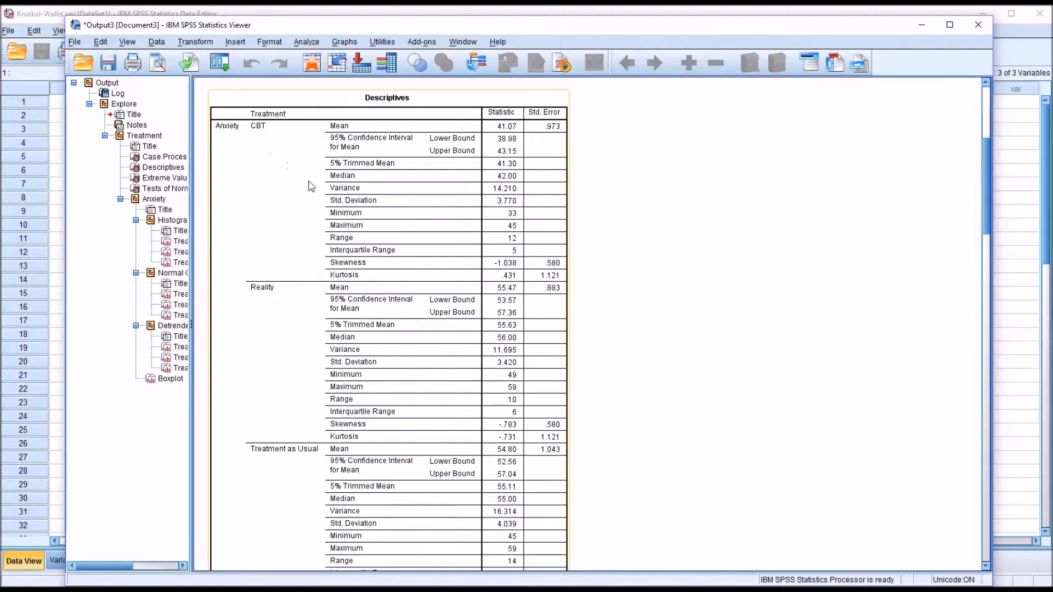
pyautogui.moveTo(226, 133)
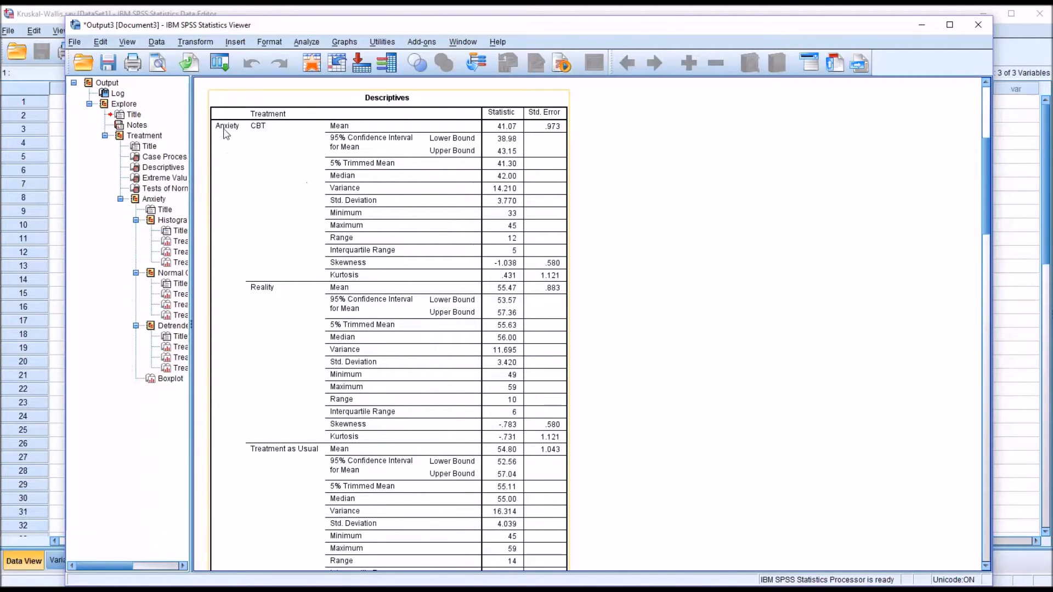
pyautogui.moveTo(500, 275)
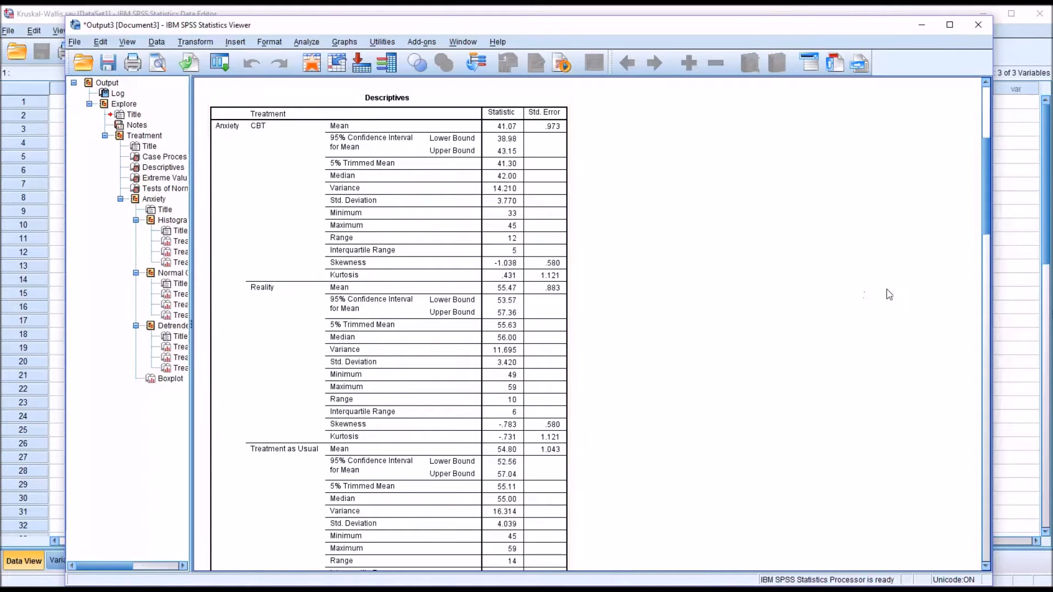
pyautogui.scroll(-3)
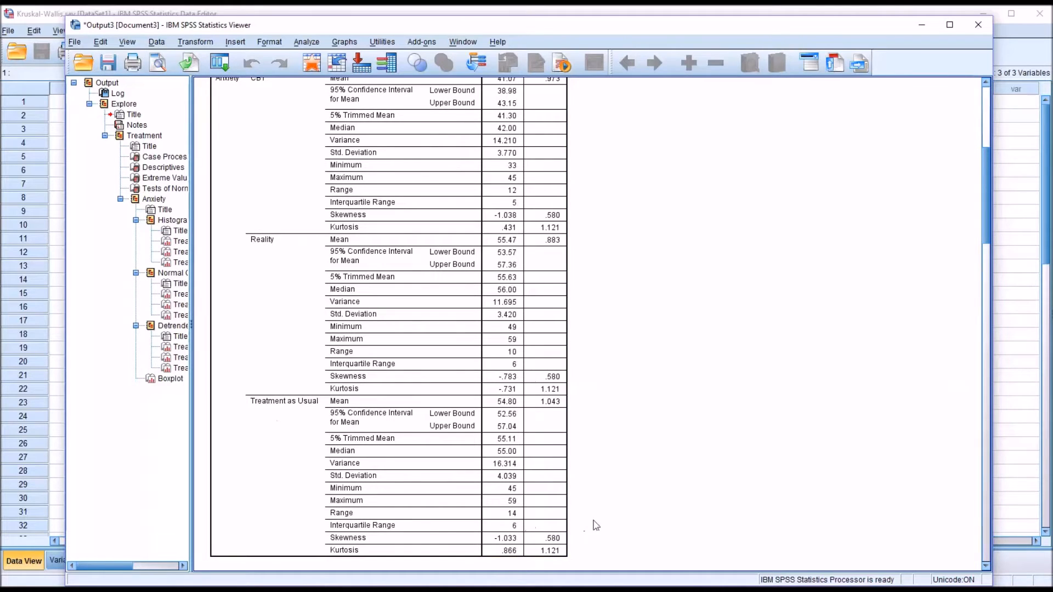
pyautogui.moveTo(554, 503)
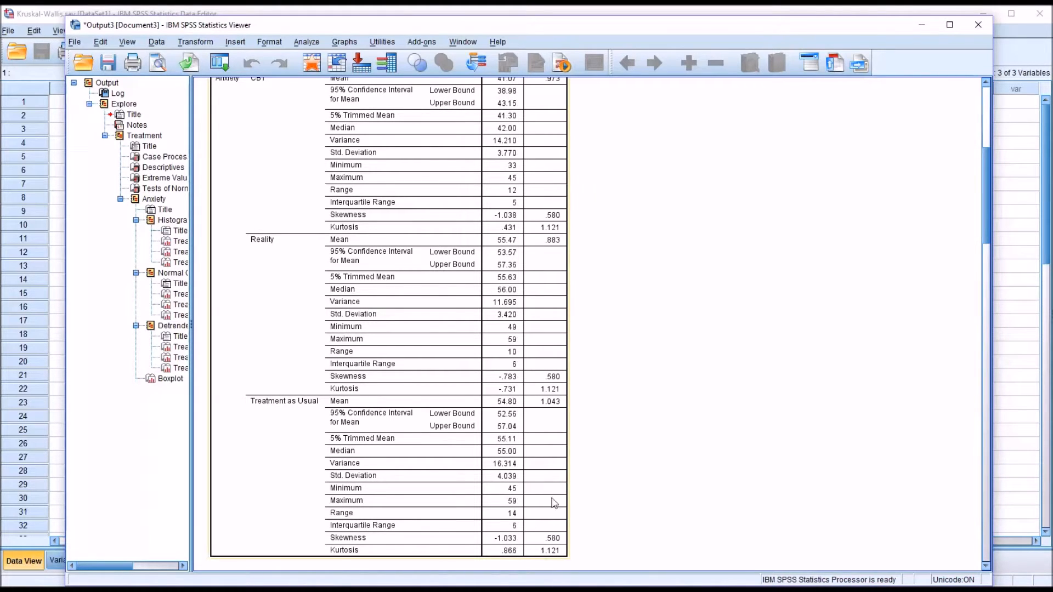
pyautogui.moveTo(335, 203)
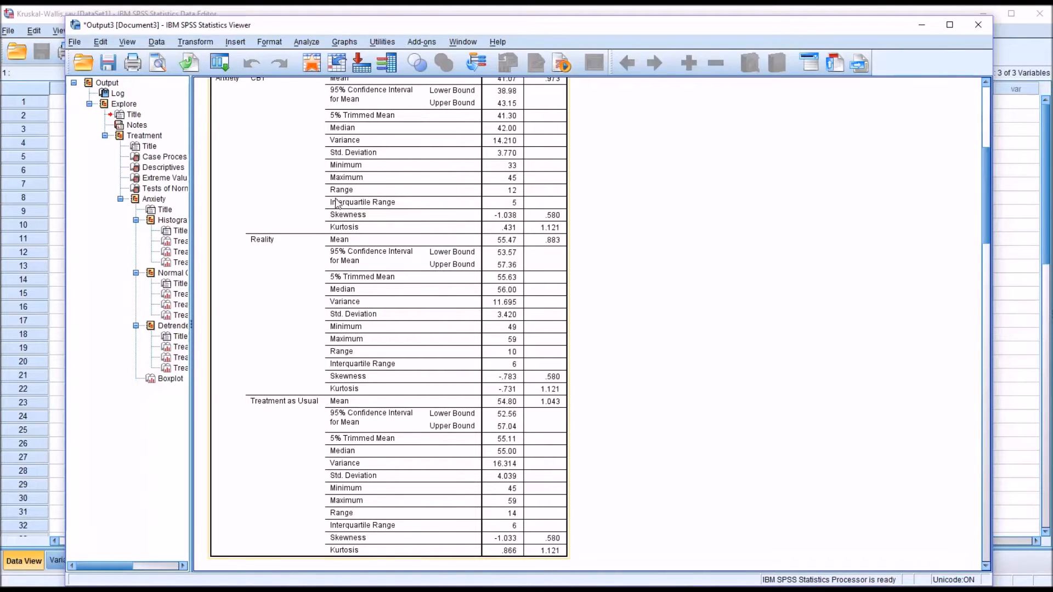
pyautogui.moveTo(488, 221)
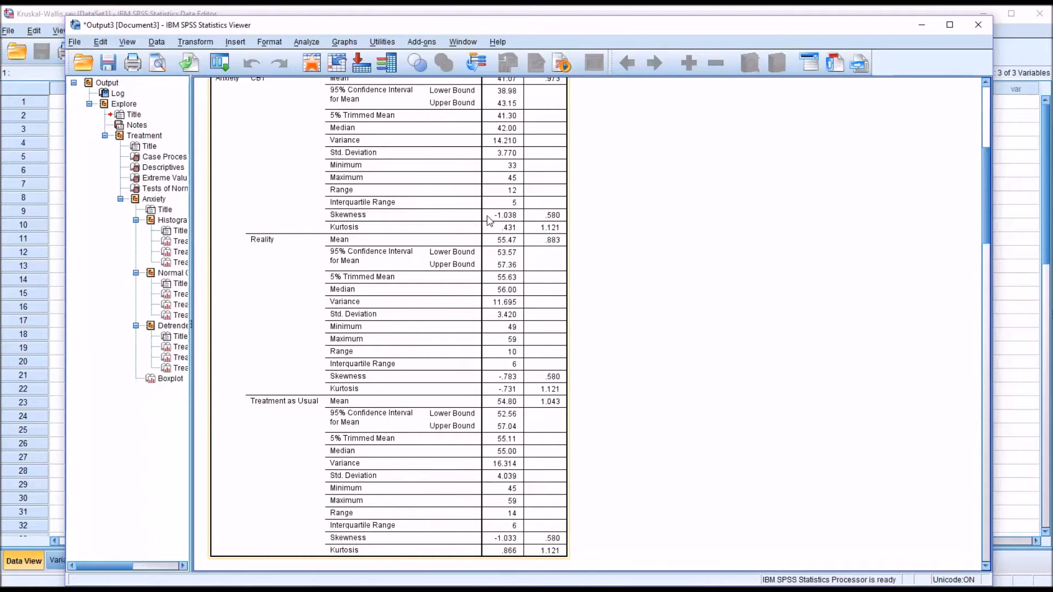
pyautogui.moveTo(505, 223)
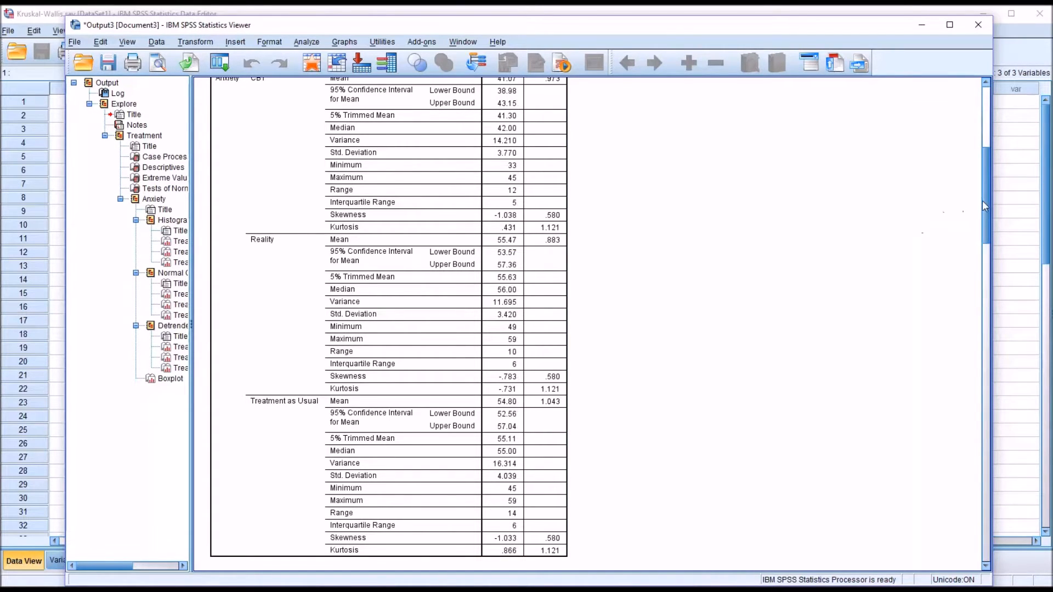
# Step: Scroll the Explore output to the Tests of Normality table and select it for review
pyautogui.scroll(-3)
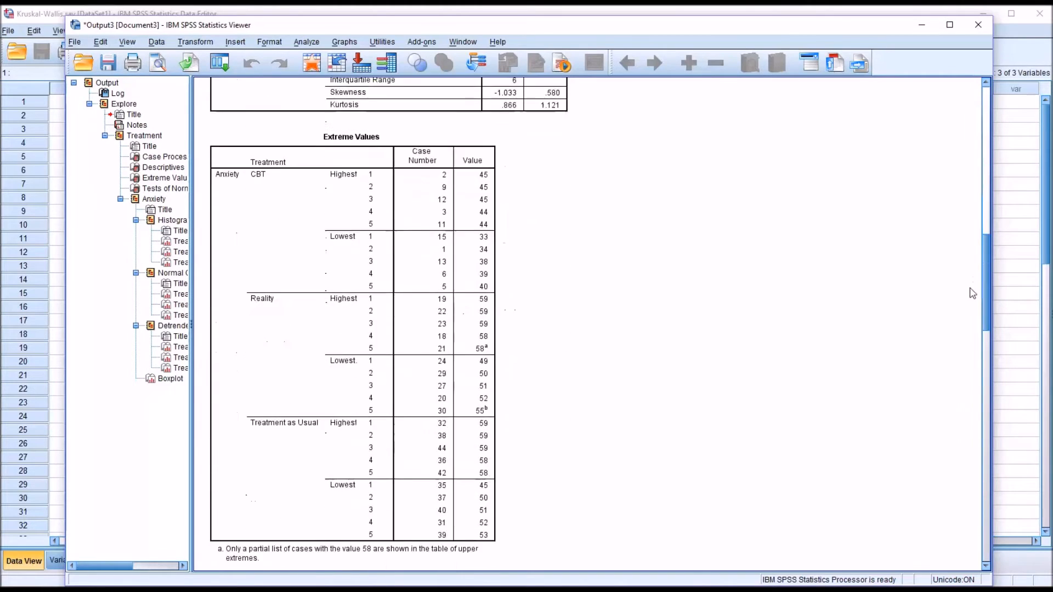
pyautogui.scroll(-3)
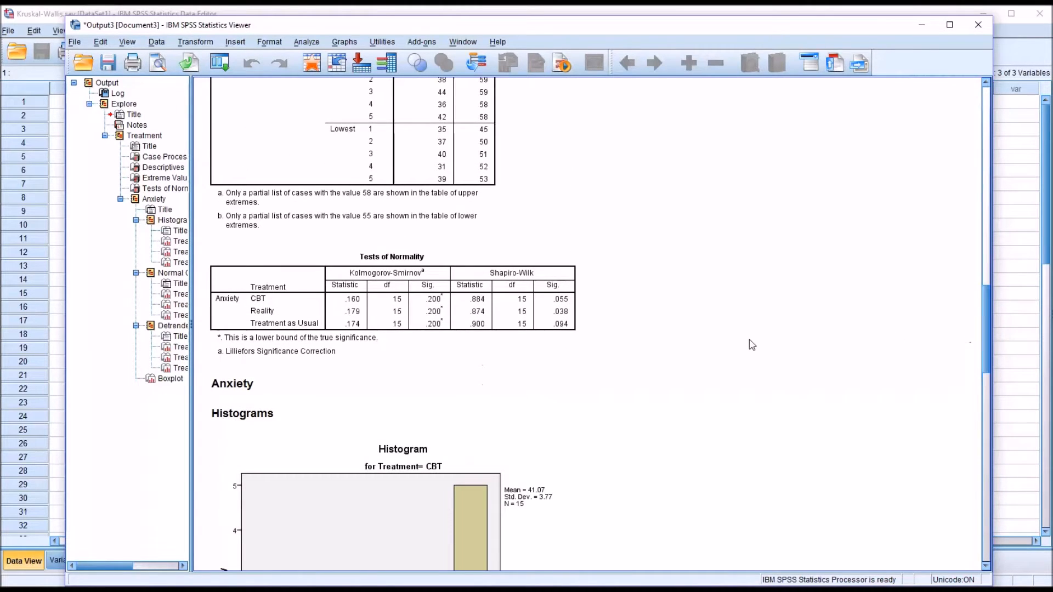
pyautogui.click(400, 269)
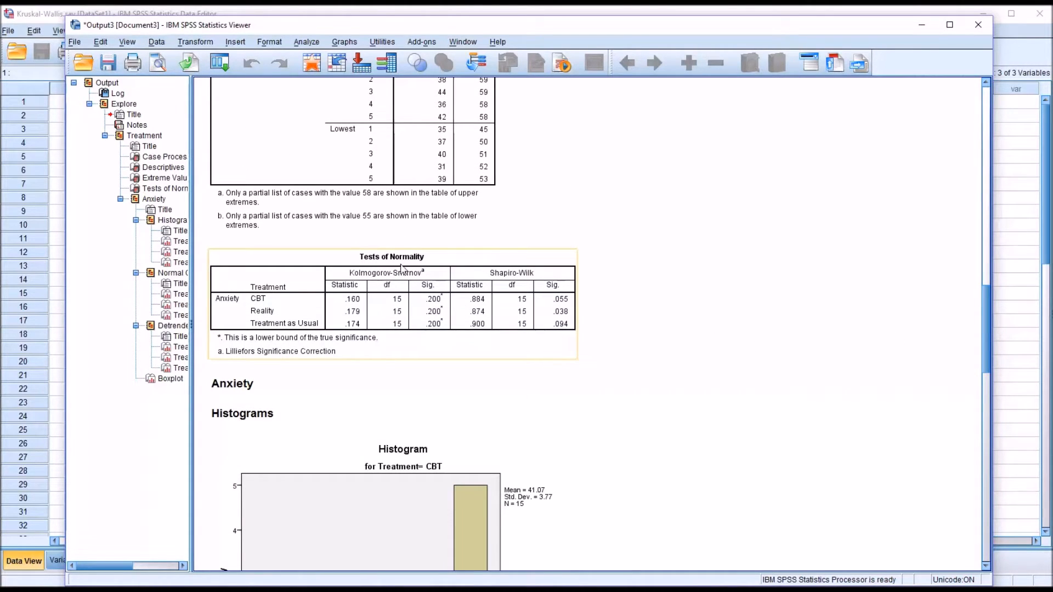
pyautogui.moveTo(417, 279)
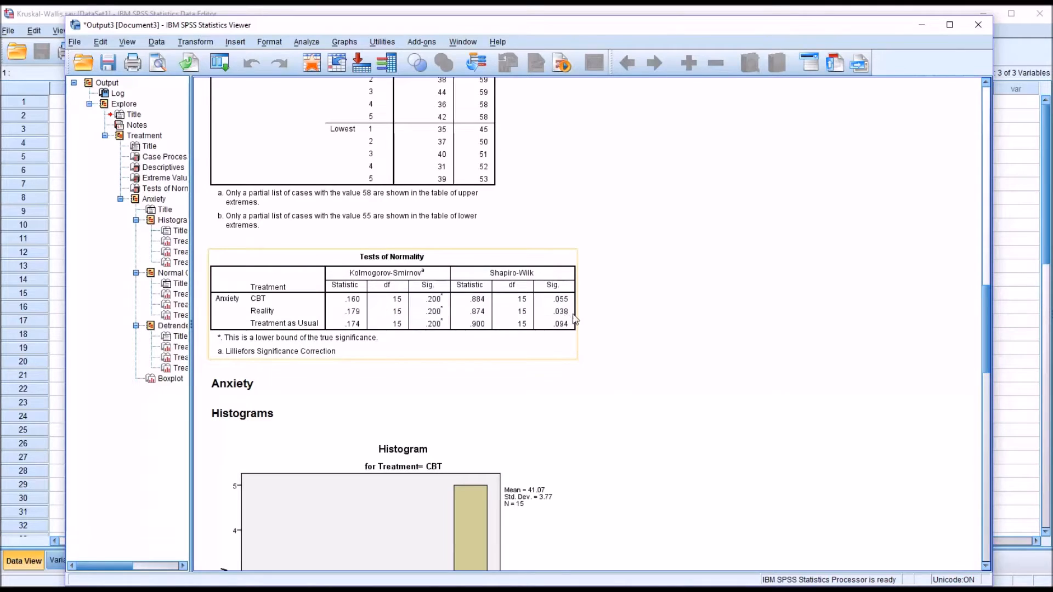
pyautogui.moveTo(570, 304)
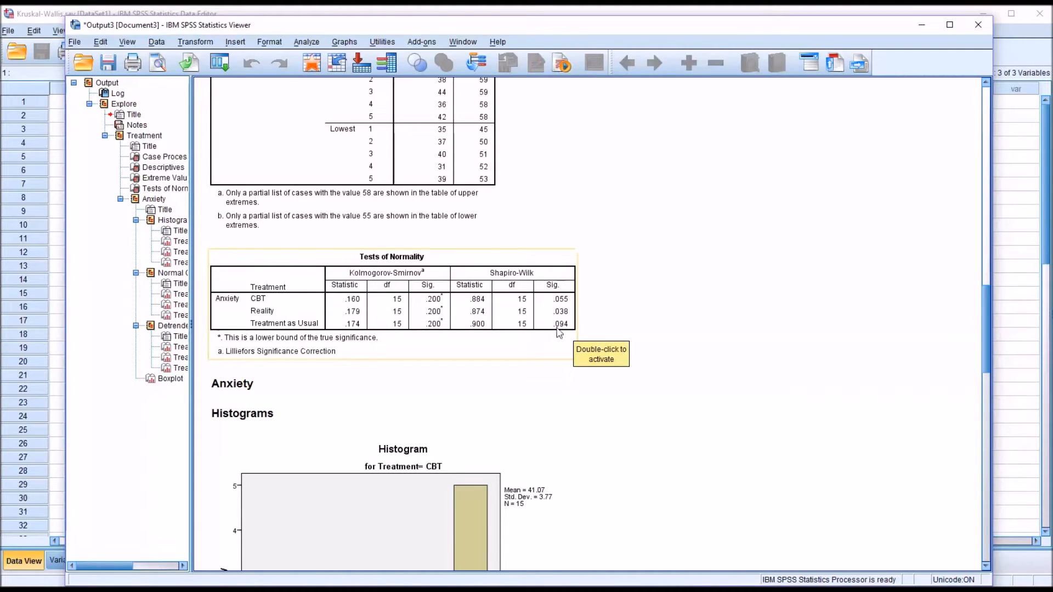
pyautogui.moveTo(580, 344)
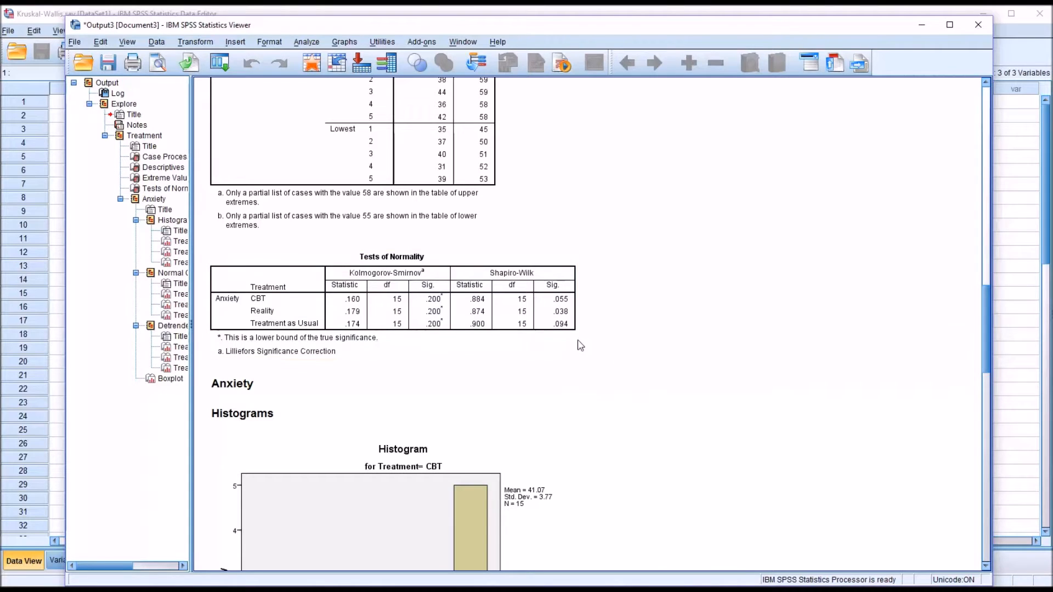
pyautogui.click(393, 311)
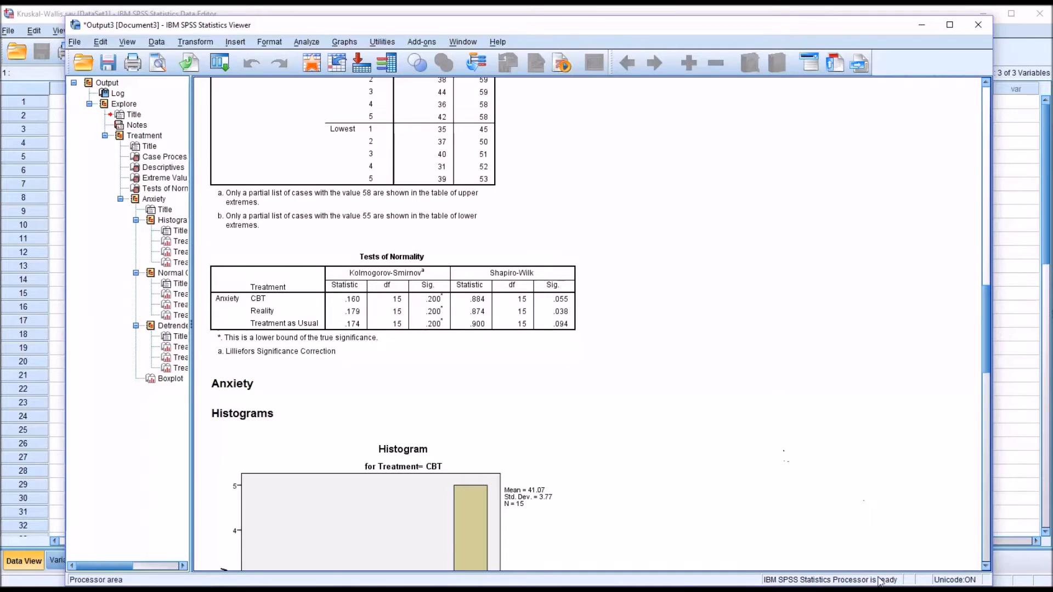
pyautogui.moveTo(615, 338)
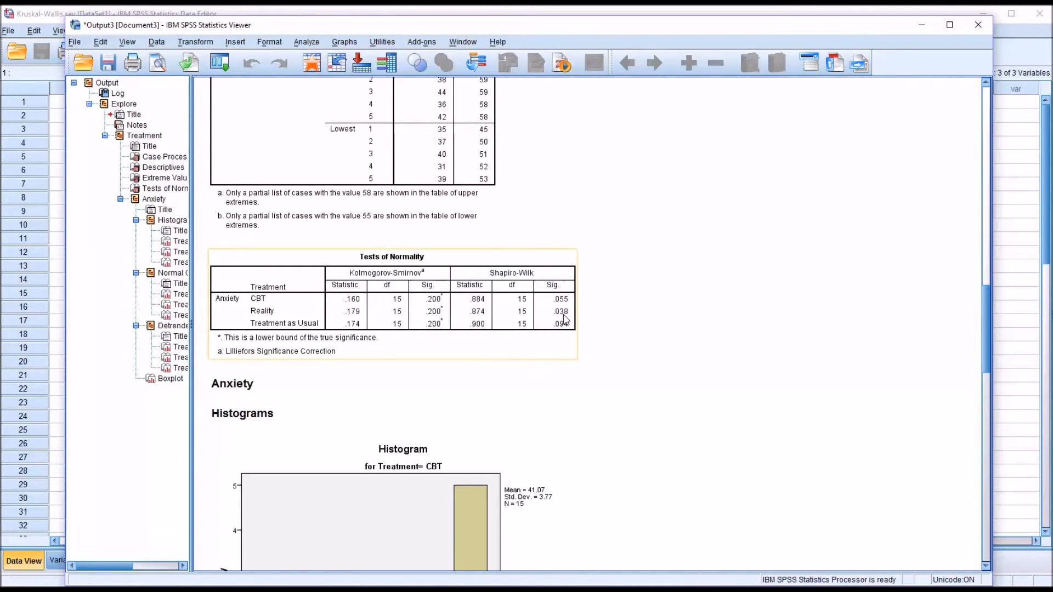
pyautogui.moveTo(556, 304)
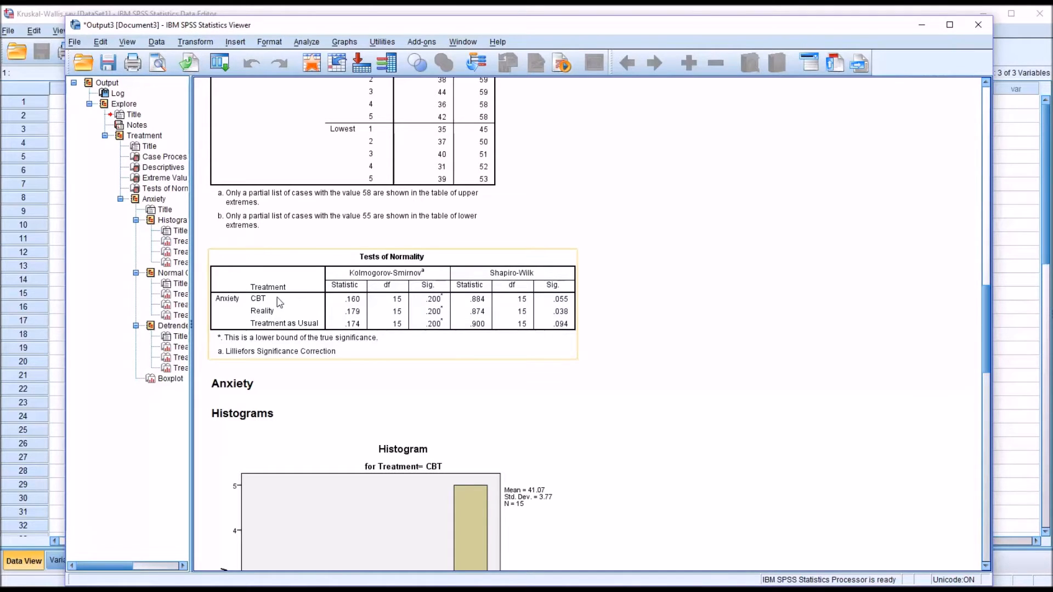
pyautogui.moveTo(285, 328)
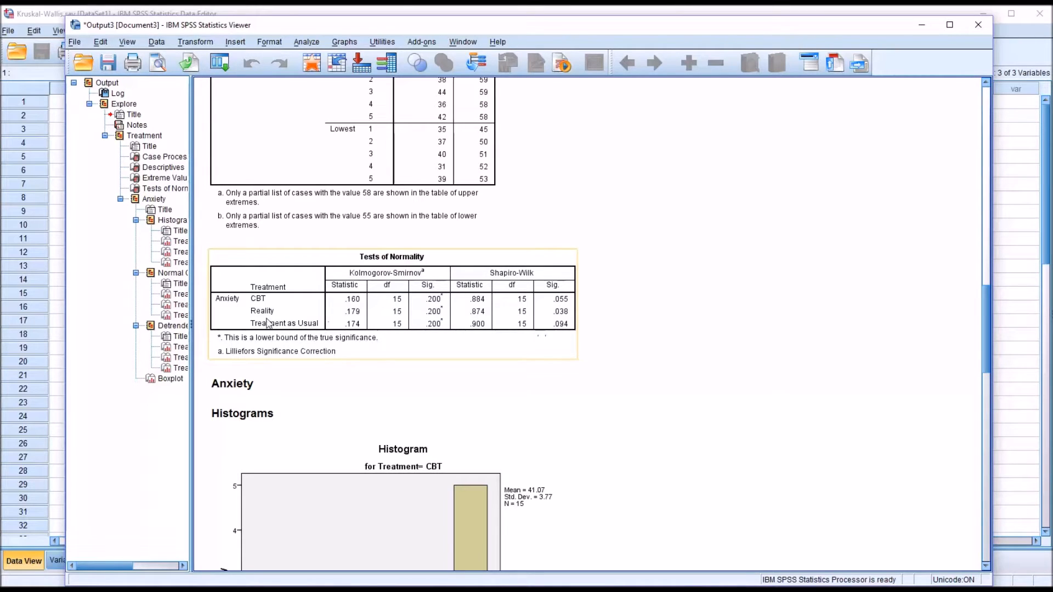
pyautogui.moveTo(564, 329)
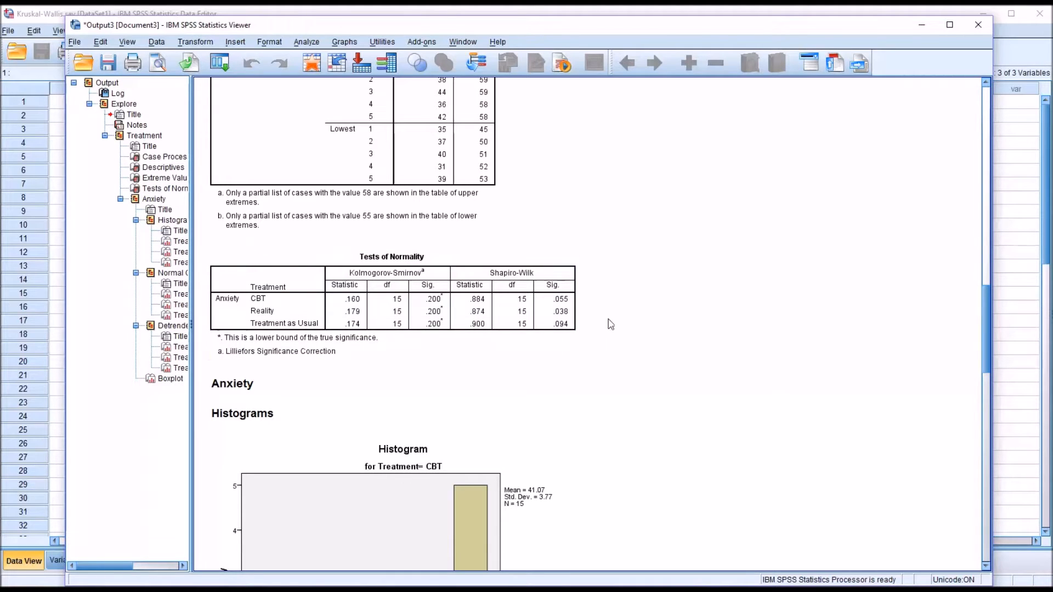
pyautogui.moveTo(842, 582)
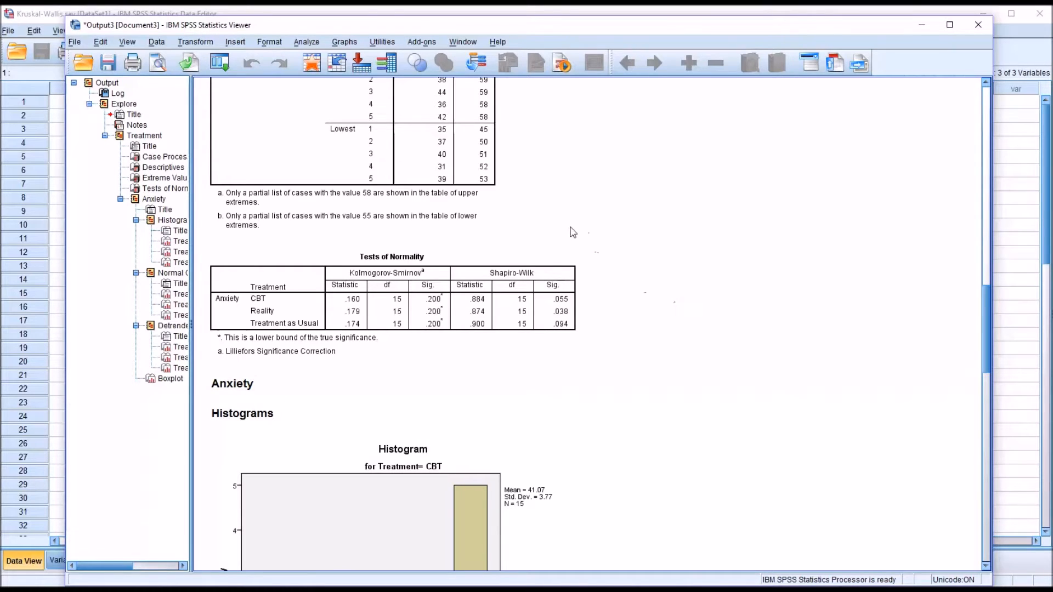
pyautogui.moveTo(619, 294)
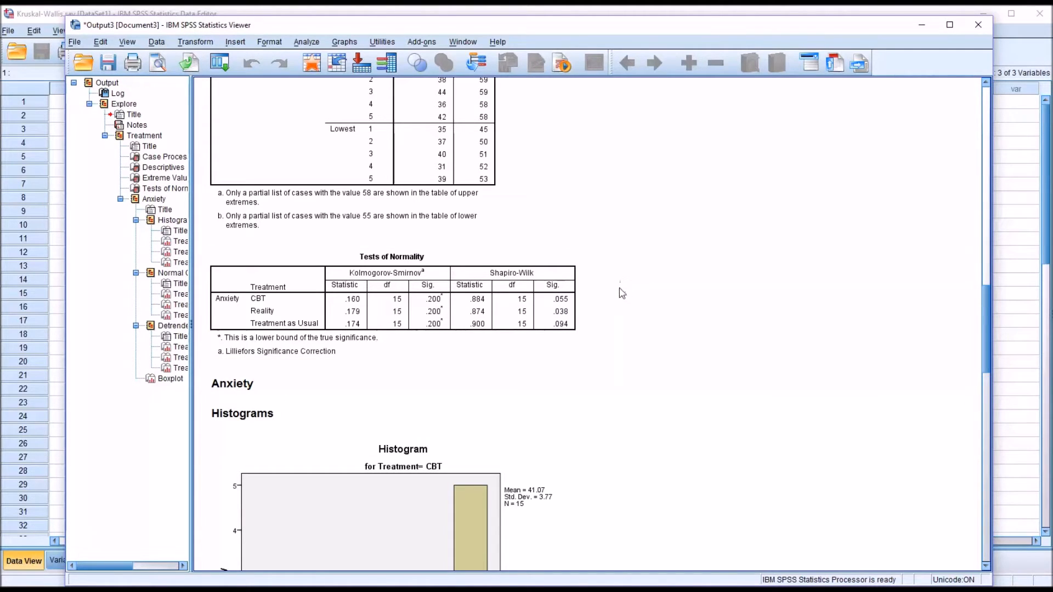
pyautogui.moveTo(666, 270)
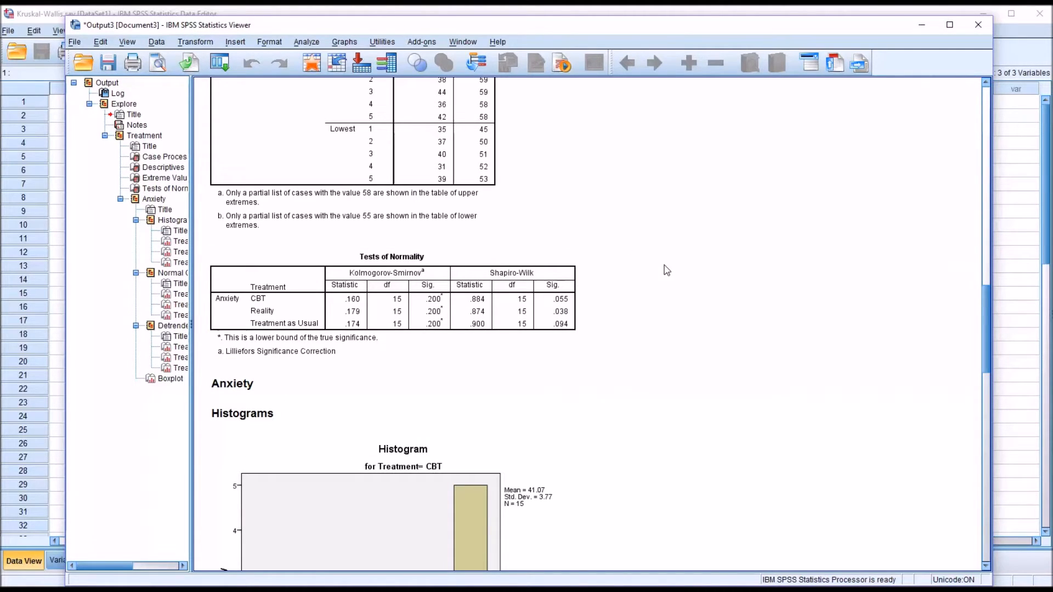
pyautogui.moveTo(813, 495)
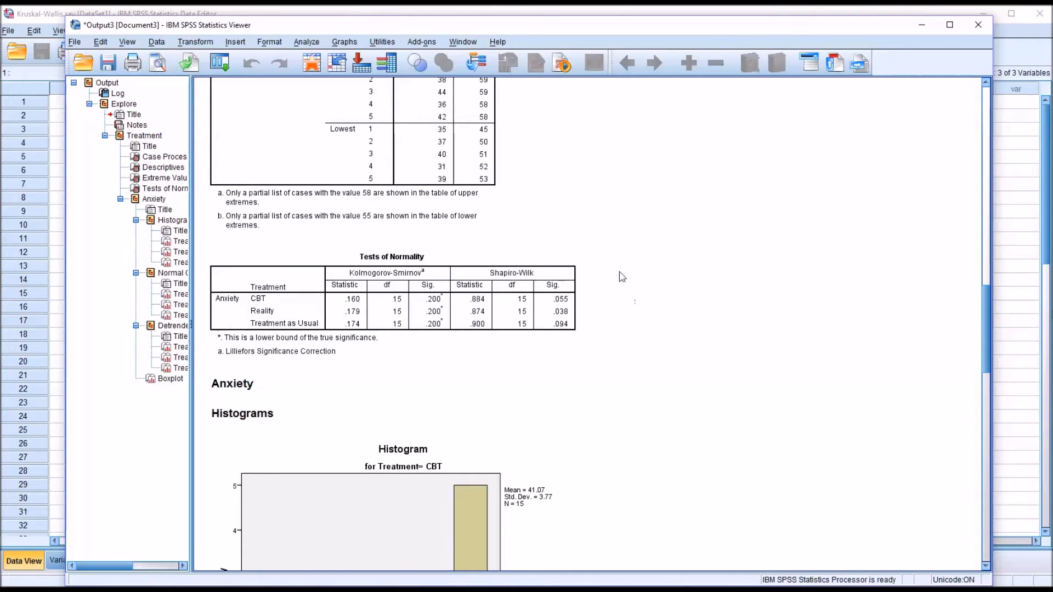
pyautogui.moveTo(626, 281)
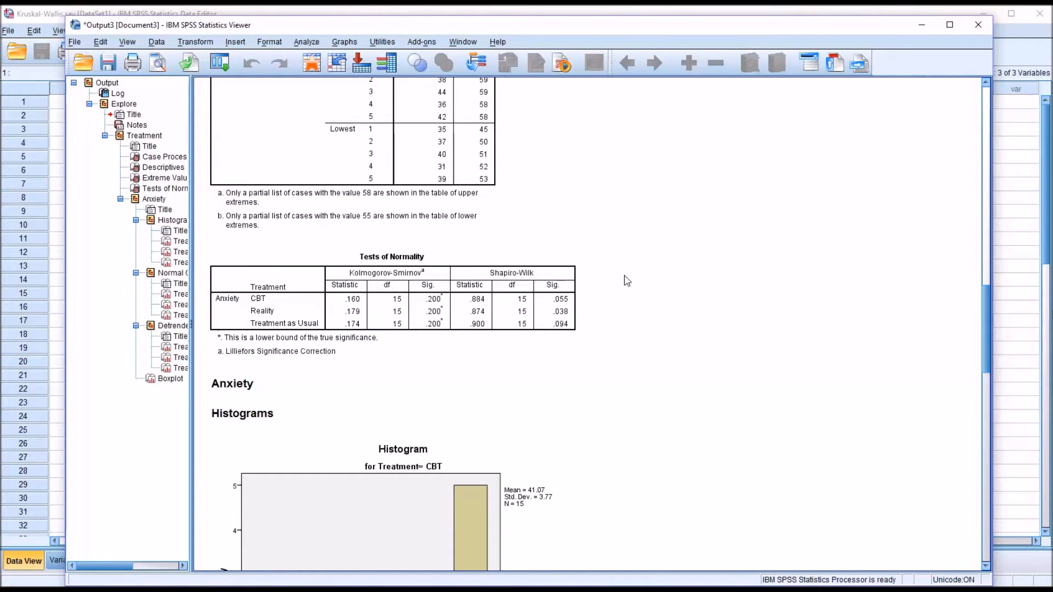
pyautogui.moveTo(800, 439)
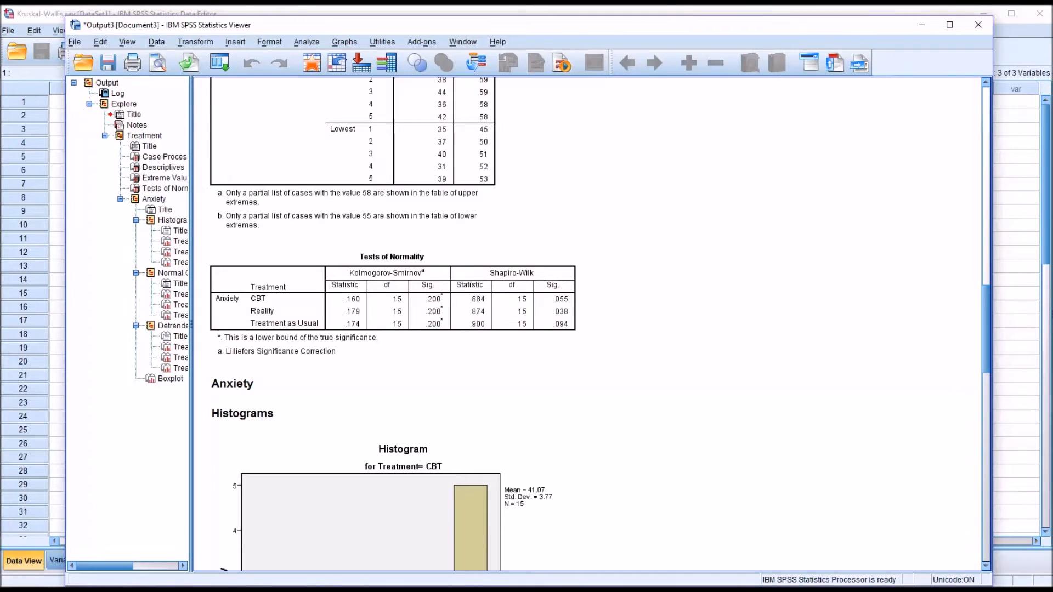
pyautogui.click(402, 449)
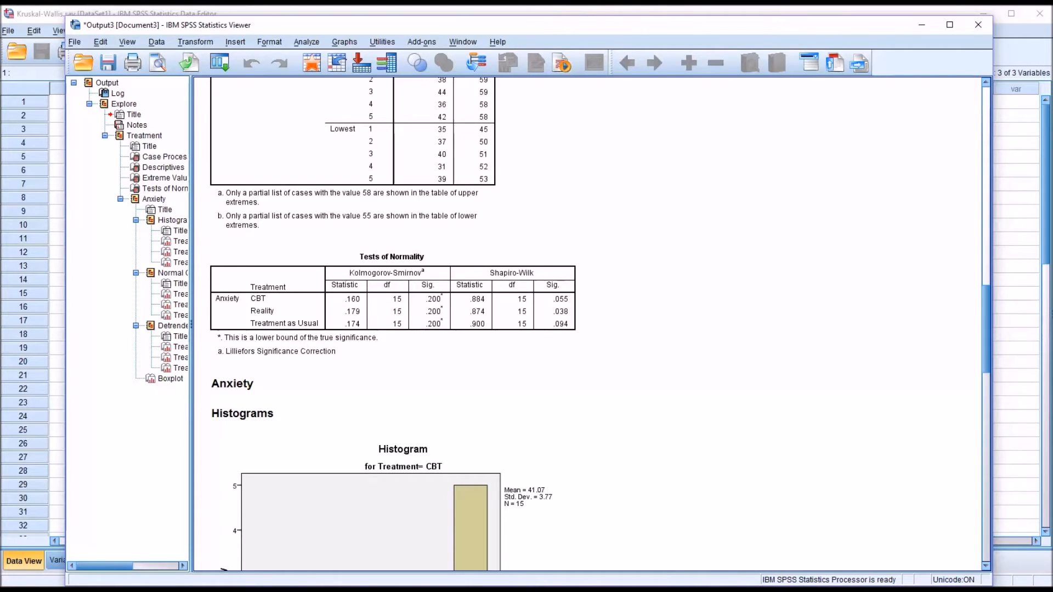
pyautogui.click(267, 298)
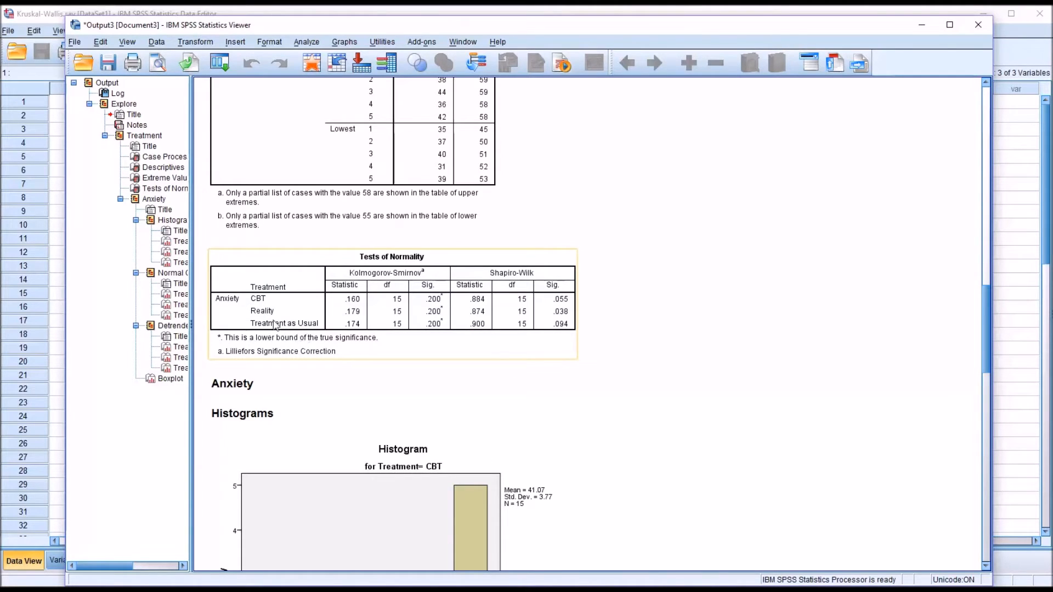
pyautogui.moveTo(223, 312)
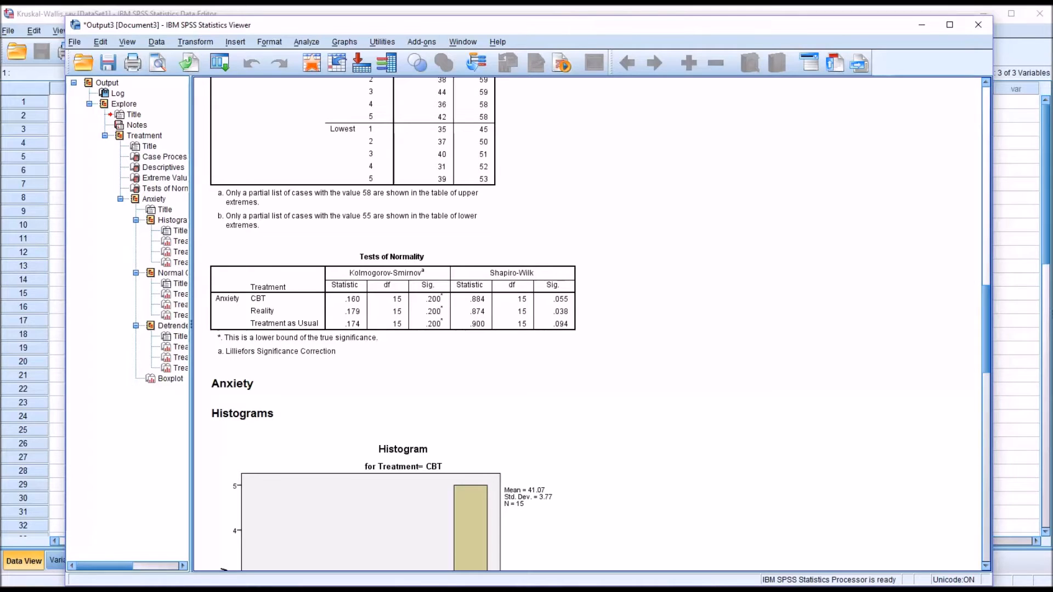
pyautogui.moveTo(828, 543)
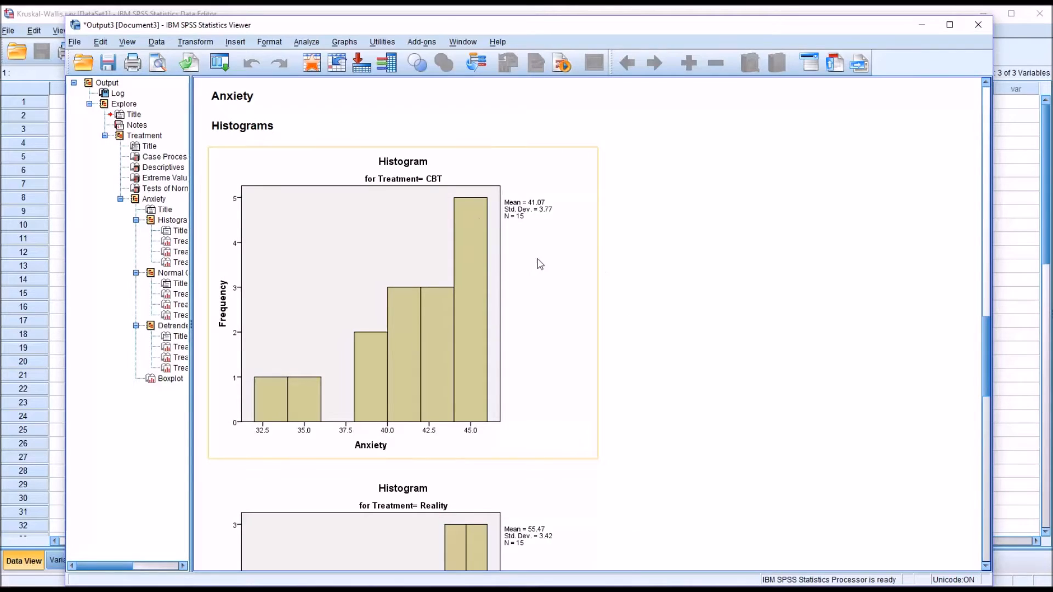
pyautogui.moveTo(404, 205)
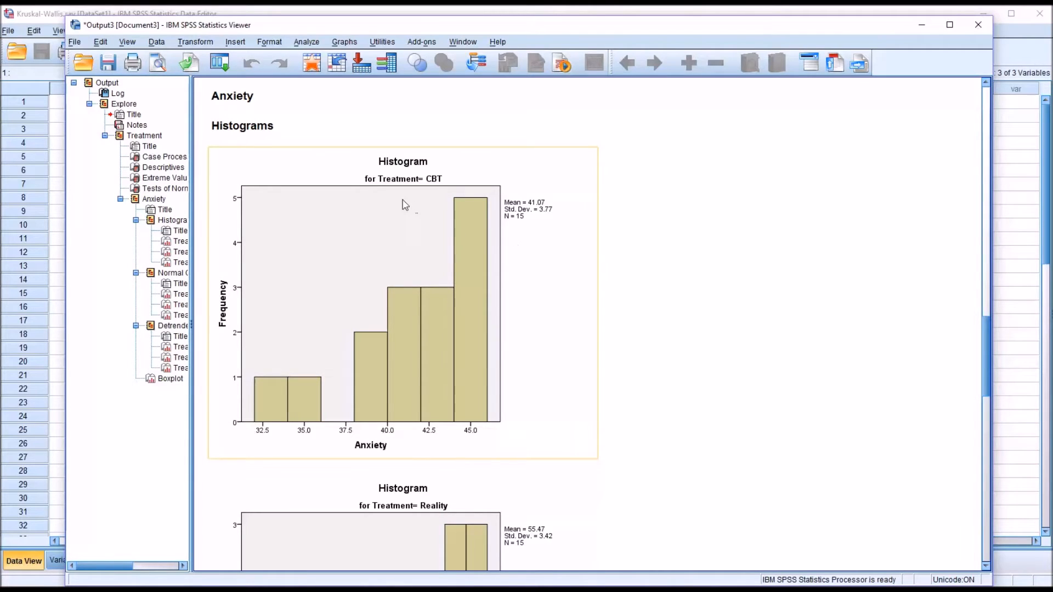
pyautogui.moveTo(438, 173)
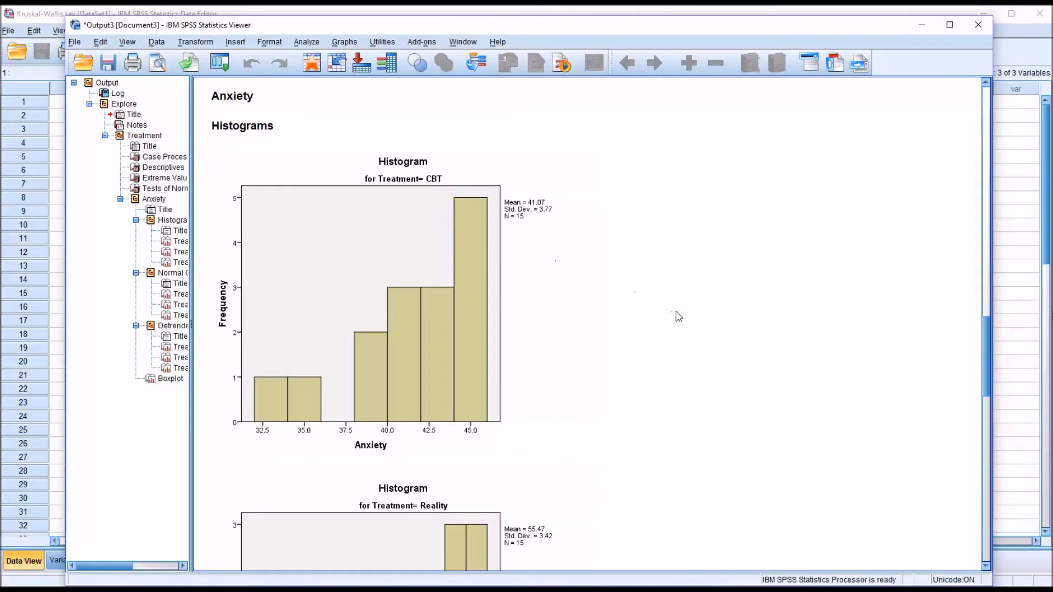
pyautogui.moveTo(771, 458)
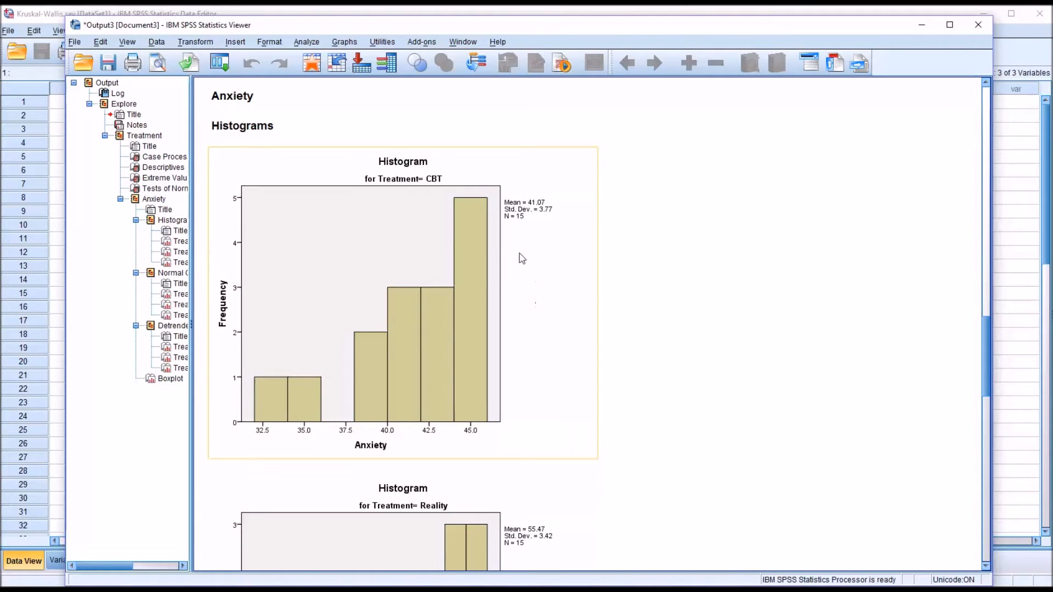
pyautogui.moveTo(411, 196)
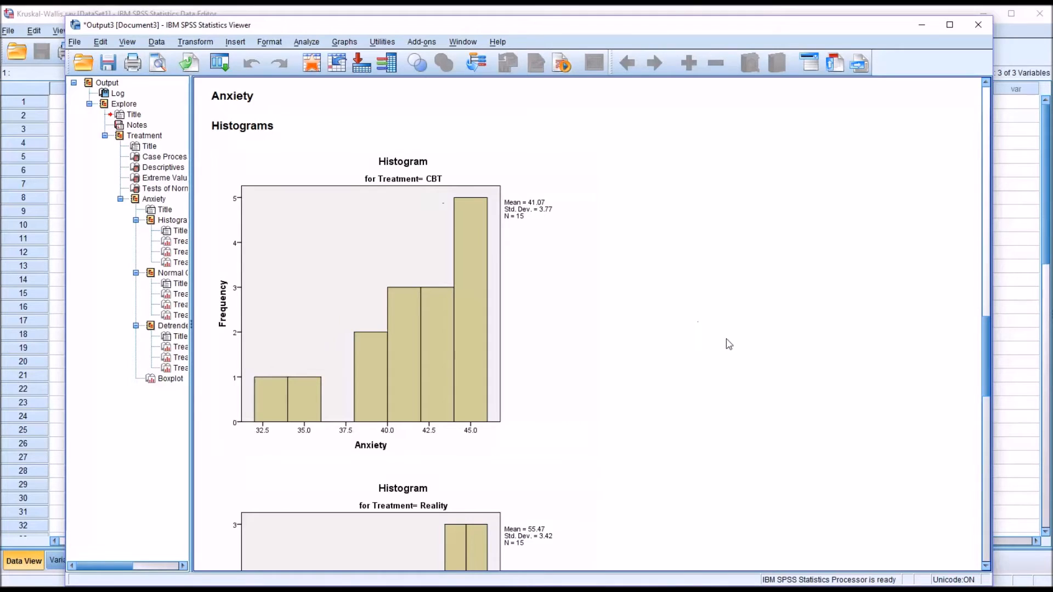
pyautogui.scroll(-3)
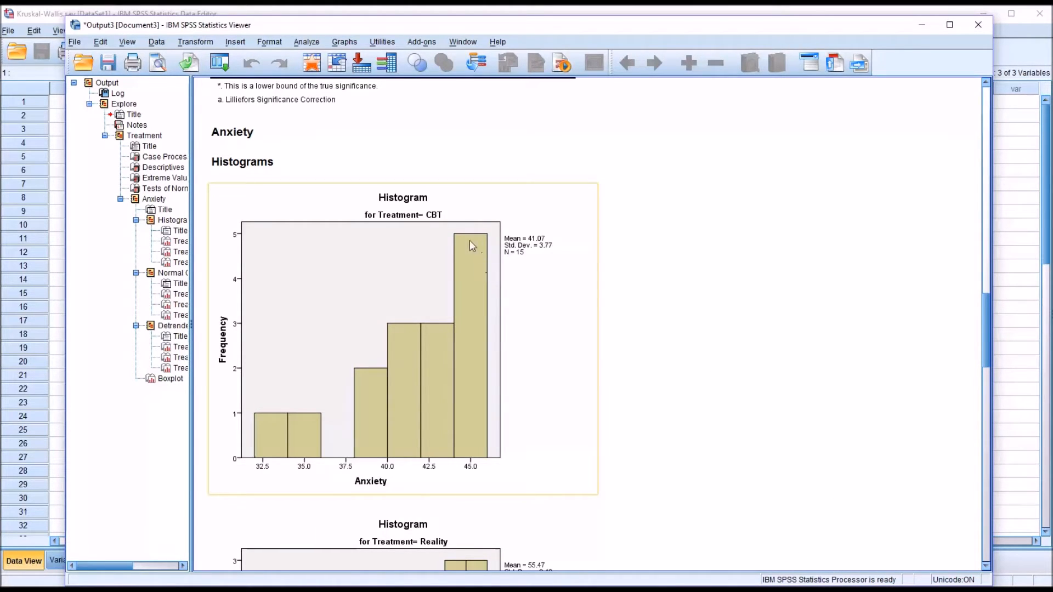
pyautogui.moveTo(276, 441)
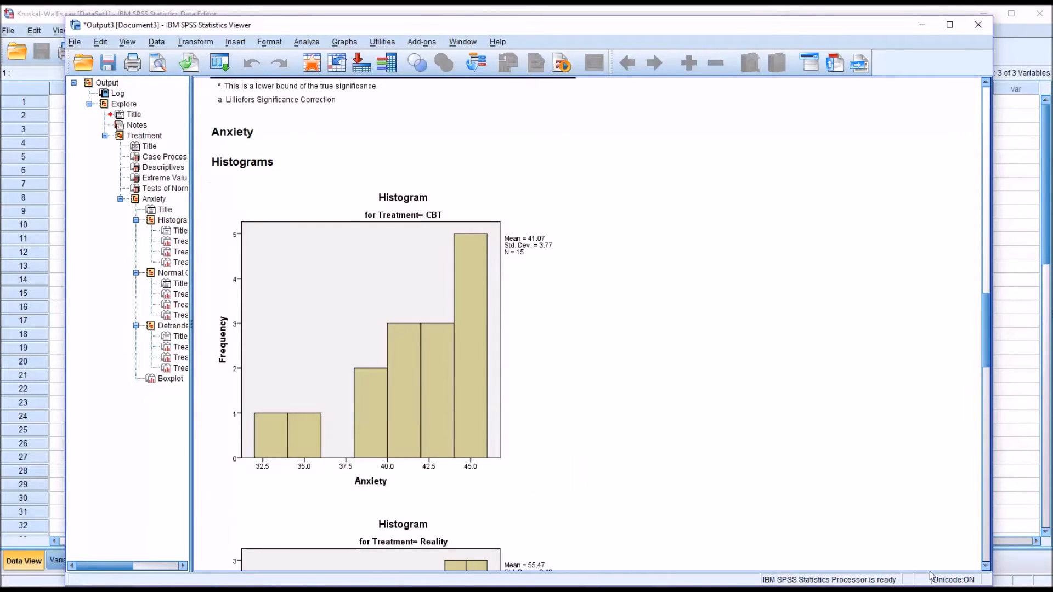
# Step: Scroll down past the Reality histogram to the Treatment as Usual anxiety histogram
pyautogui.scroll(-3)
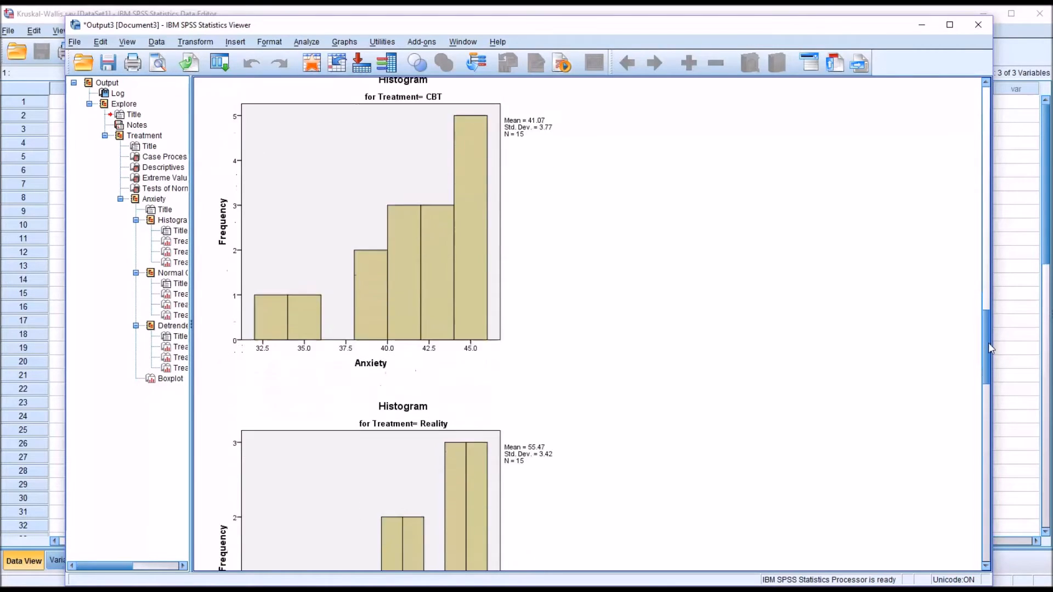
pyautogui.scroll(-3)
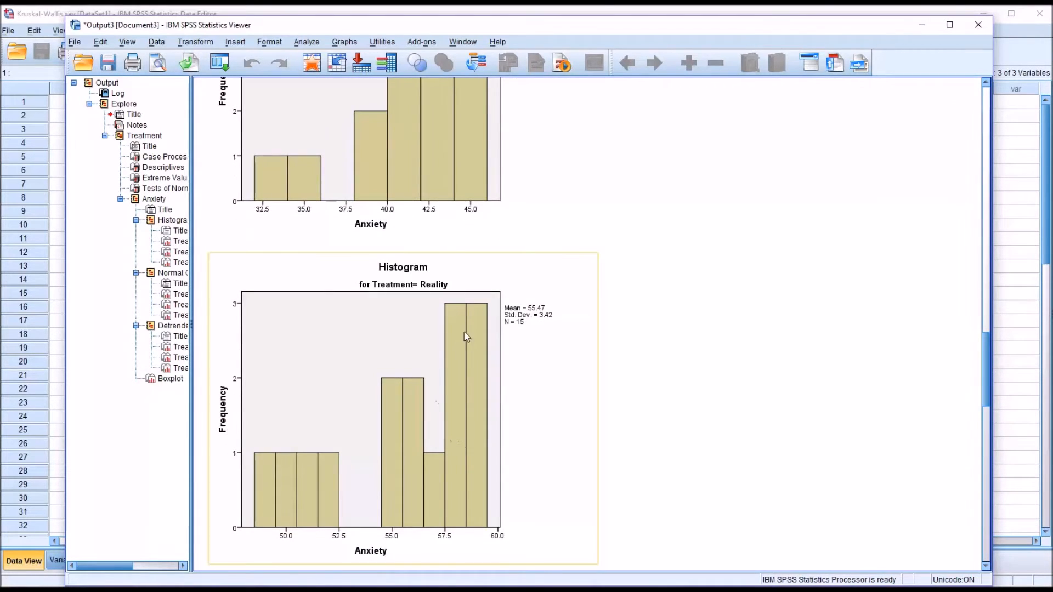
pyautogui.moveTo(367, 441)
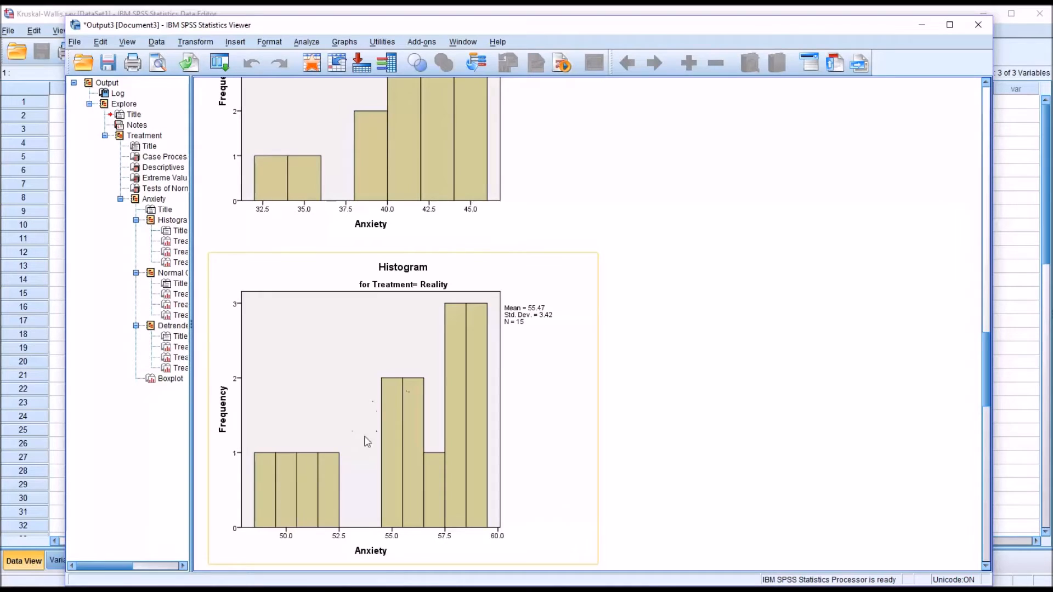
pyautogui.moveTo(307, 462)
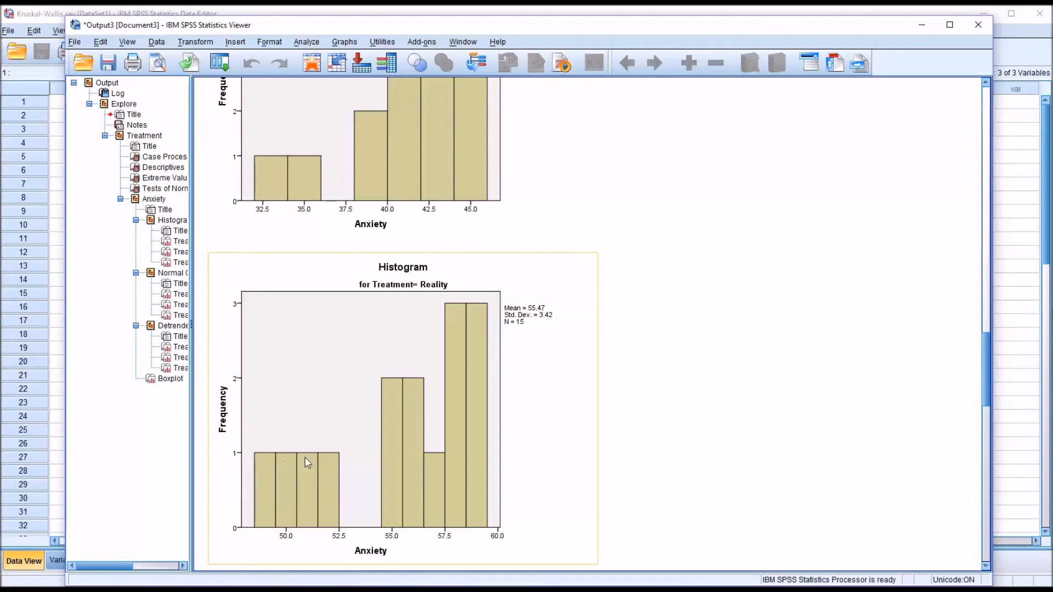
pyautogui.moveTo(360, 436)
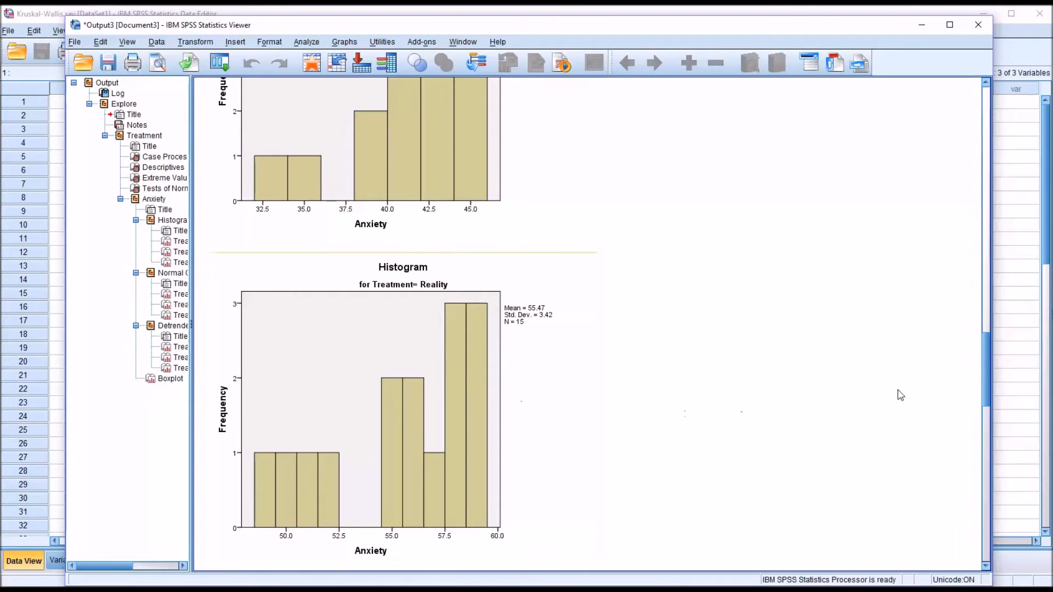
pyautogui.scroll(-3)
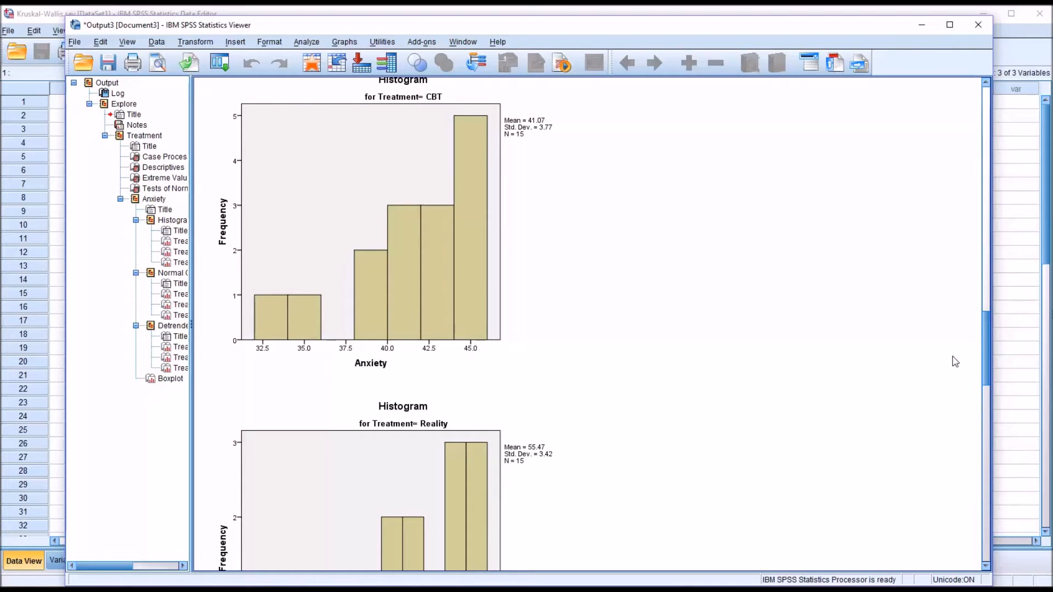
pyautogui.scroll(-3)
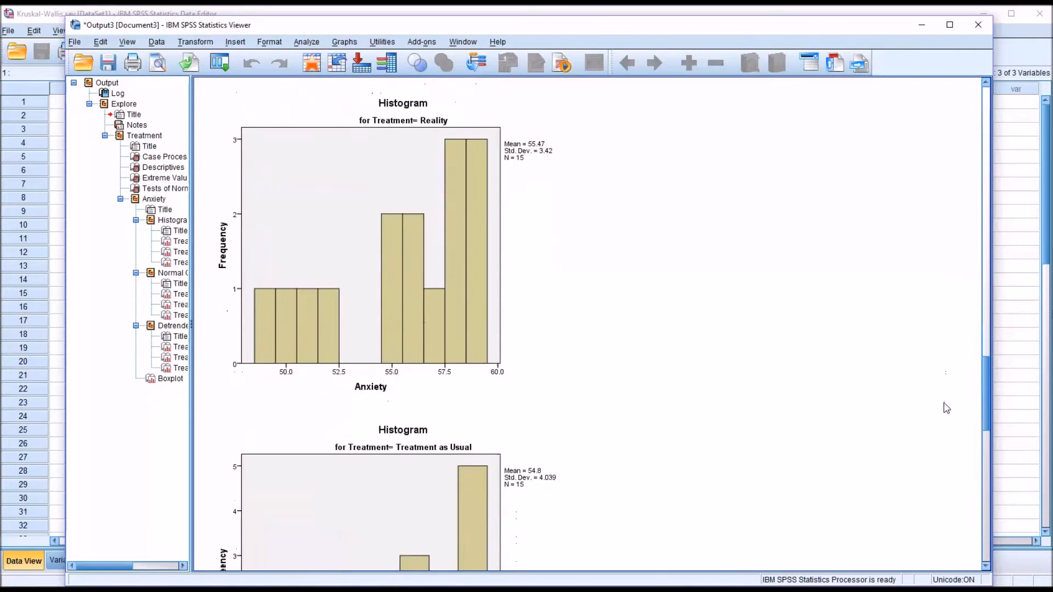
pyautogui.scroll(-3)
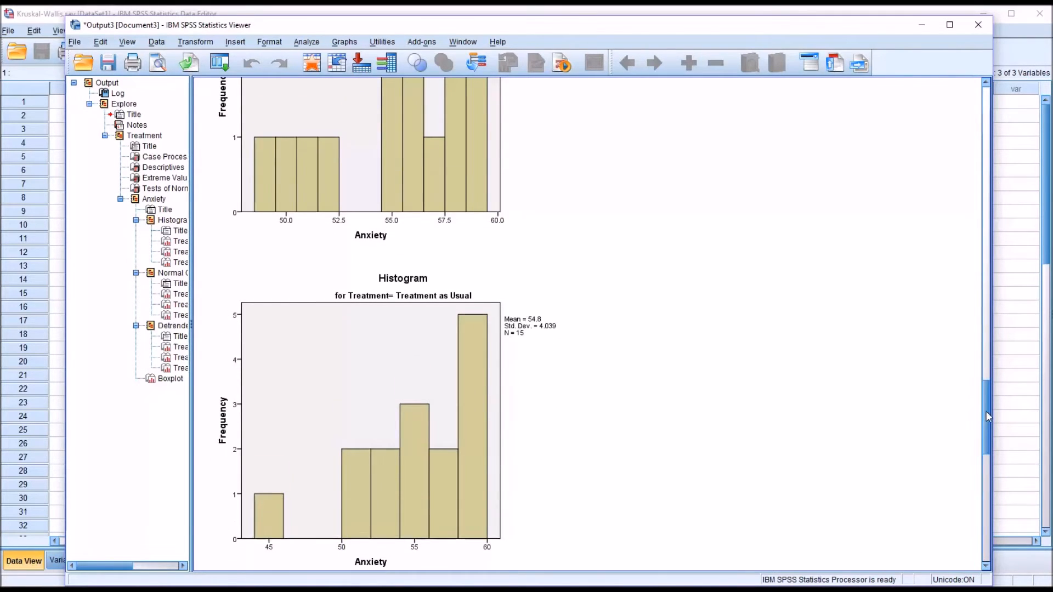
pyautogui.scroll(-3)
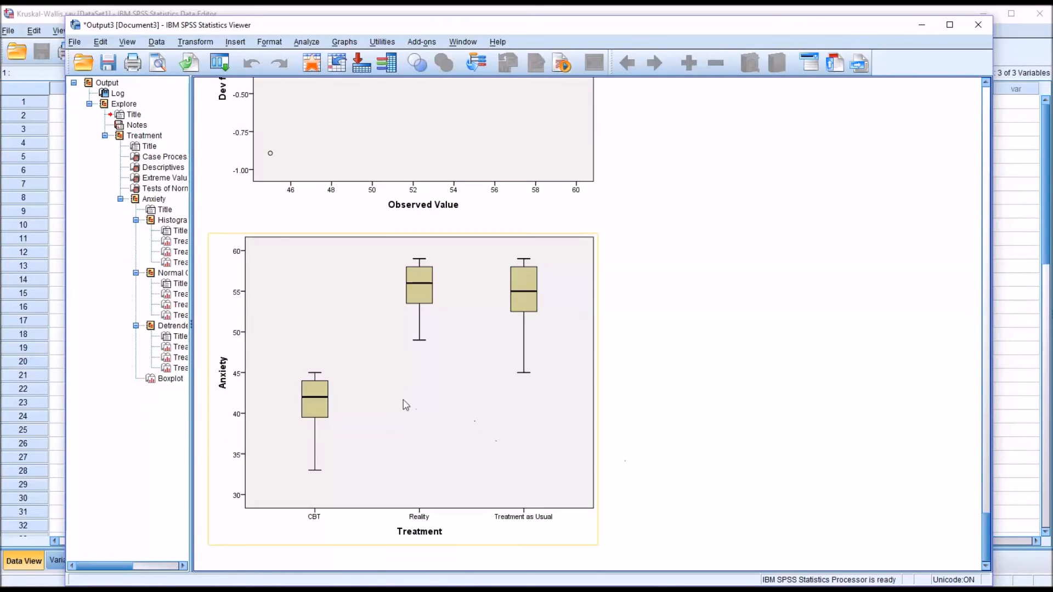
pyautogui.moveTo(491, 364)
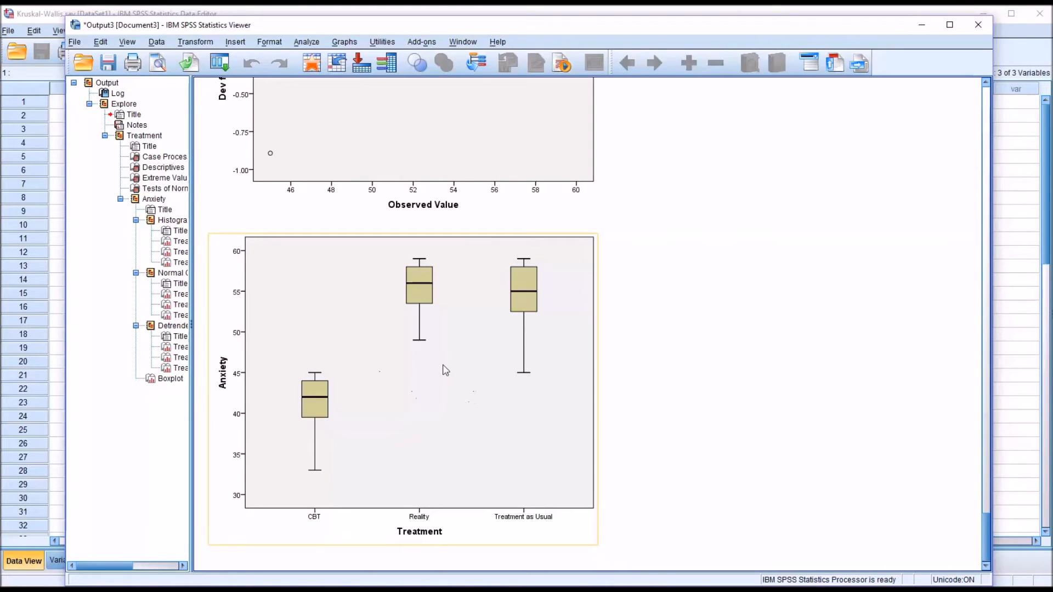
pyautogui.moveTo(375, 359)
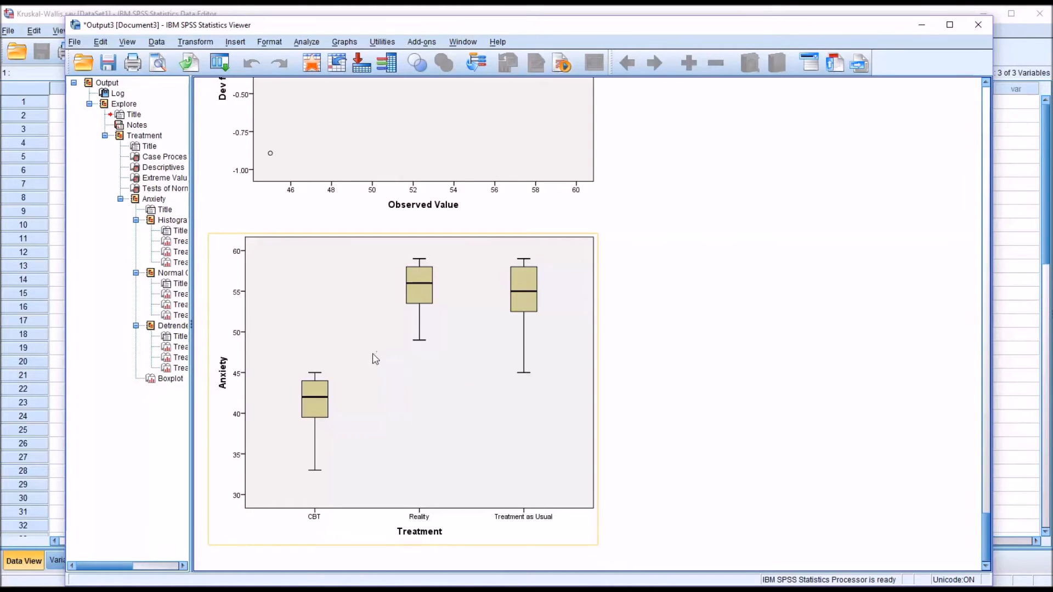
pyautogui.moveTo(361, 361)
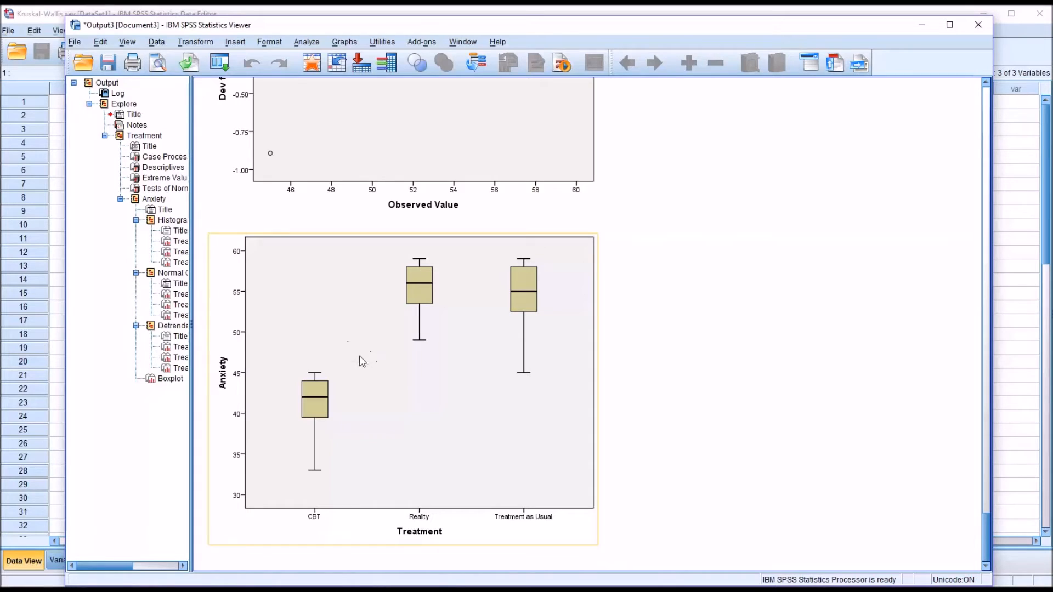
pyautogui.moveTo(356, 405)
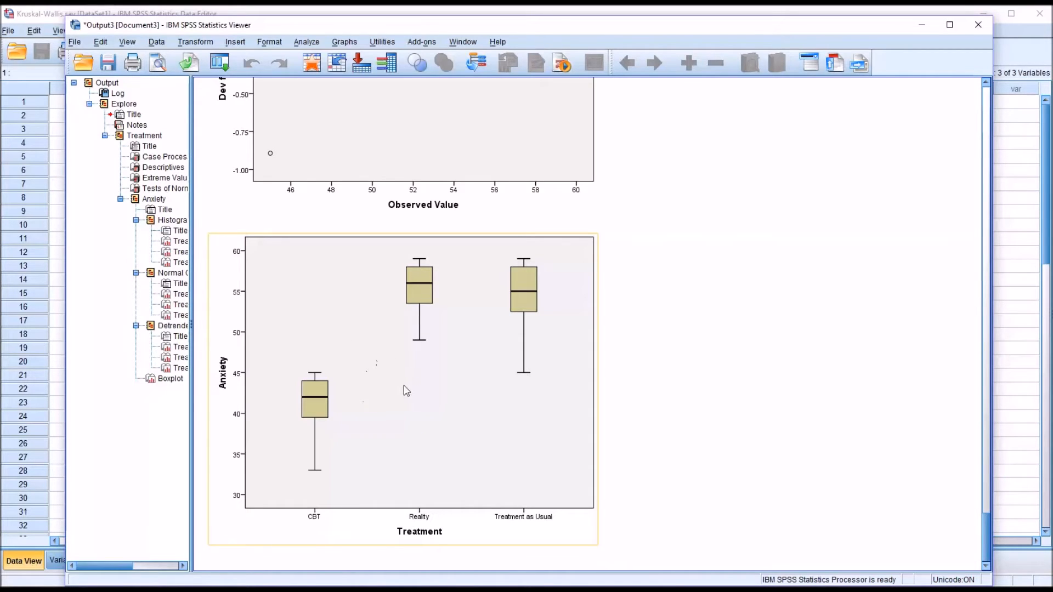
pyautogui.moveTo(394, 371)
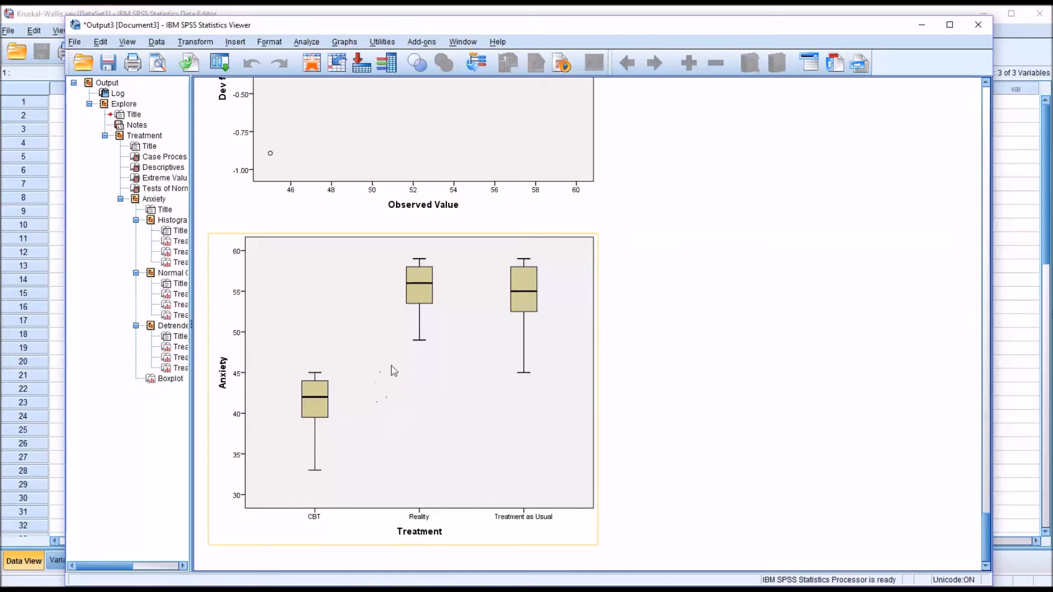
pyautogui.moveTo(373, 367)
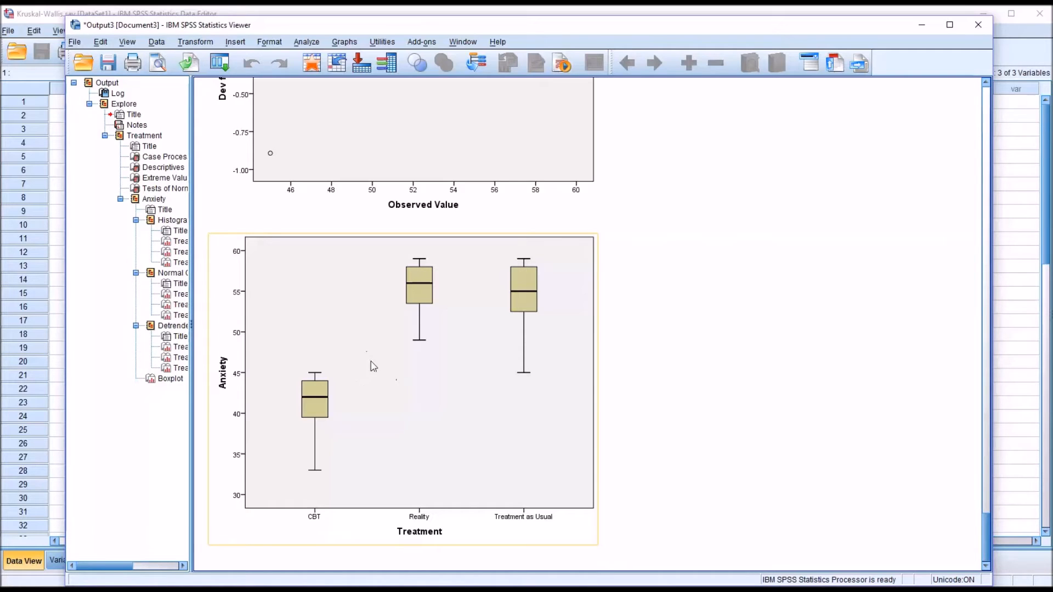
pyautogui.moveTo(372, 356)
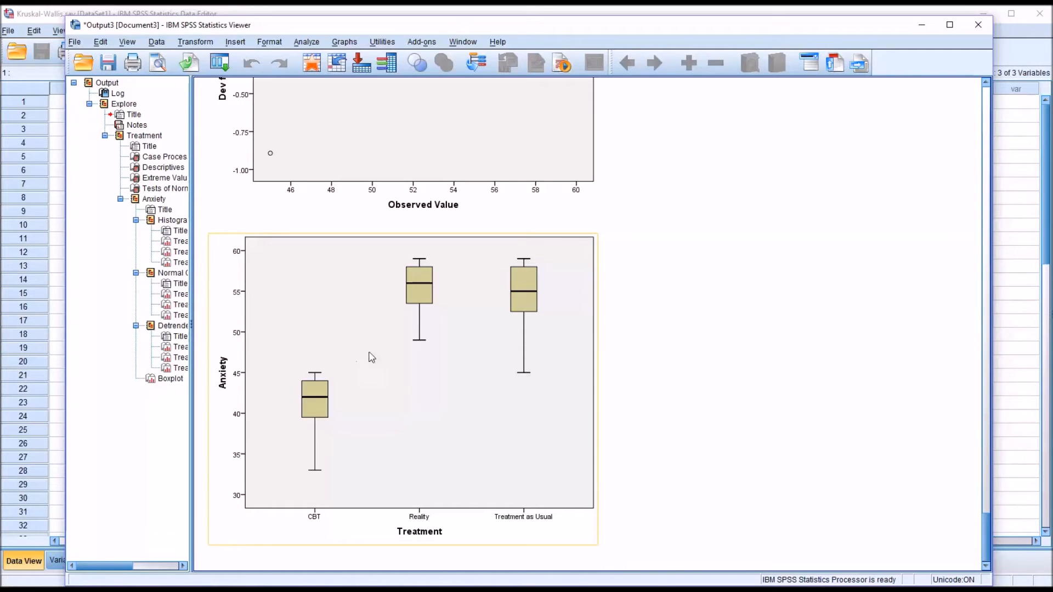
pyautogui.moveTo(341, 395)
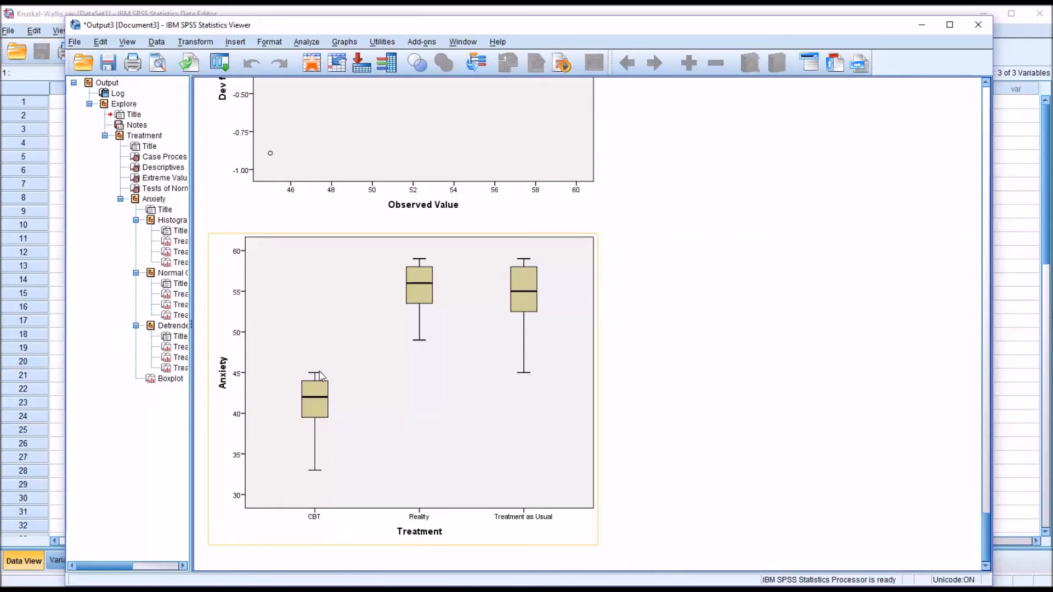
pyautogui.moveTo(311, 387)
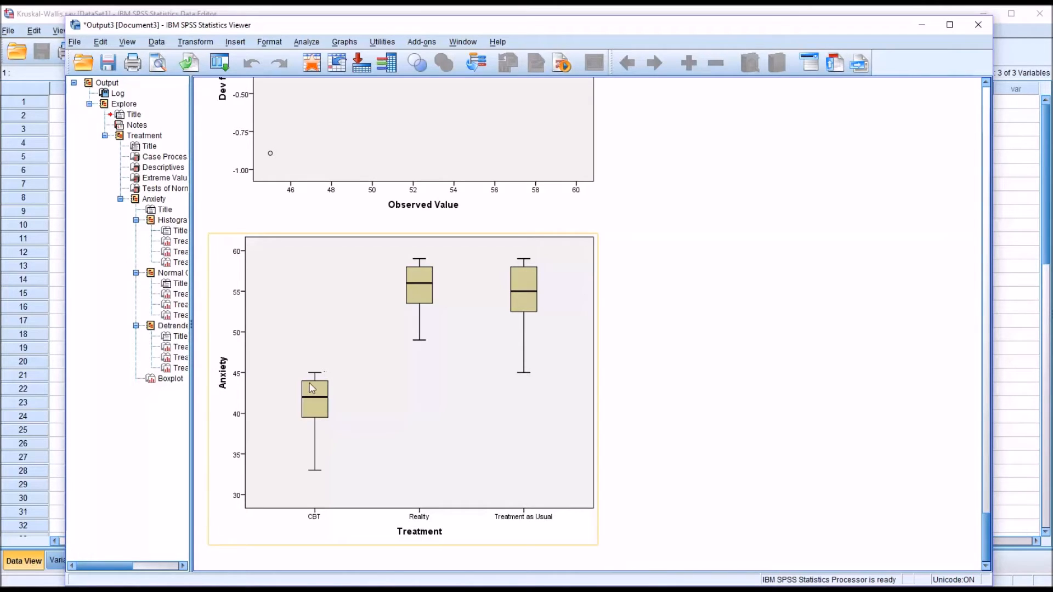
pyautogui.moveTo(316, 390)
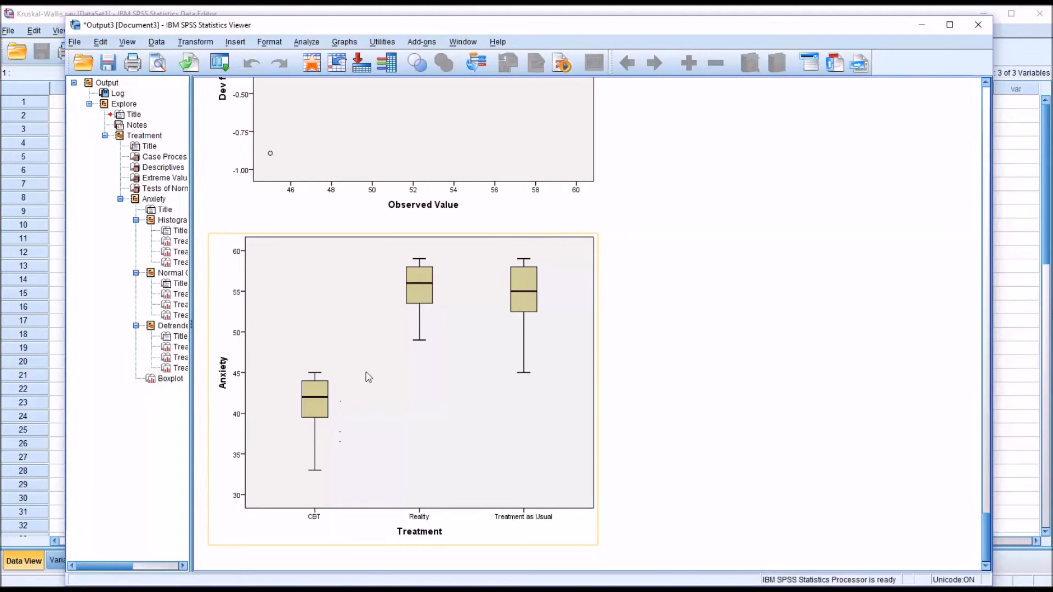
pyautogui.moveTo(332, 411)
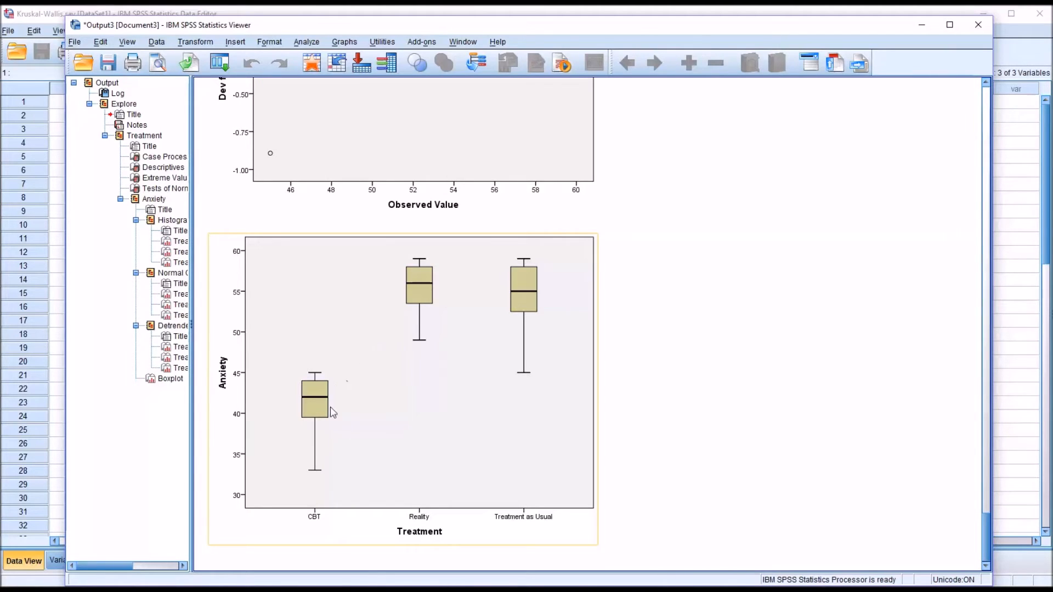
pyautogui.moveTo(538, 334)
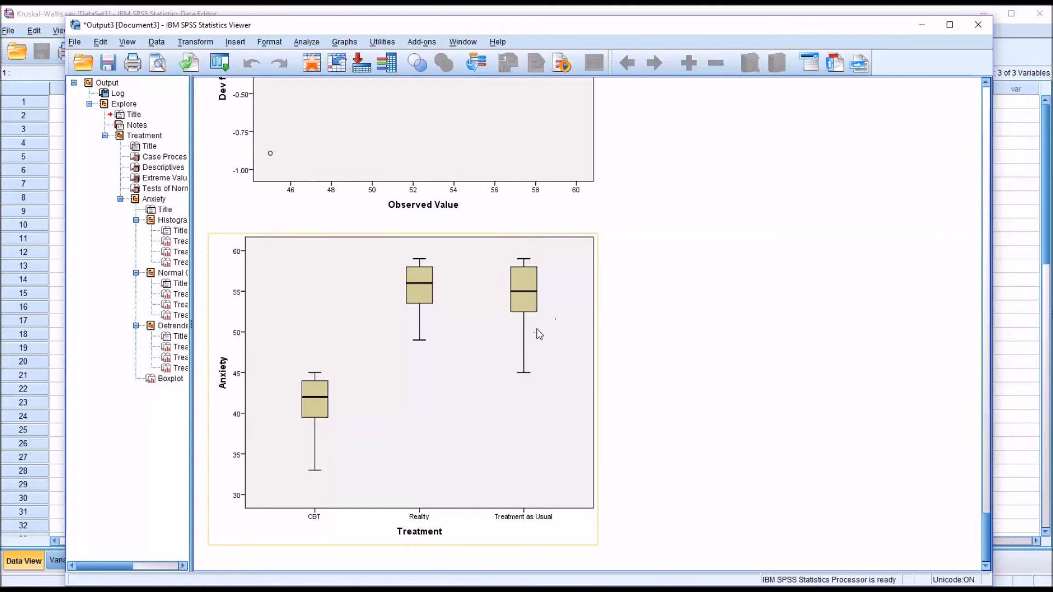
pyautogui.moveTo(524, 450)
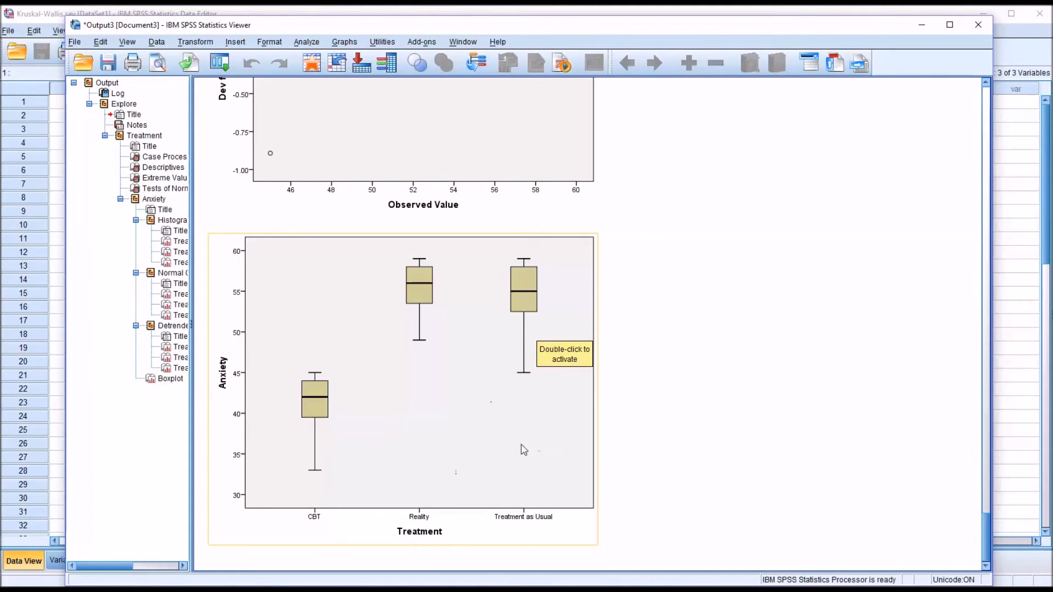
pyautogui.moveTo(321, 377)
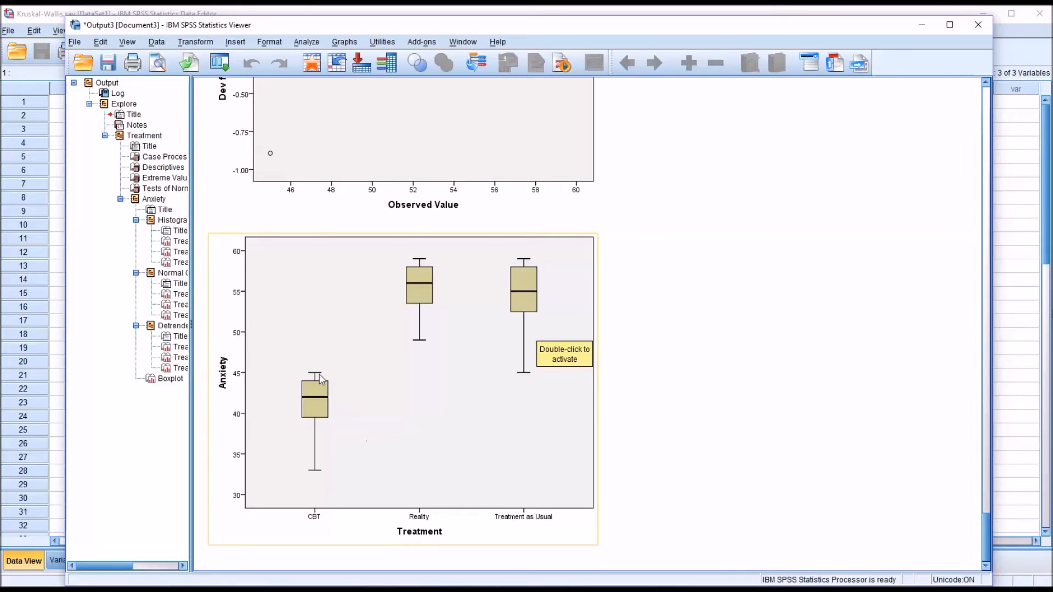
pyautogui.moveTo(322, 386)
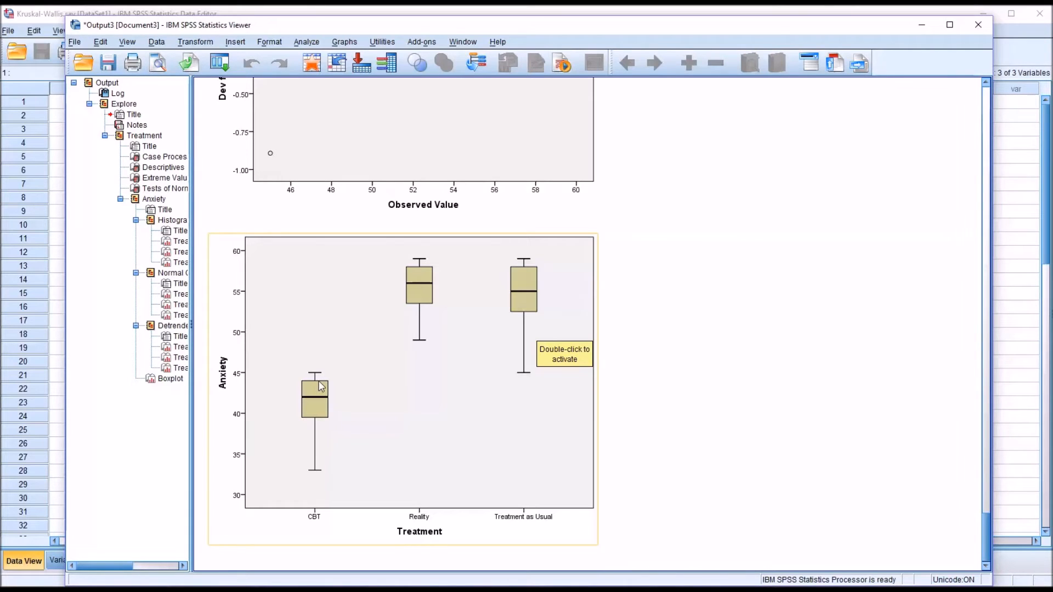
pyautogui.moveTo(325, 424)
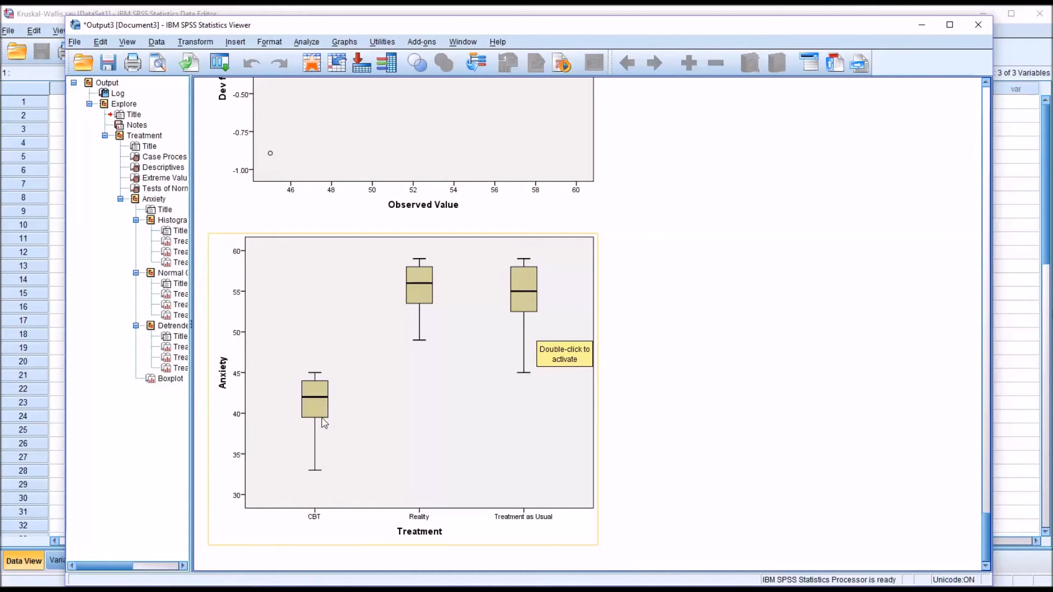
pyautogui.moveTo(320, 439)
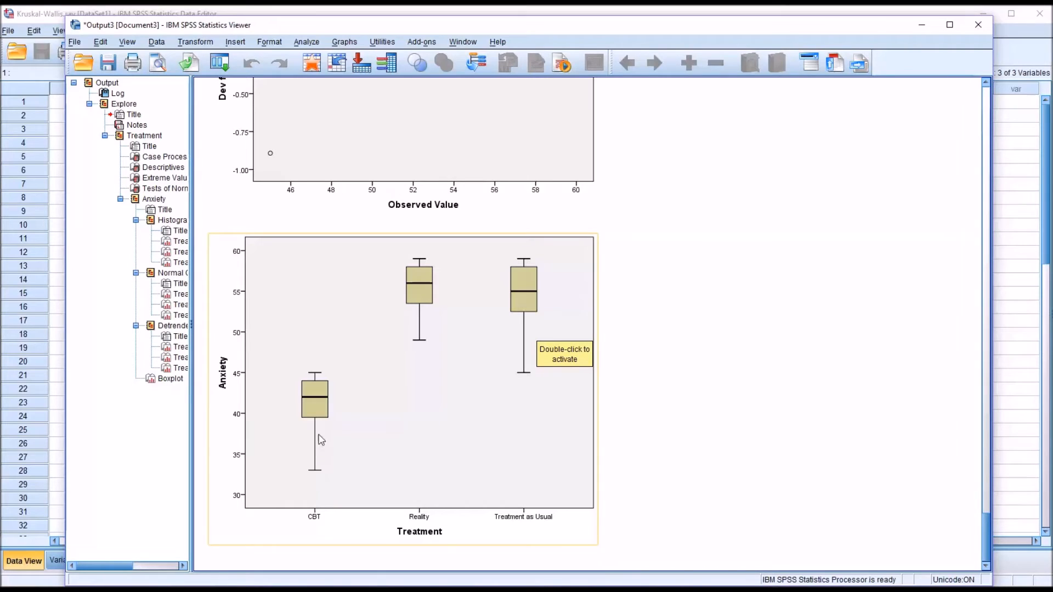
pyautogui.moveTo(317, 421)
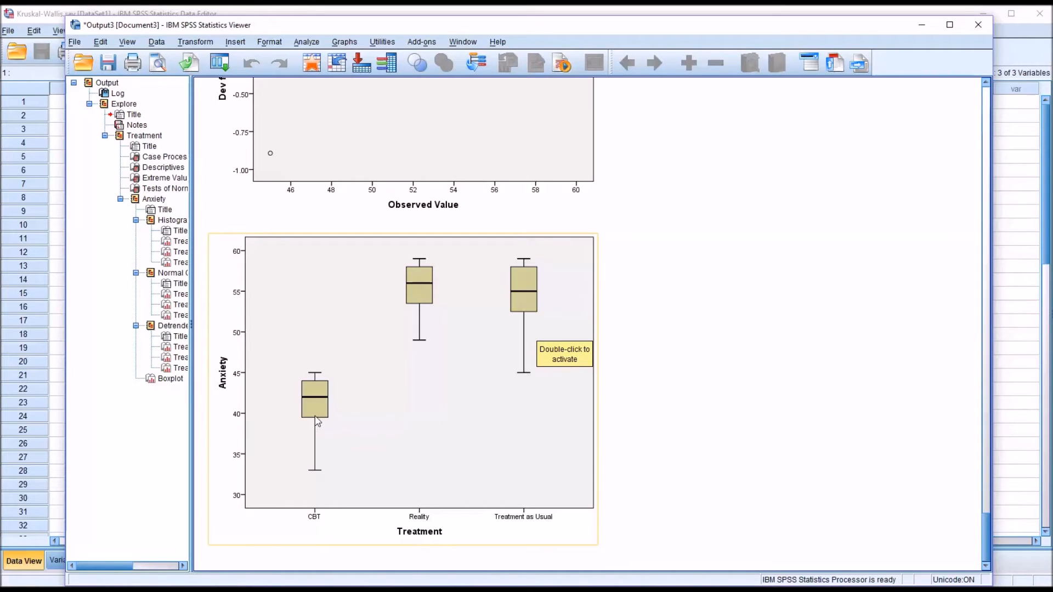
pyautogui.moveTo(421, 307)
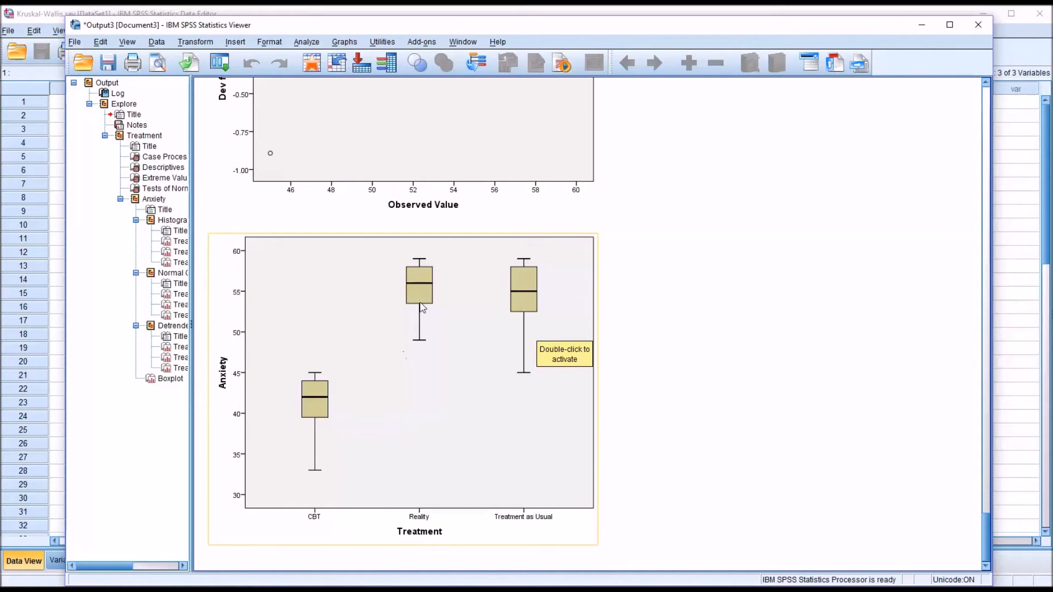
pyautogui.moveTo(429, 298)
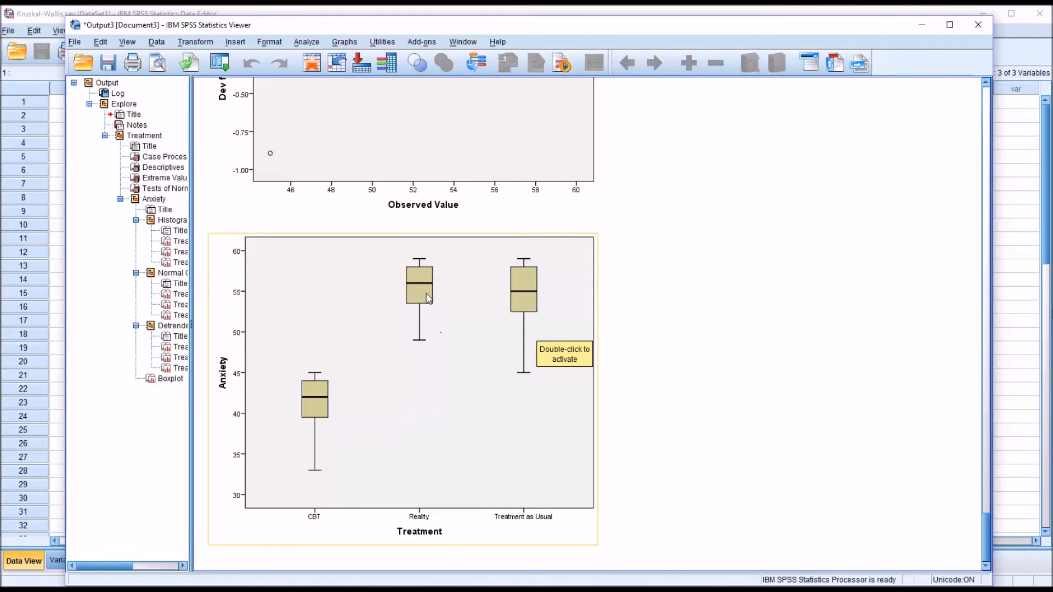
pyautogui.moveTo(436, 333)
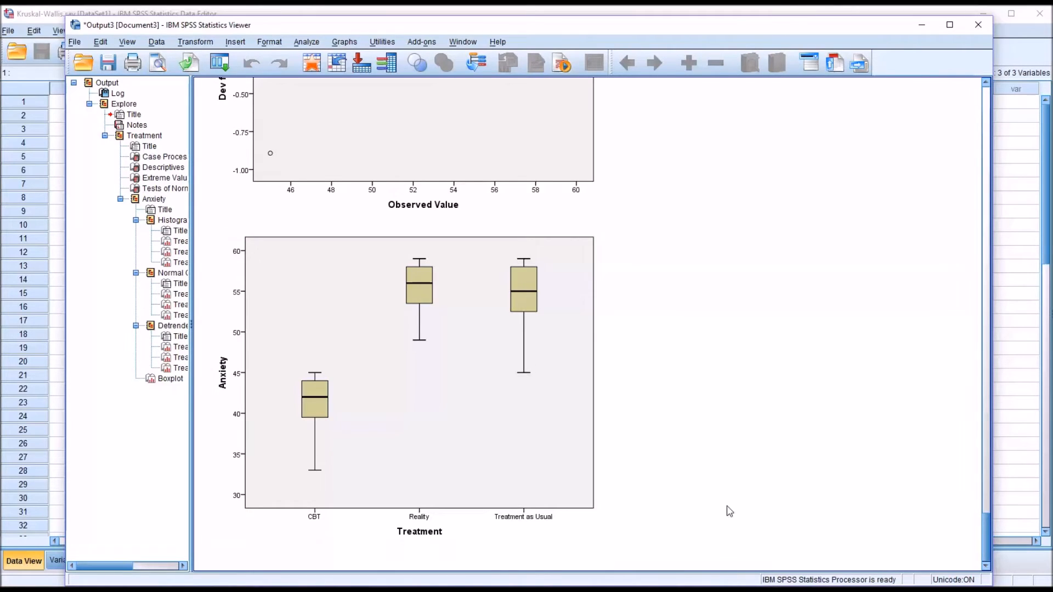
pyautogui.moveTo(668, 286)
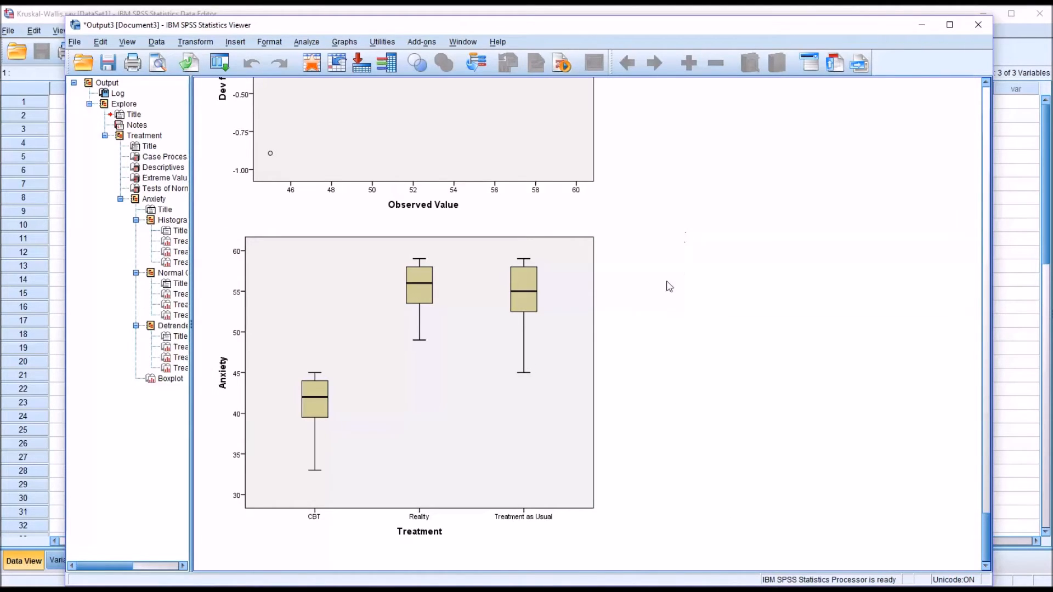
pyautogui.moveTo(640, 421)
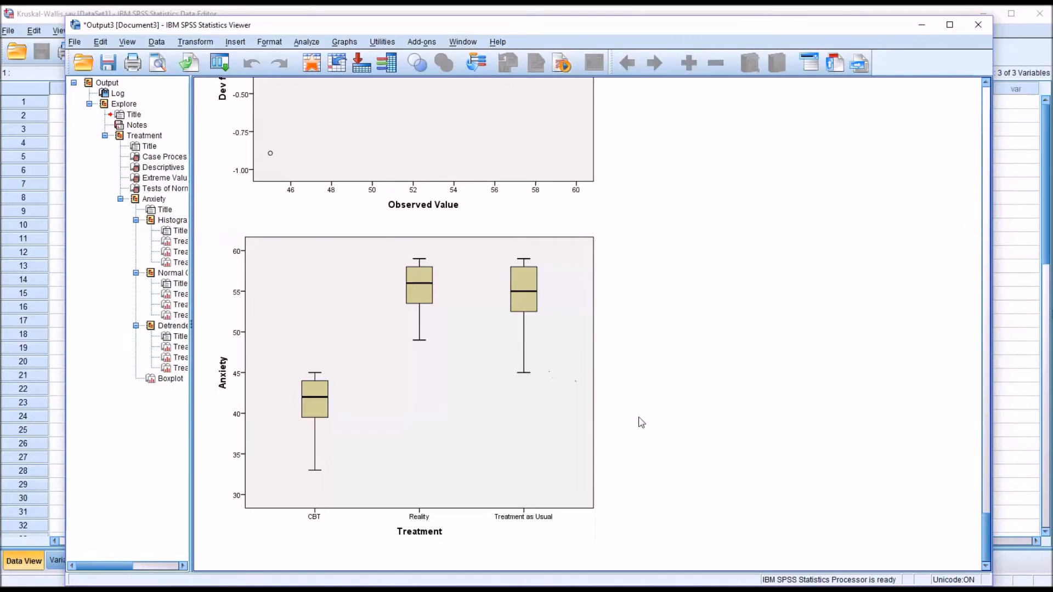
pyautogui.moveTo(714, 378)
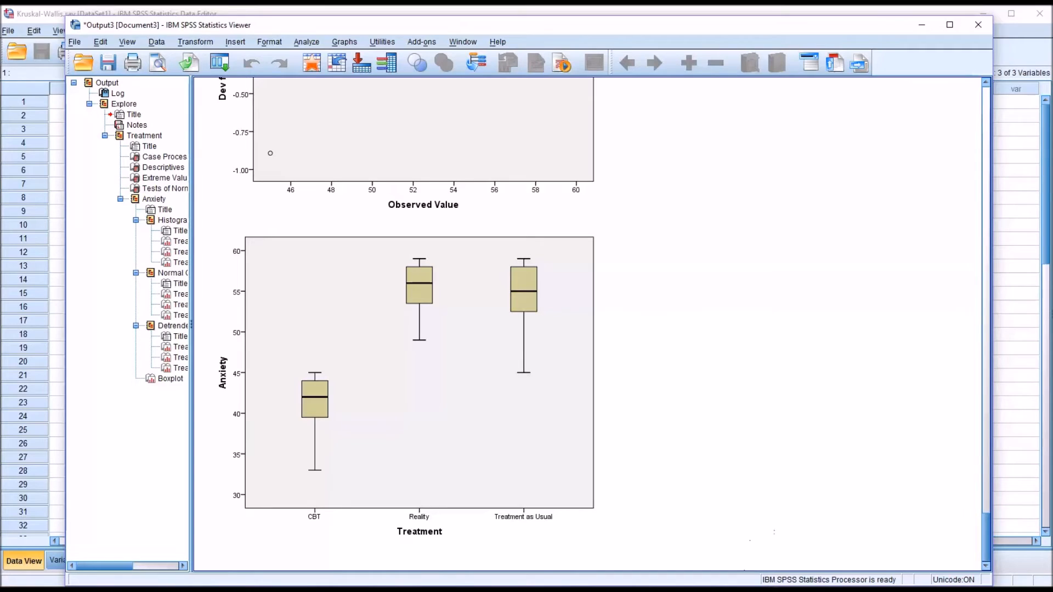
pyautogui.moveTo(714, 474)
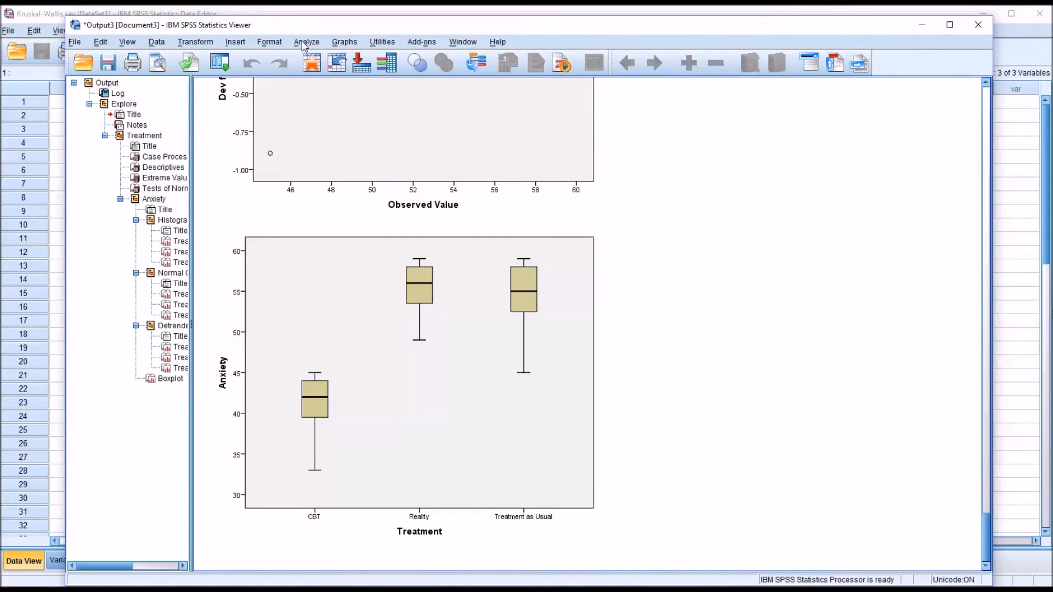
# Step: Open the Analyze menu to reach the legacy nonparametric tests
pyautogui.click(306, 42)
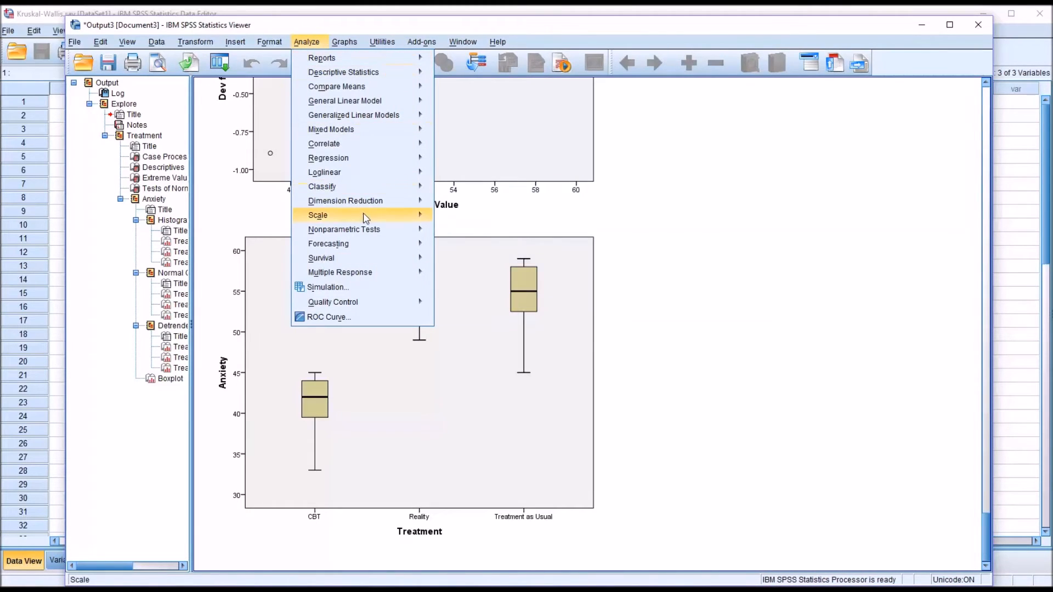
pyautogui.moveTo(344, 230)
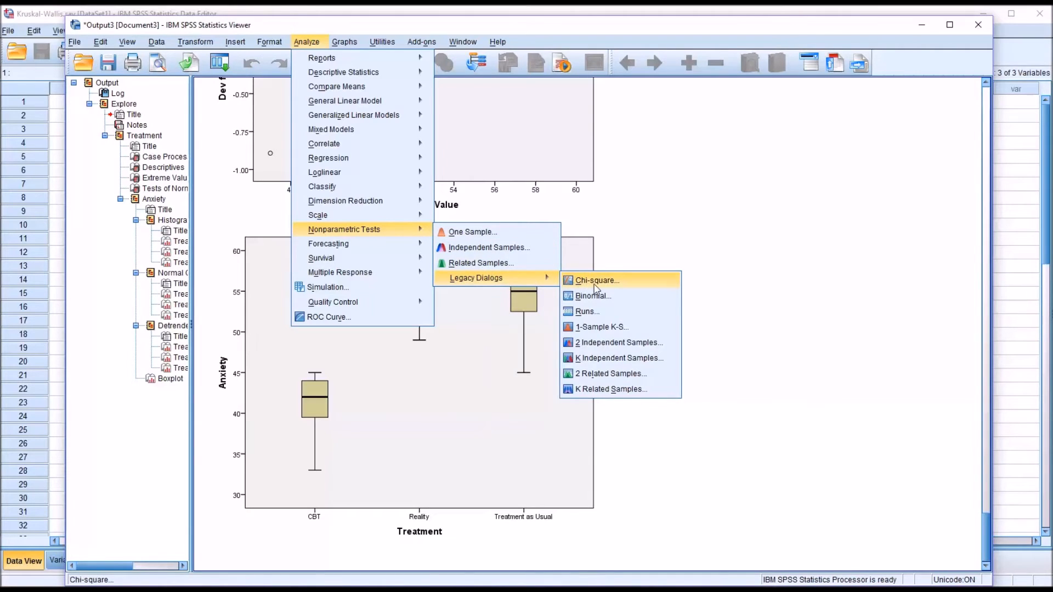
pyautogui.moveTo(603, 358)
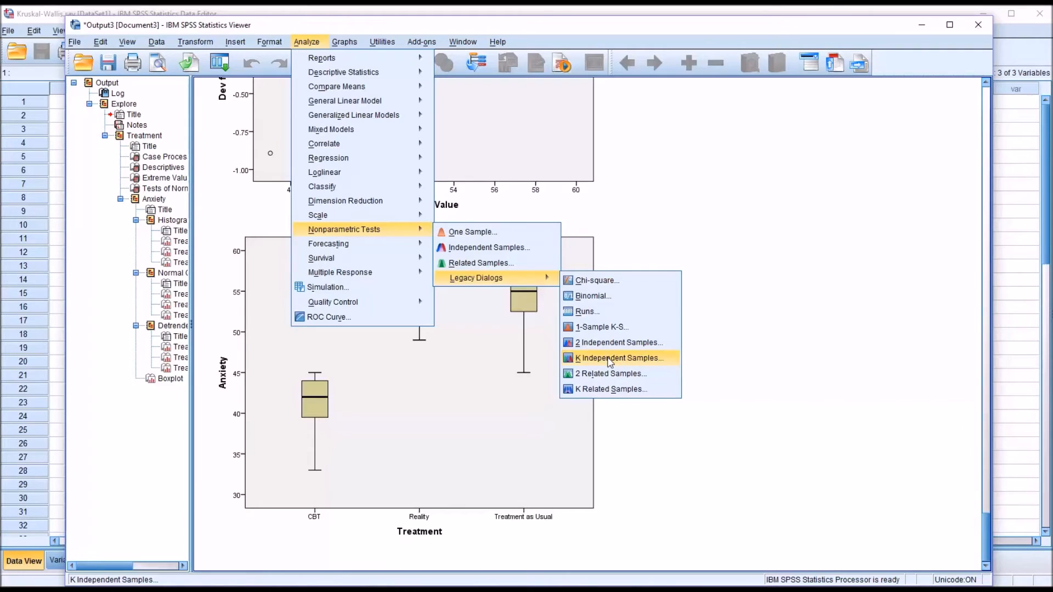
# Step: Set up a K Independent Samples test of Anxiety grouped by Treatment with descriptive statistics requested
pyautogui.click(619, 357)
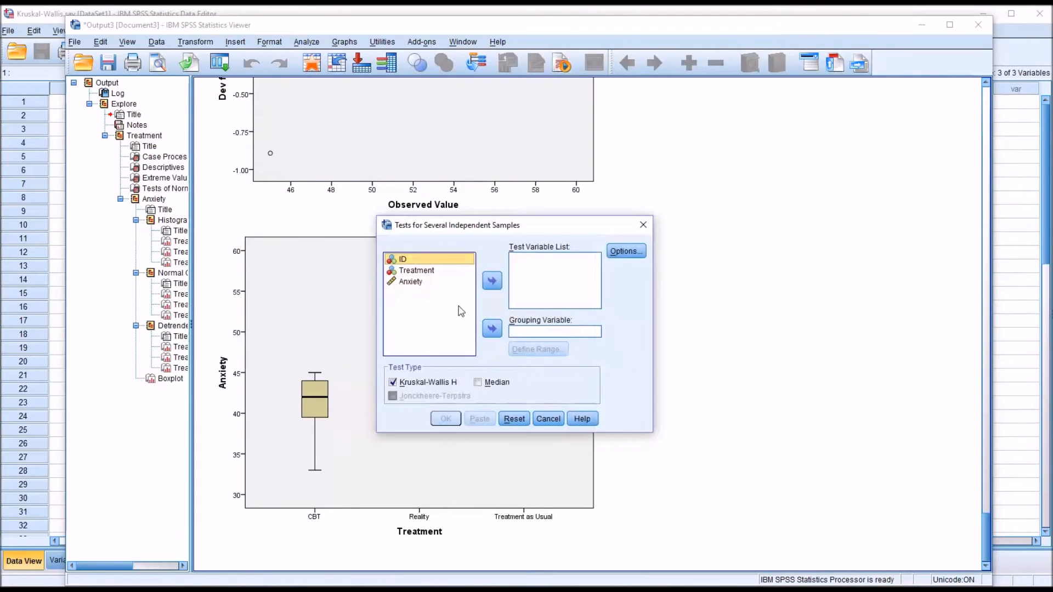
pyautogui.moveTo(576, 259)
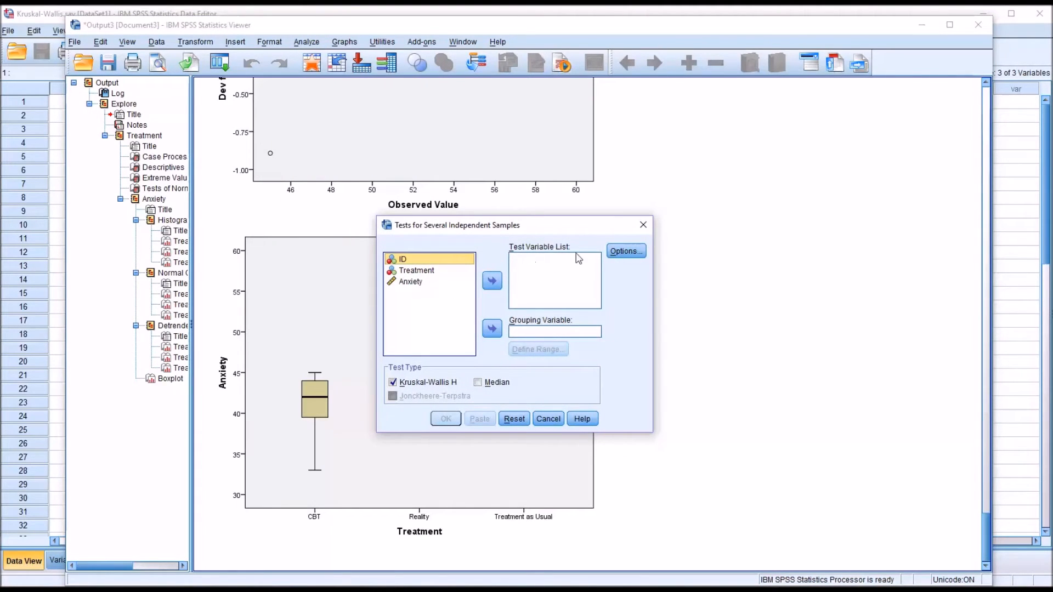
pyautogui.click(491, 280)
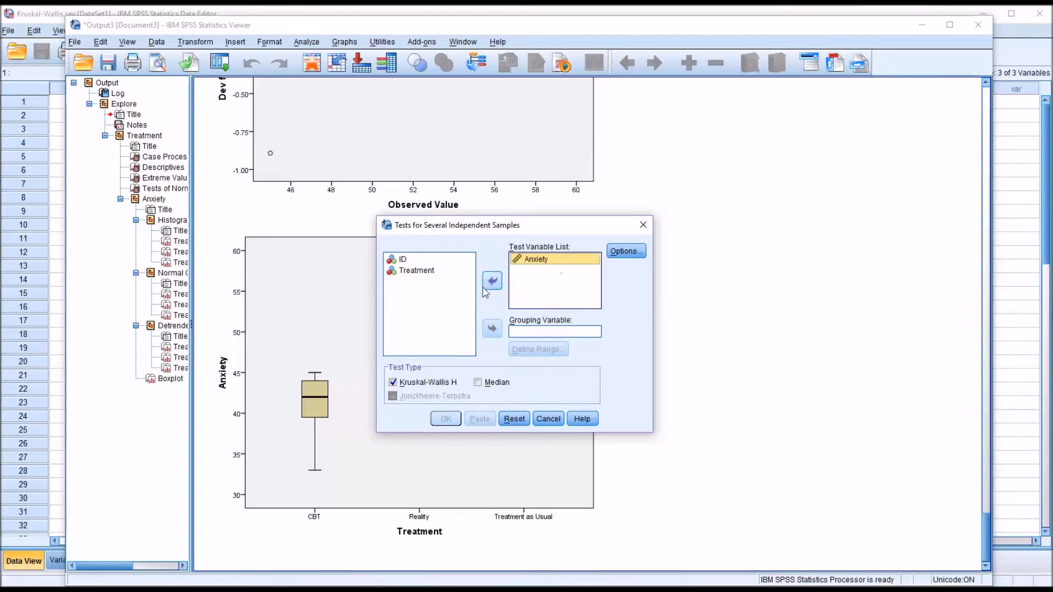
pyautogui.click(417, 270)
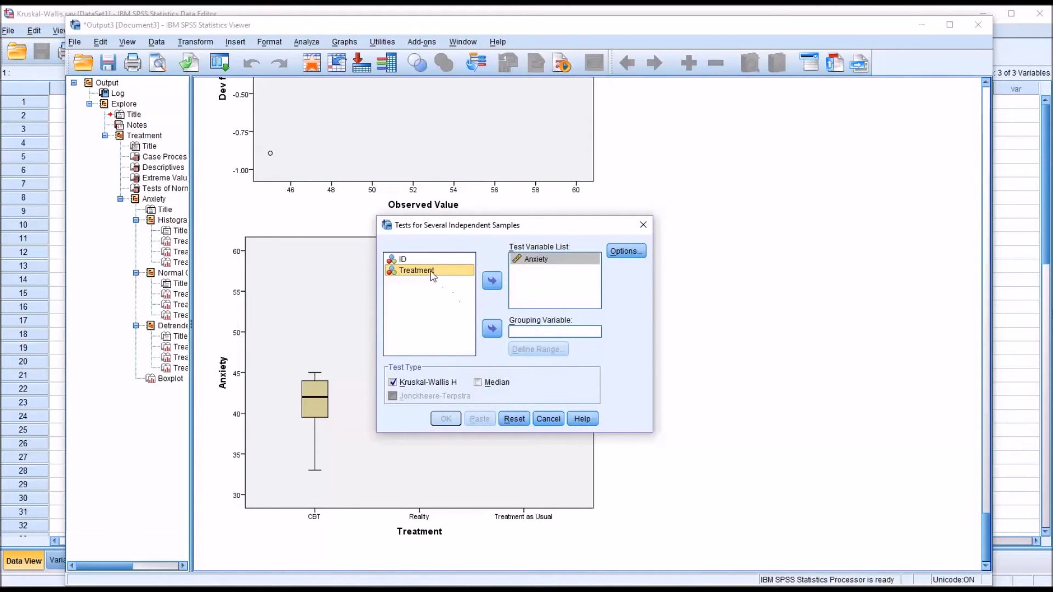
pyautogui.click(492, 328)
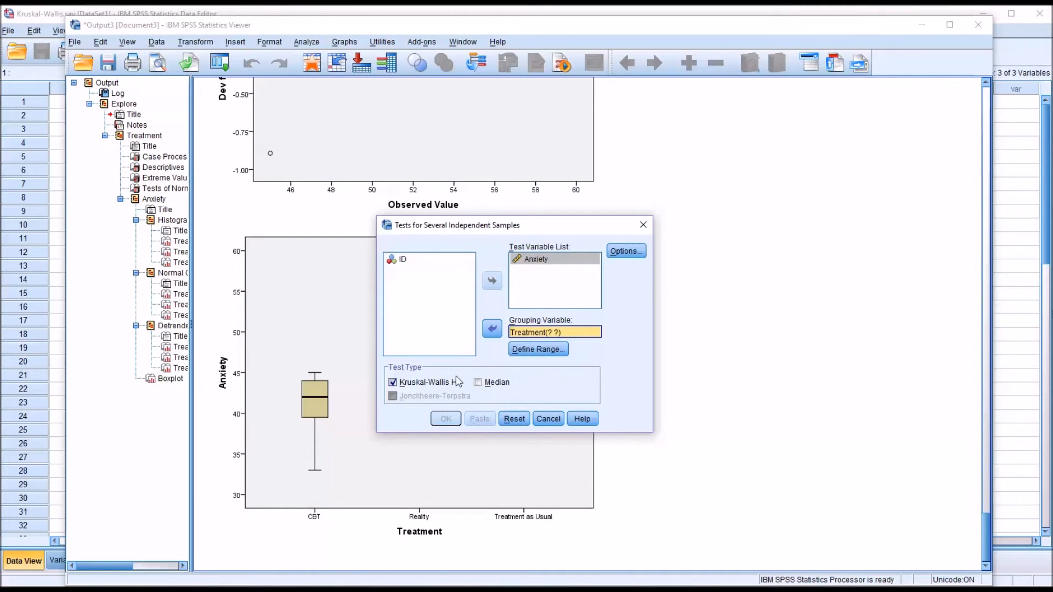
pyautogui.click(624, 251)
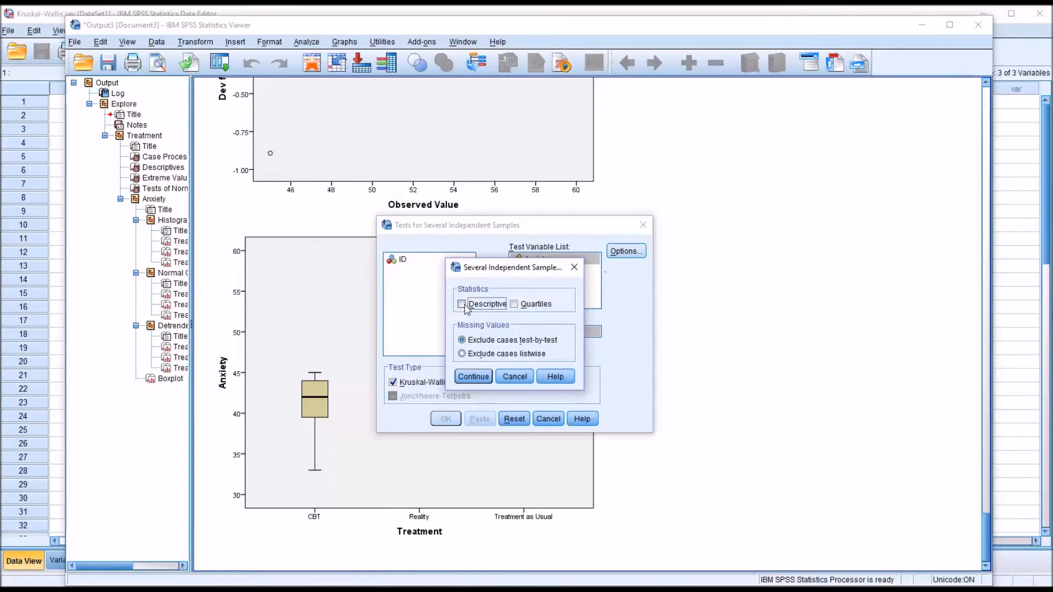
pyautogui.click(462, 304)
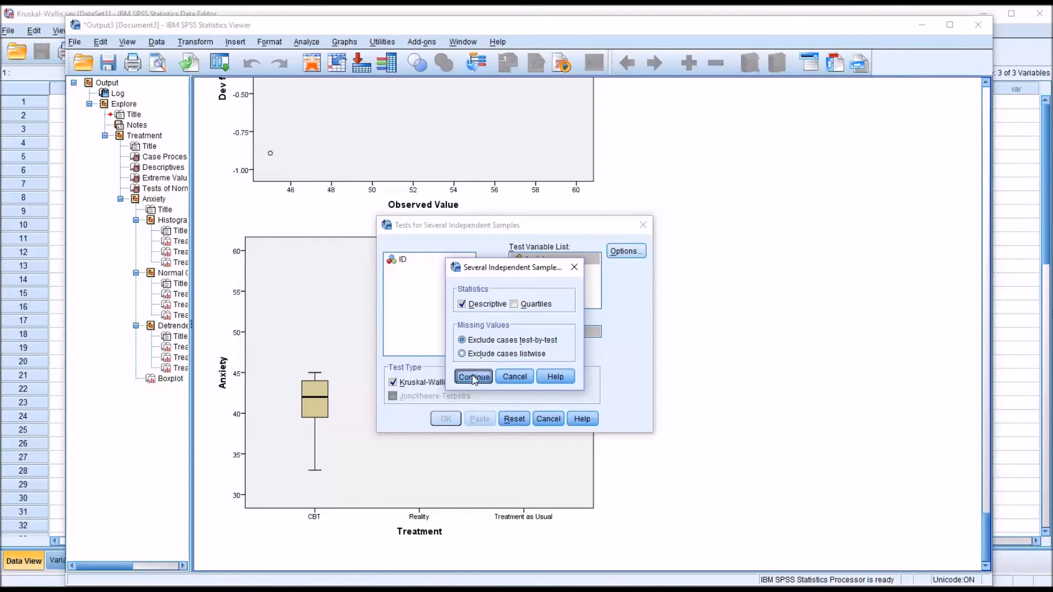
pyautogui.click(474, 377)
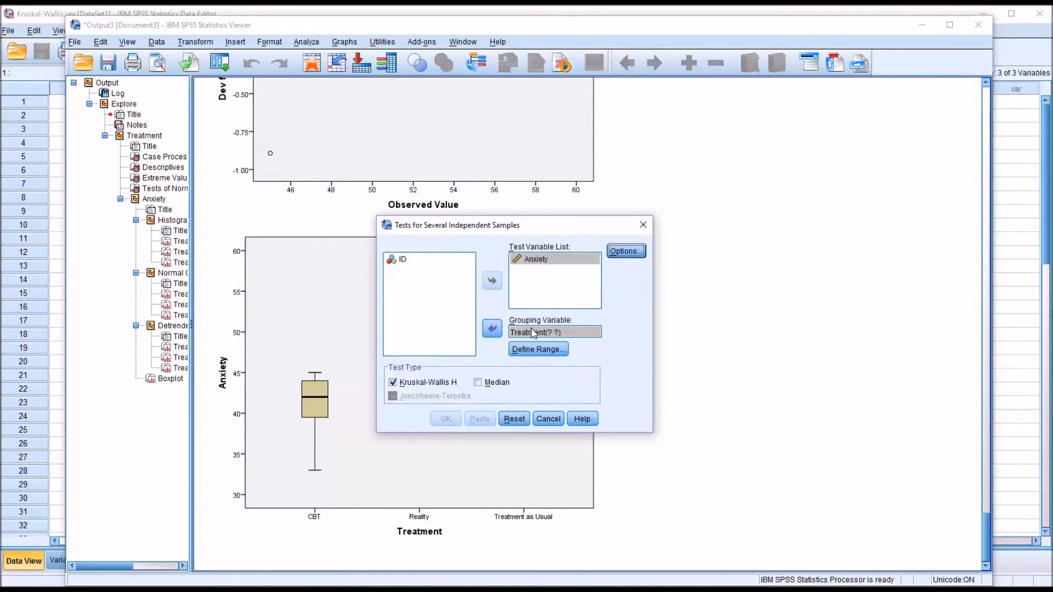
pyautogui.moveTo(536, 335)
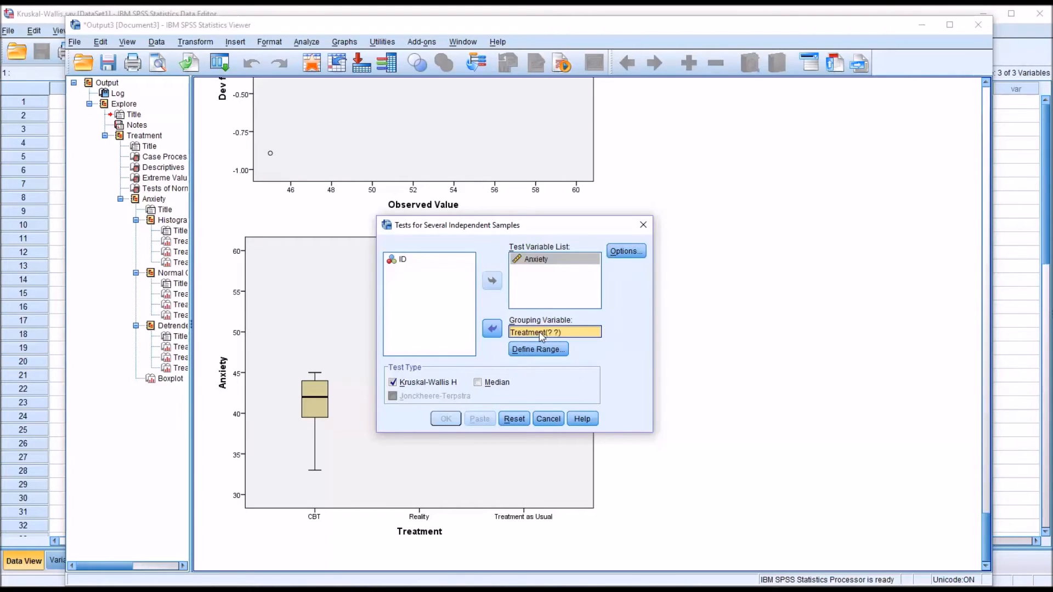
pyautogui.moveTo(527, 333)
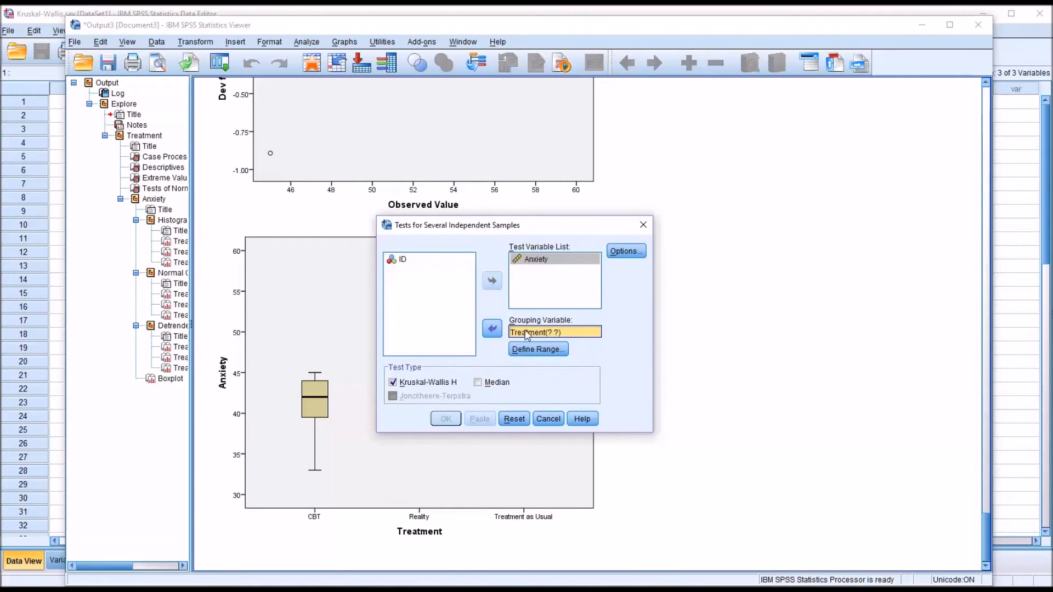
# Step: Define the Treatment group range as minimum 0 to maximum 2
pyautogui.click(537, 349)
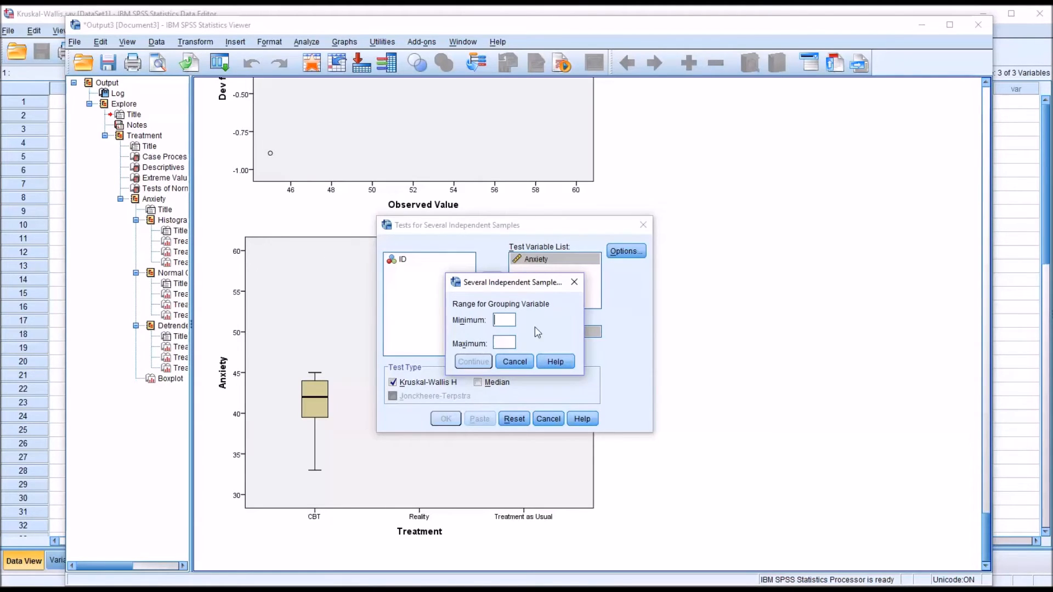
pyautogui.moveTo(553, 335)
pyautogui.write('0')
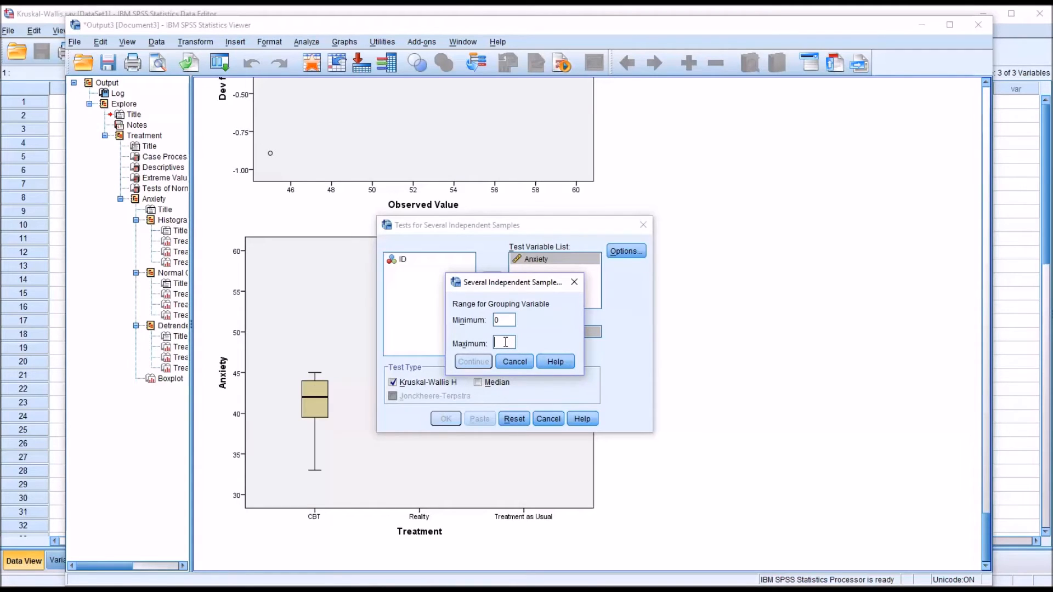
pyautogui.write('2')
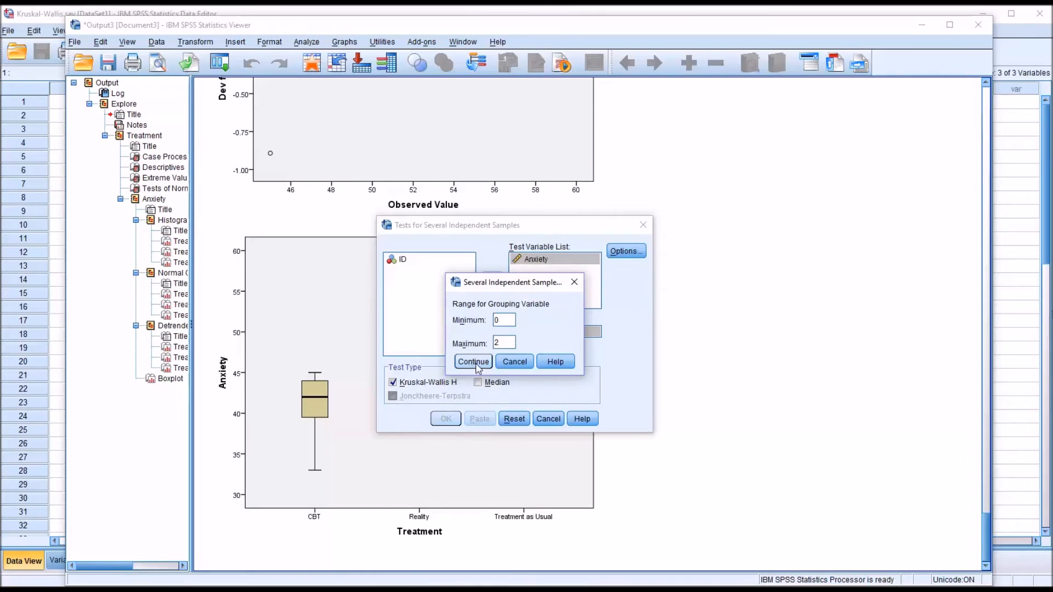
pyautogui.click(474, 361)
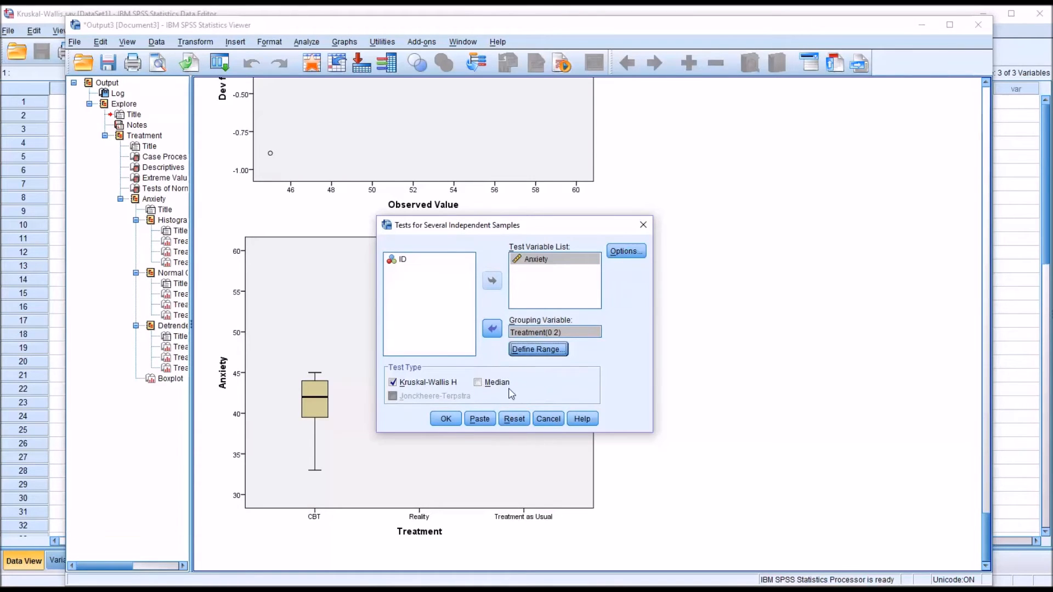
# Step: Run the Kruskal-Wallis test and examine the Ranks and Test Statistics tables
pyautogui.click(445, 418)
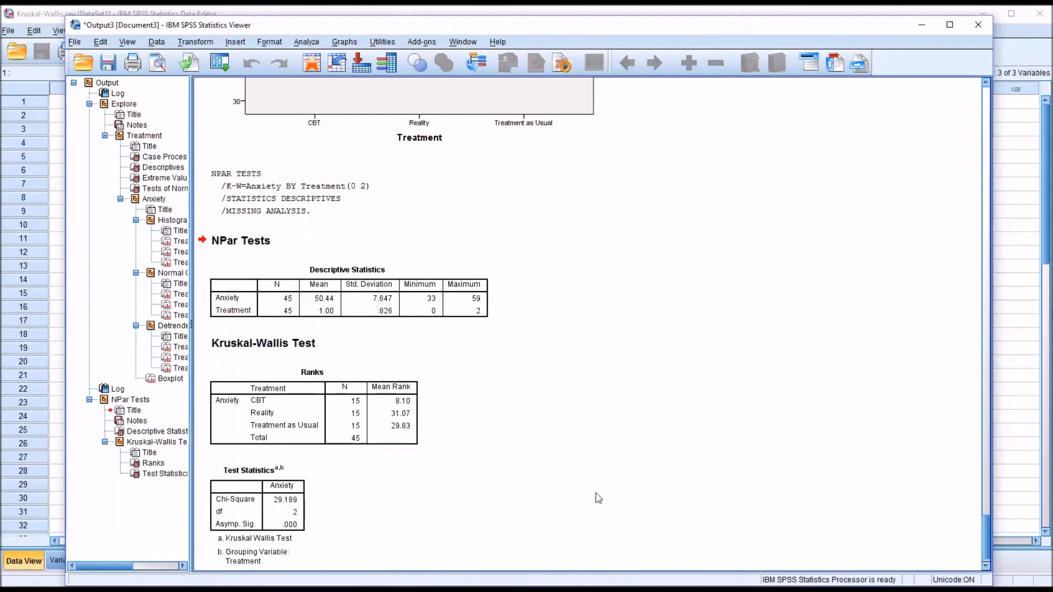
pyautogui.click(282, 511)
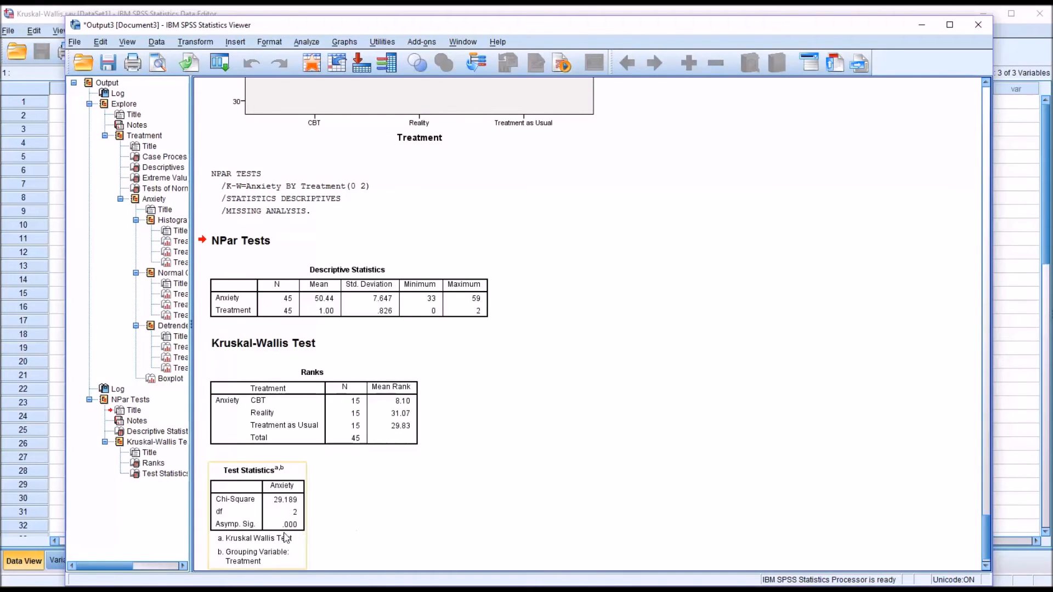
pyautogui.moveTo(304, 531)
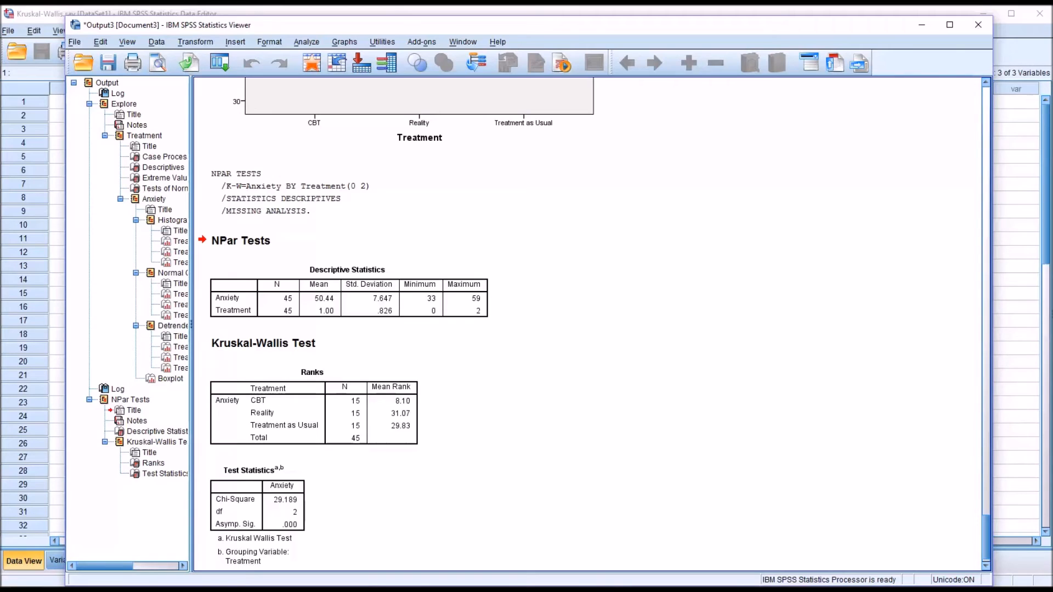
pyautogui.moveTo(555, 496)
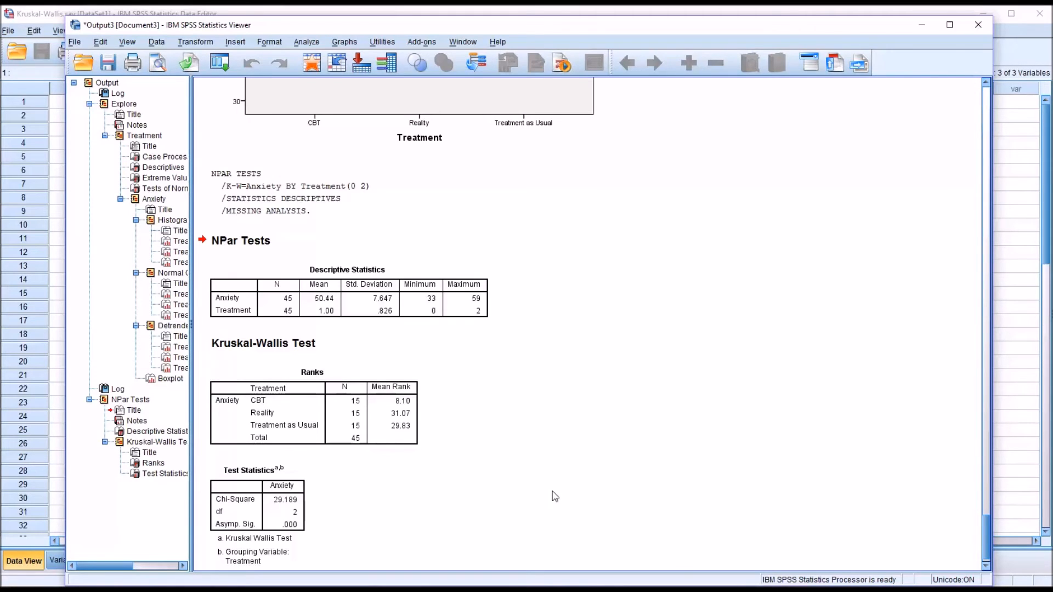
pyautogui.click(356, 403)
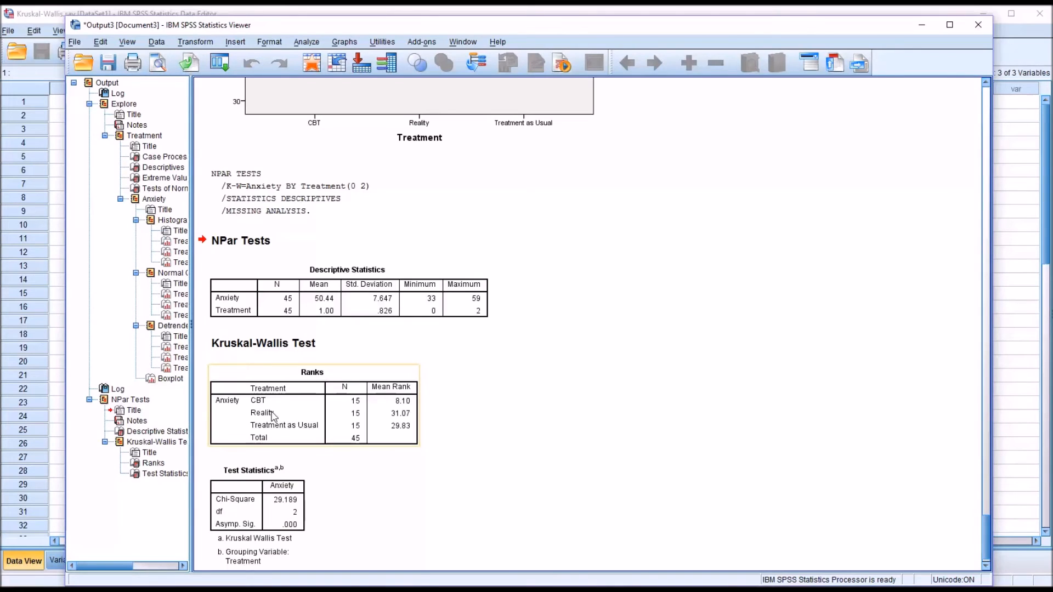
pyautogui.moveTo(402, 412)
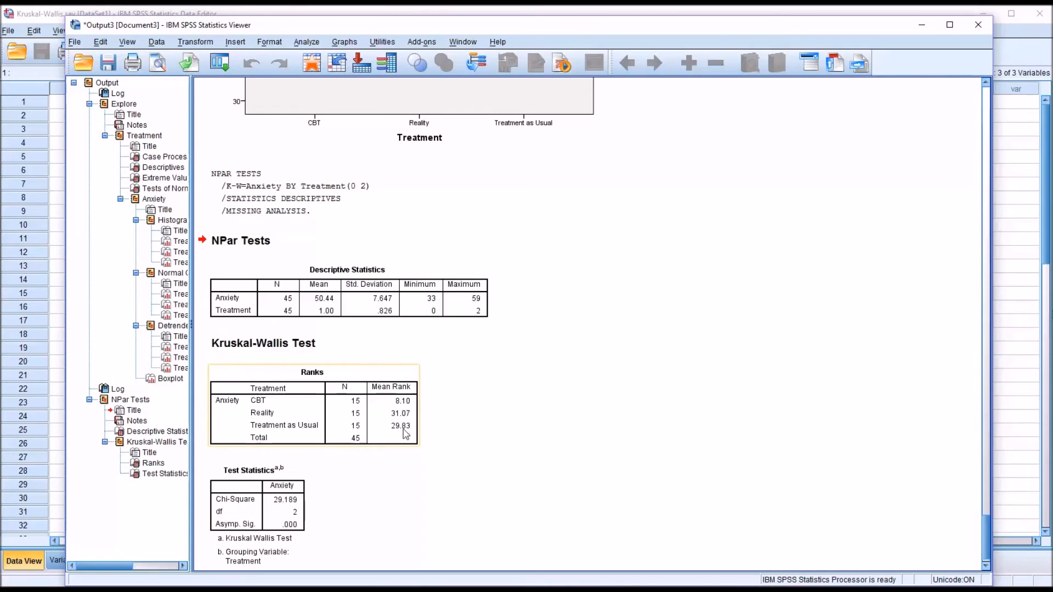
pyautogui.moveTo(400, 434)
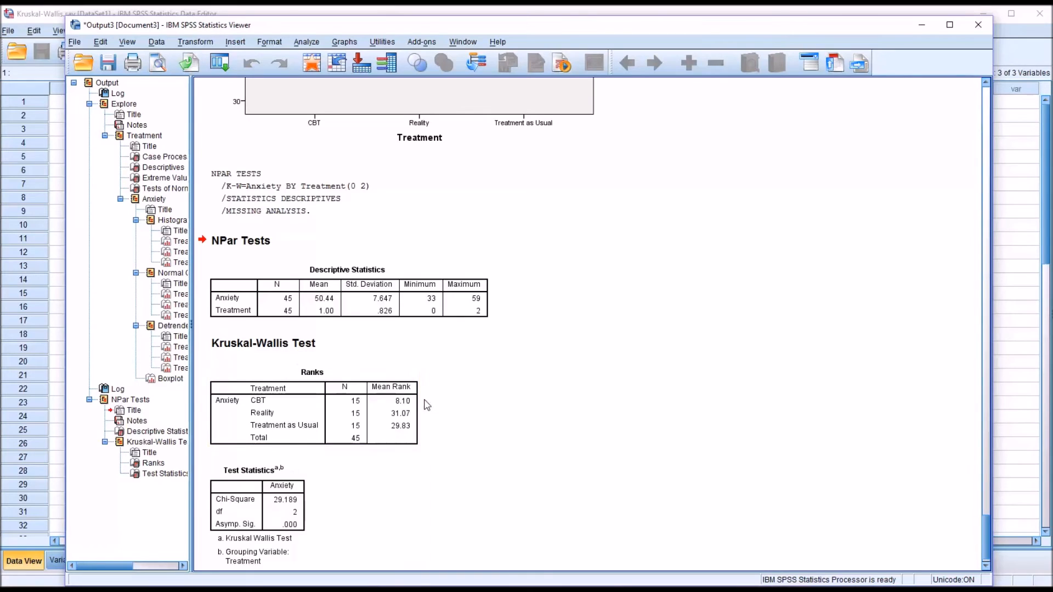
pyautogui.click(312, 414)
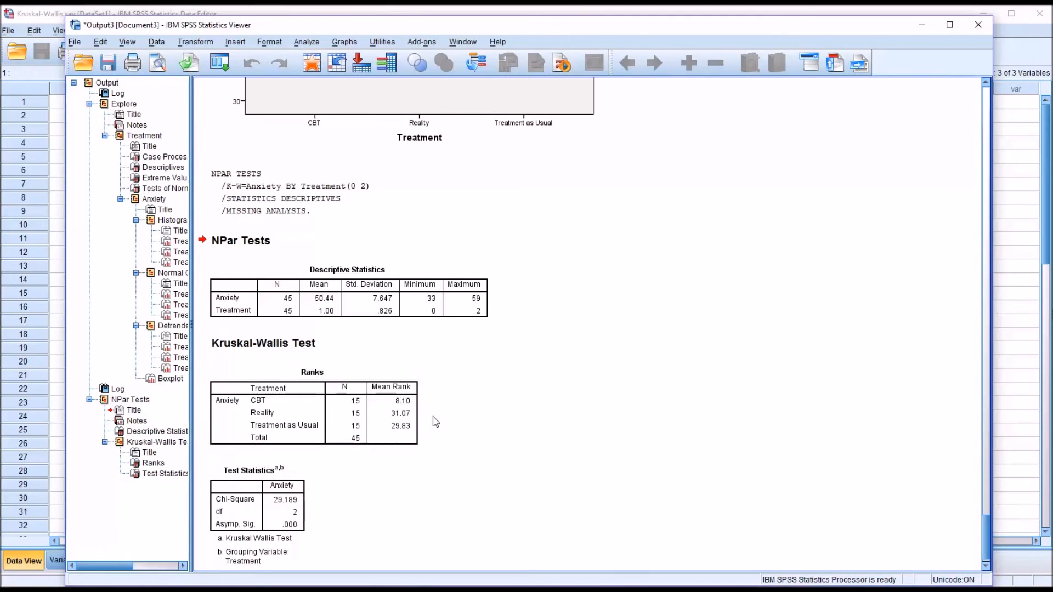
pyautogui.moveTo(255, 363)
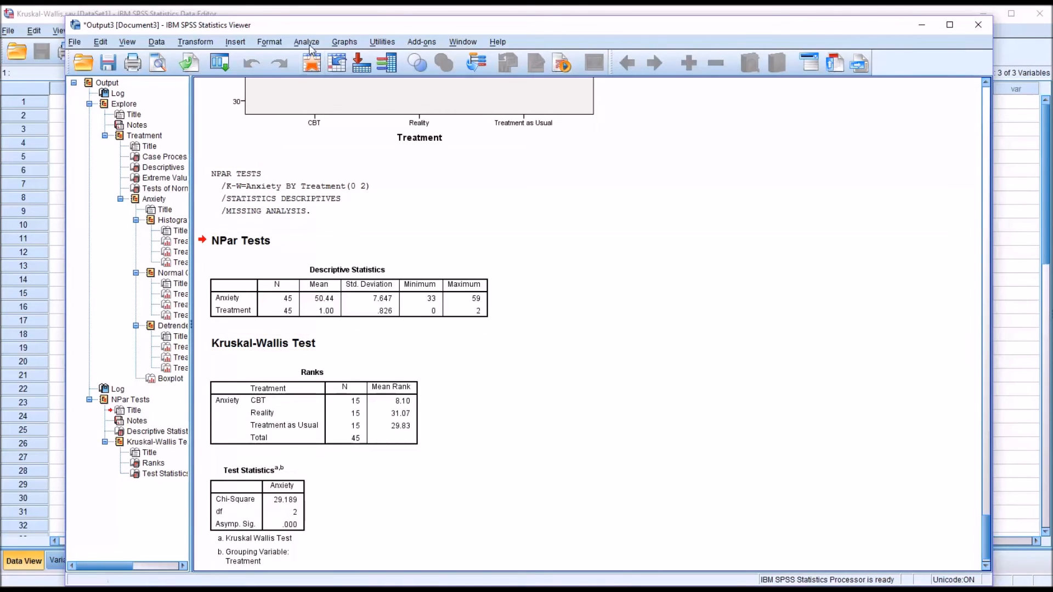
# Step: Start a legacy 2 Independent Samples test from the Analyze menu
pyautogui.click(307, 42)
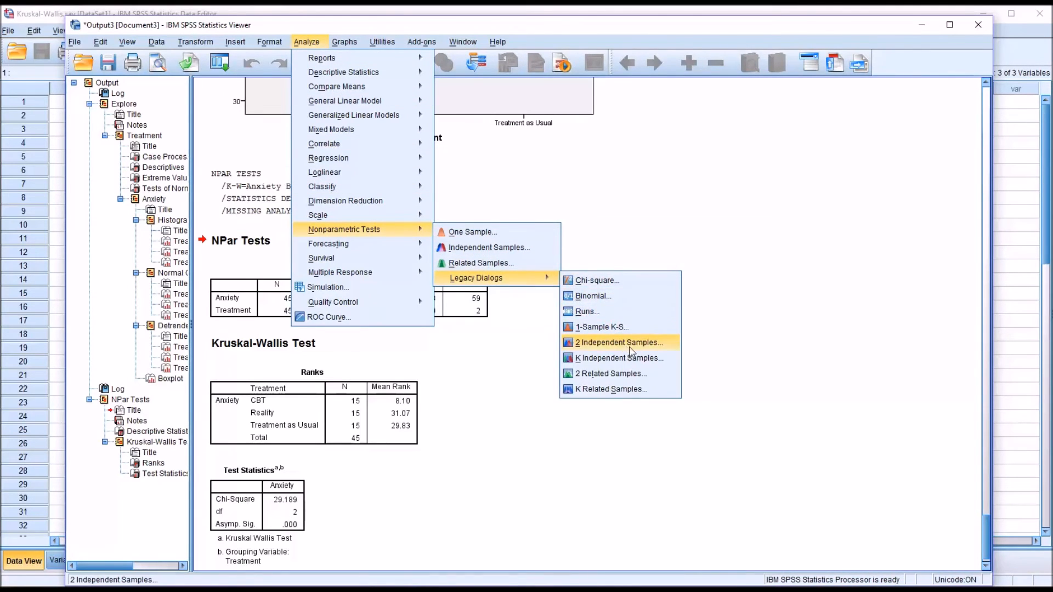
pyautogui.moveTo(619, 358)
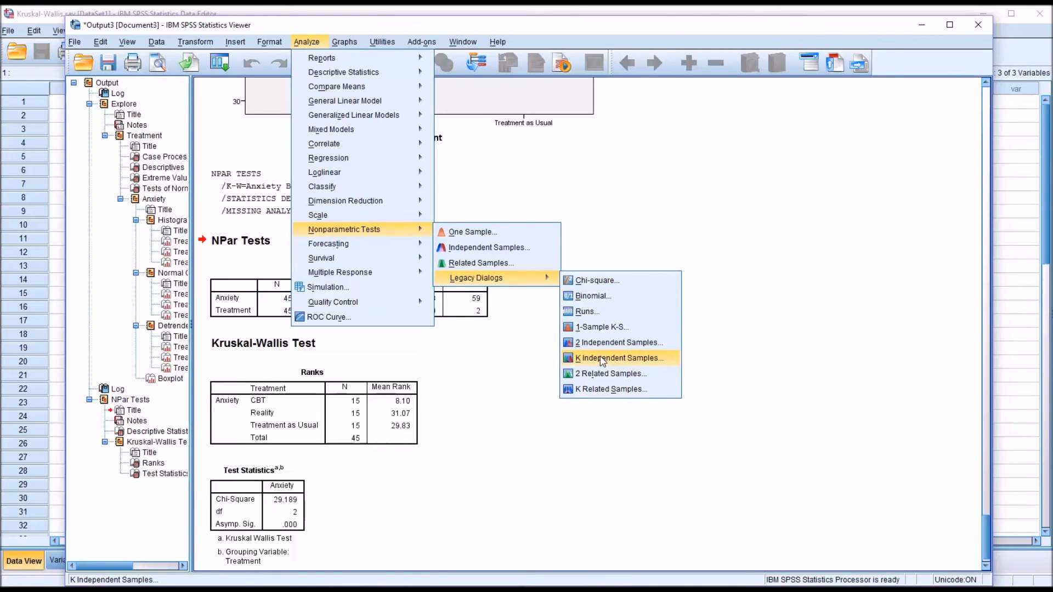
pyautogui.moveTo(618, 343)
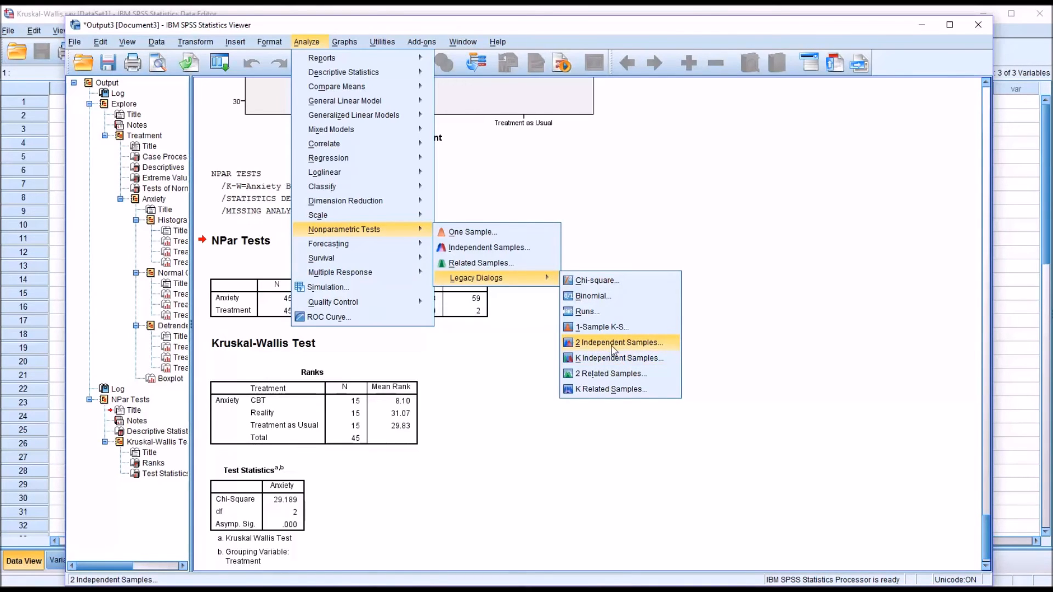
pyautogui.click(618, 343)
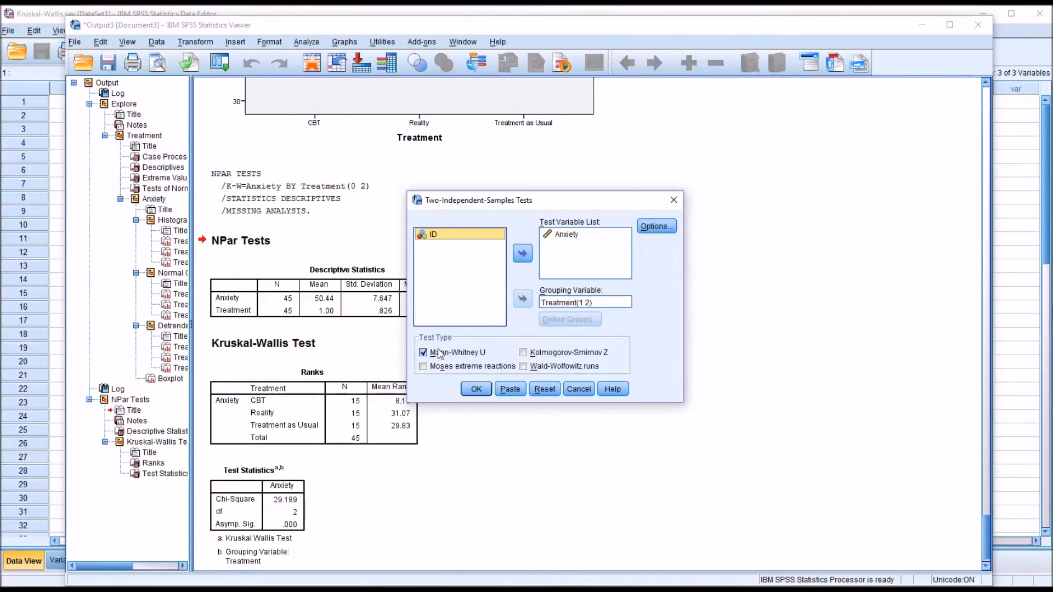
# Step: Group Anxiety by Treatment with Group 1 = 0 and Group 2 = 1 for Mann-Whitney U
pyautogui.click(583, 302)
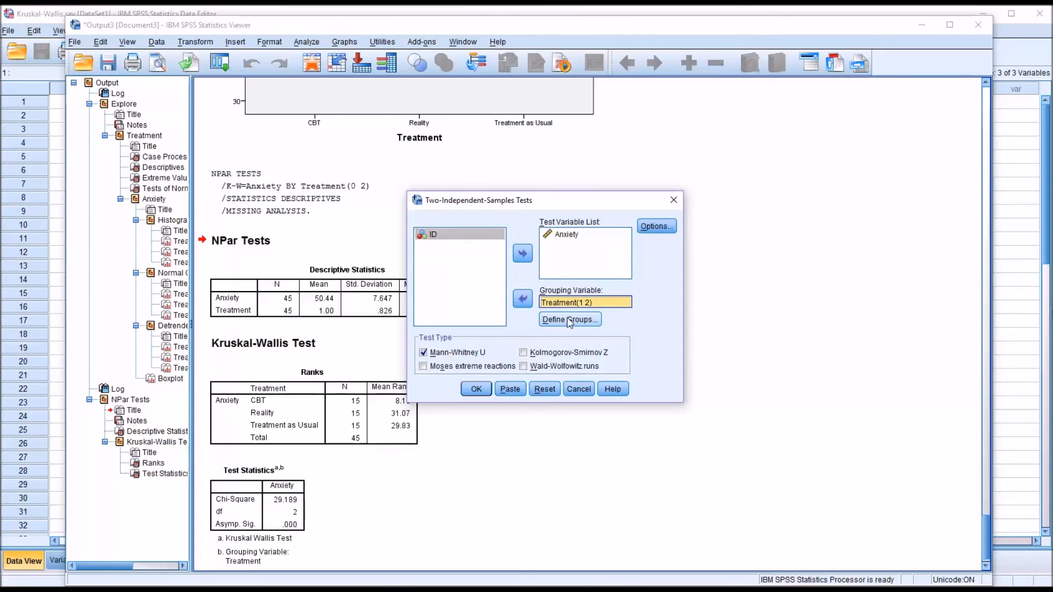
pyautogui.click(569, 320)
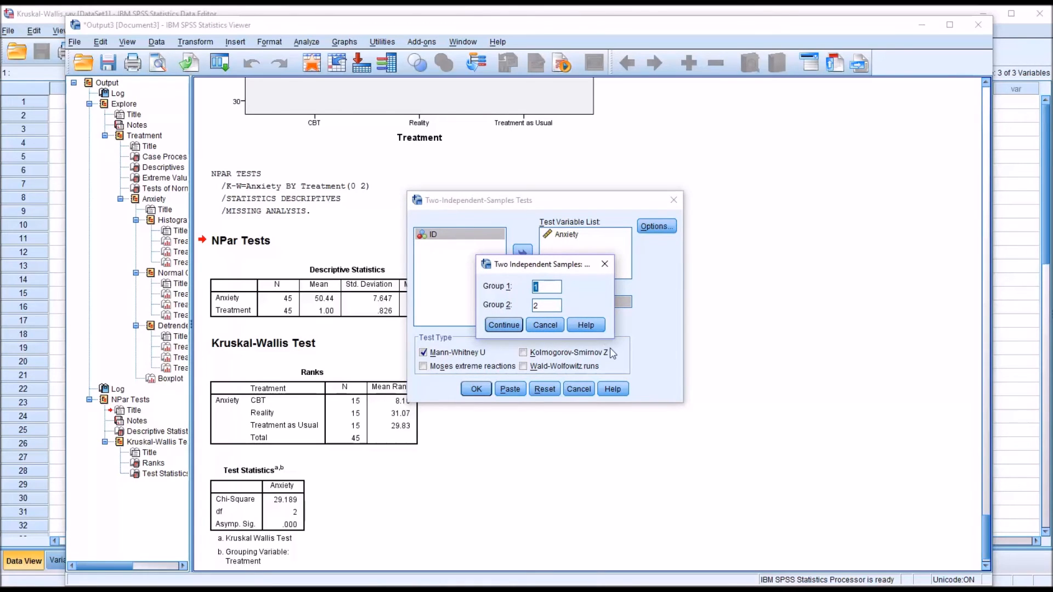
pyautogui.moveTo(685, 358)
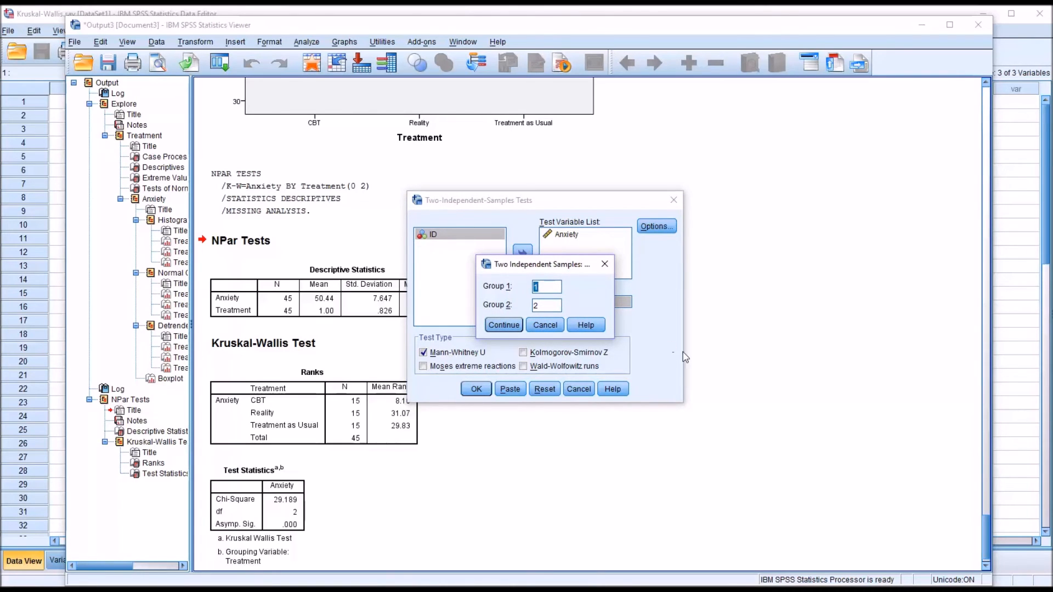
pyautogui.moveTo(759, 382)
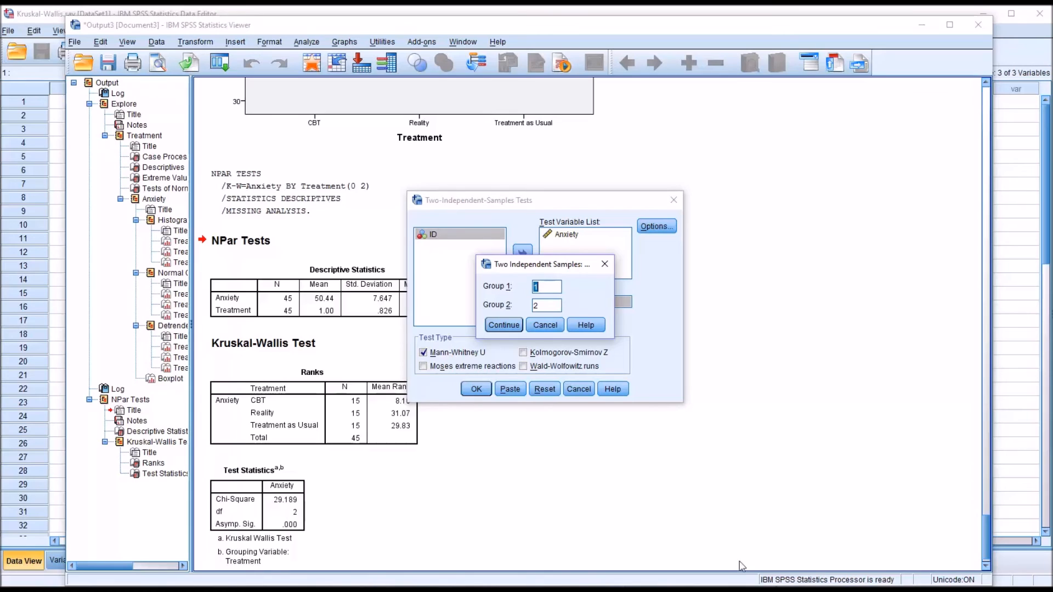
pyautogui.write('0')
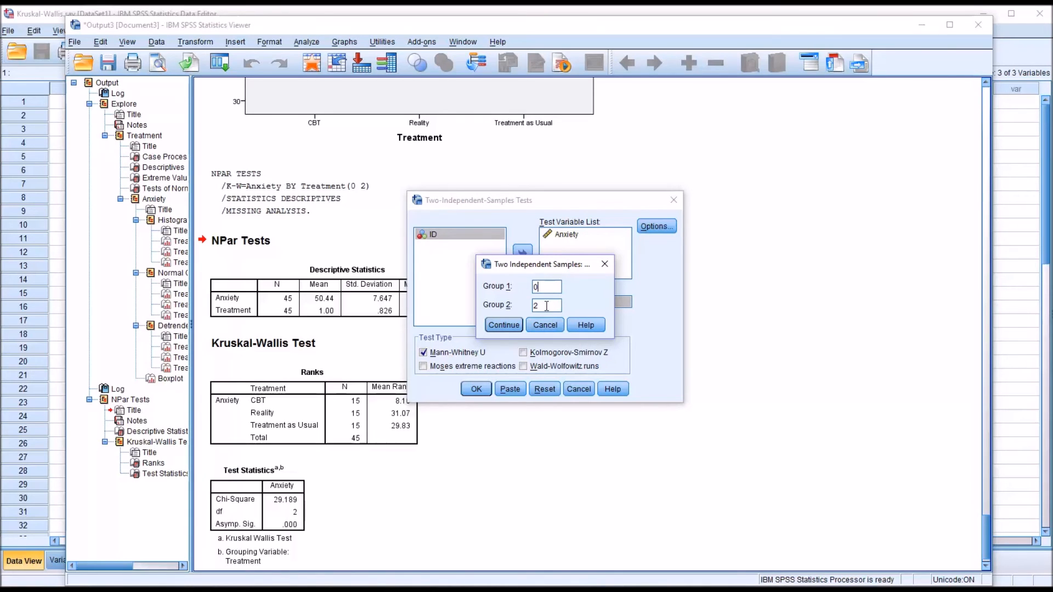
pyautogui.write('1')
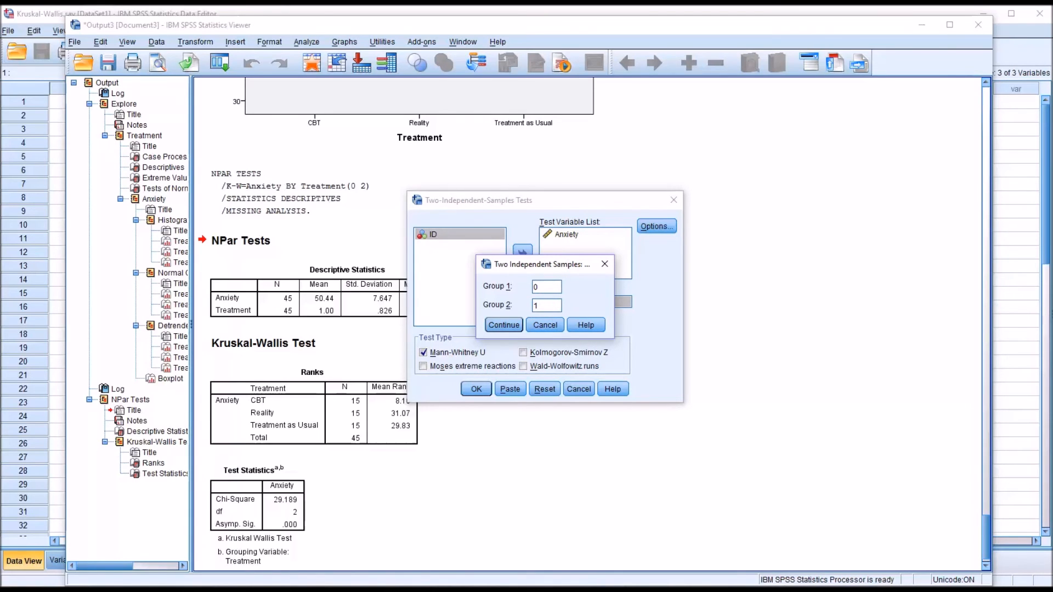
pyautogui.moveTo(586, 324)
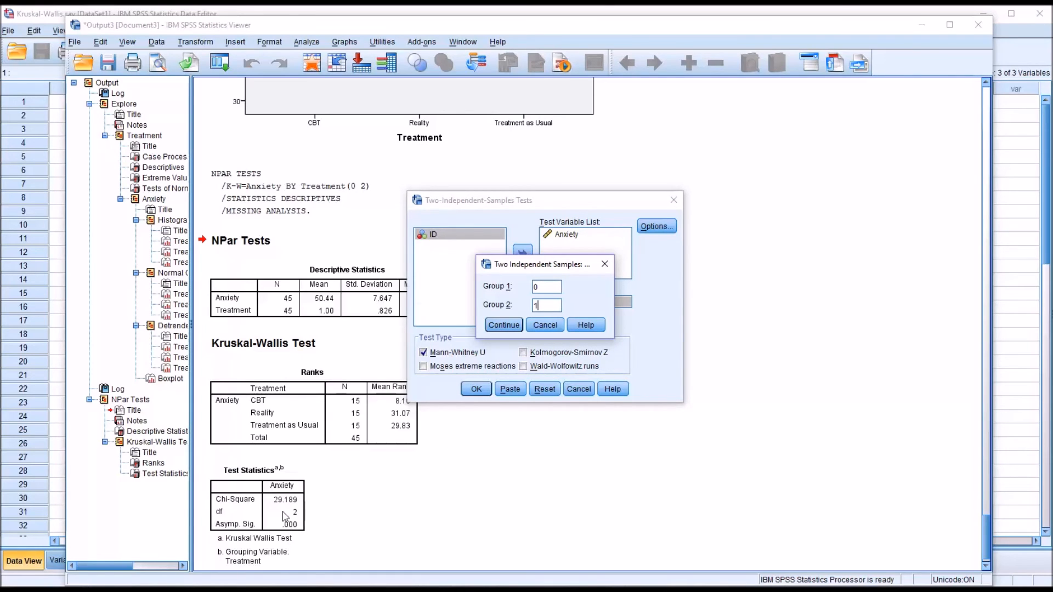
pyautogui.moveTo(421, 506)
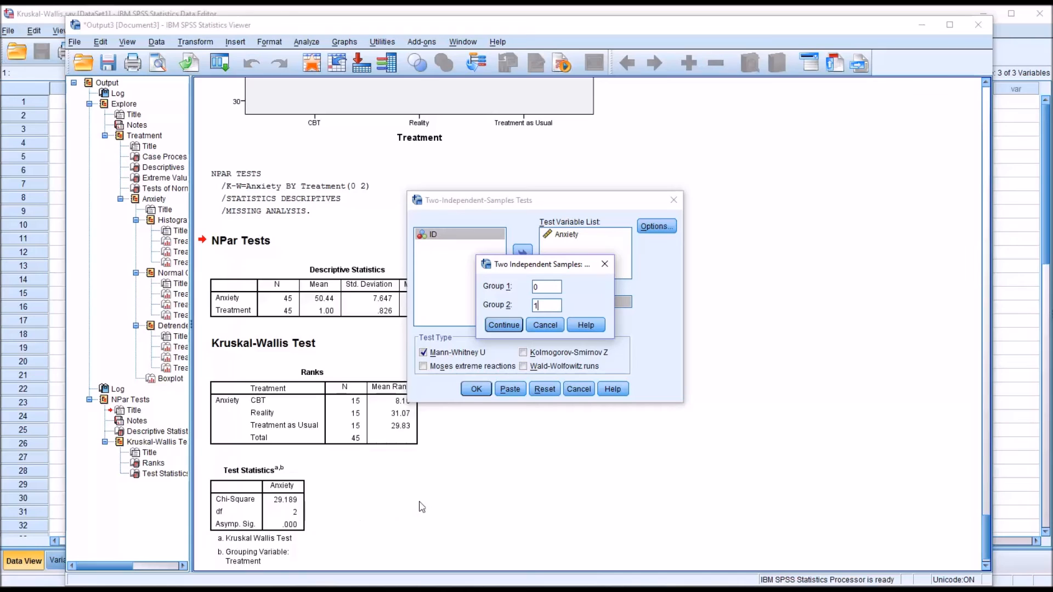
pyautogui.moveTo(455, 506)
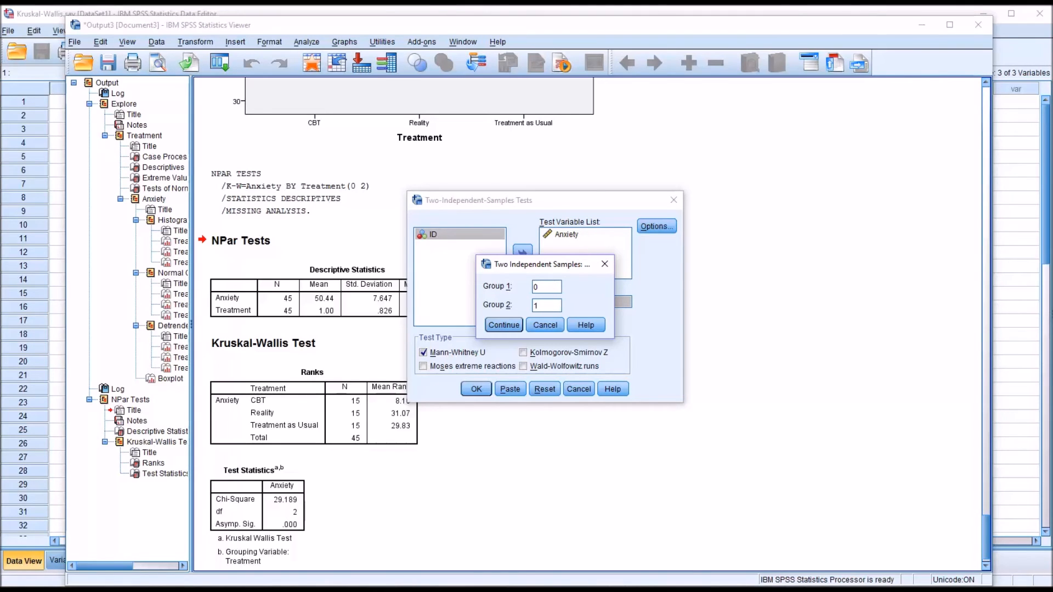
pyautogui.moveTo(640, 404)
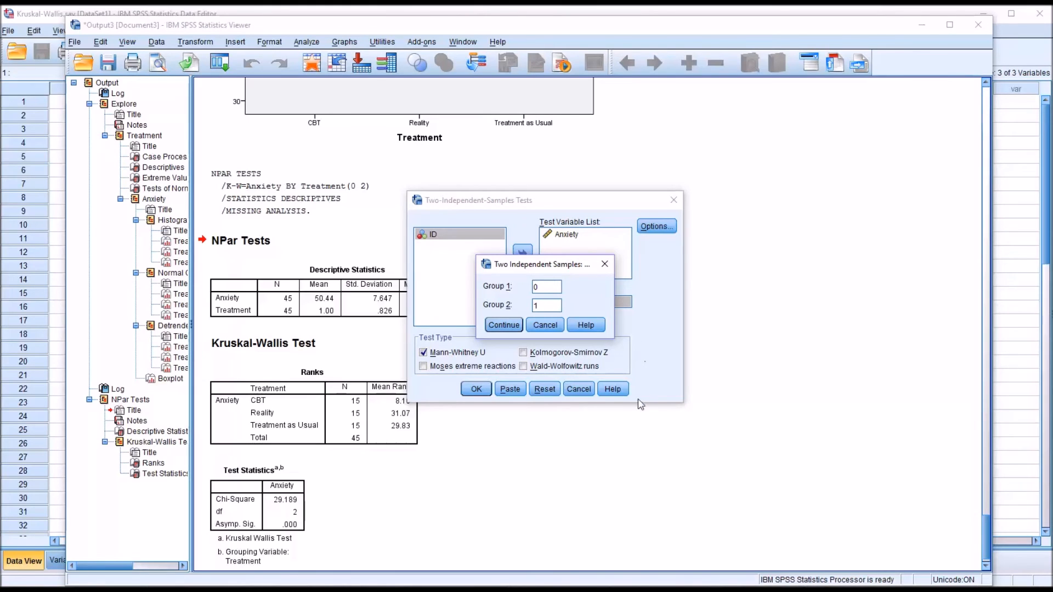
pyautogui.moveTo(607, 427)
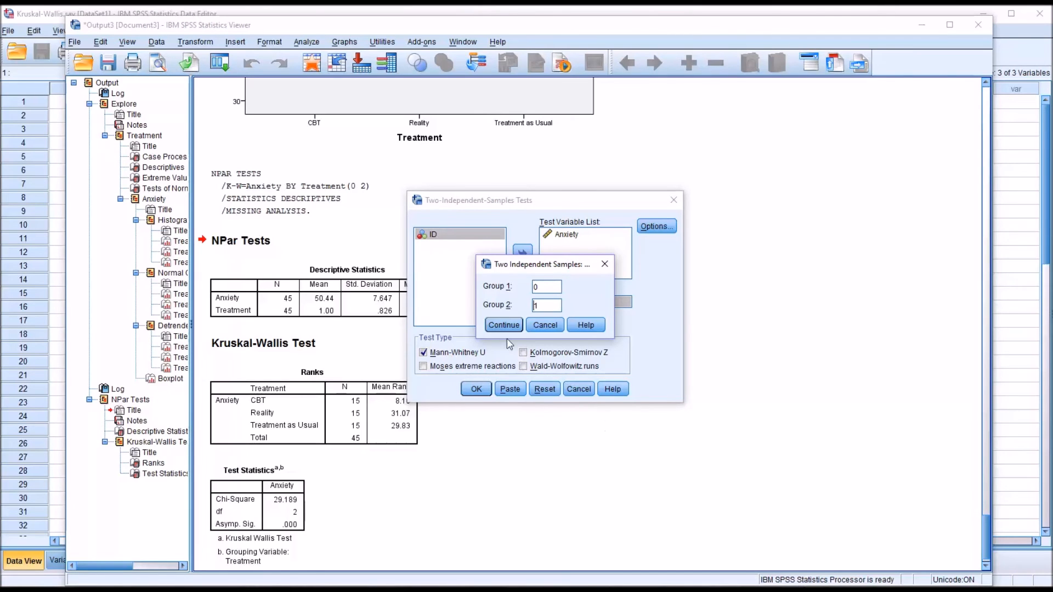
pyautogui.click(504, 325)
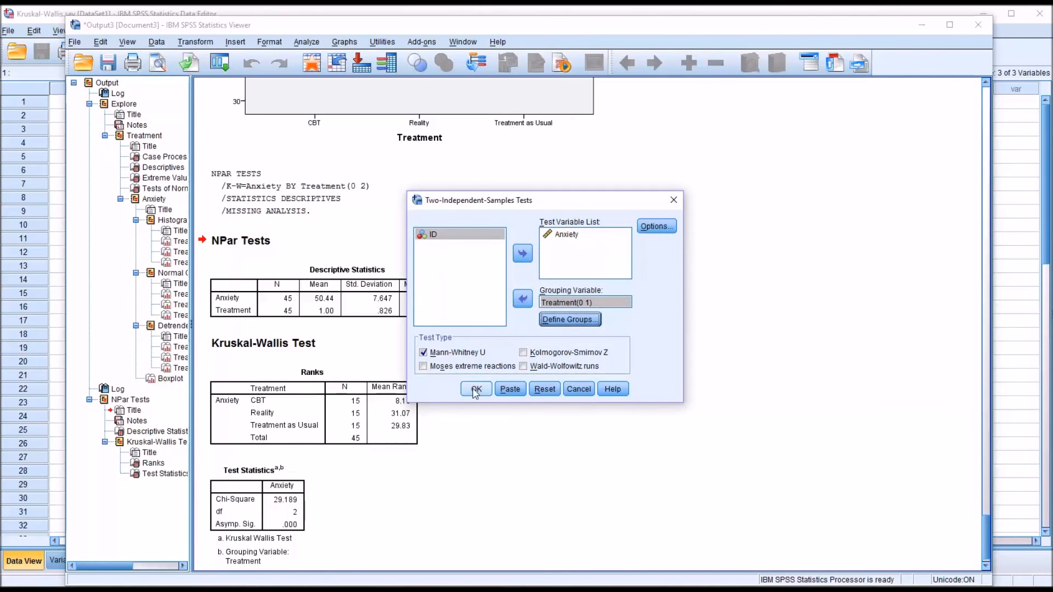
# Step: Run the Mann-Whitney test for CBT versus Reality and recall the test setup for the next pair
pyautogui.click(476, 389)
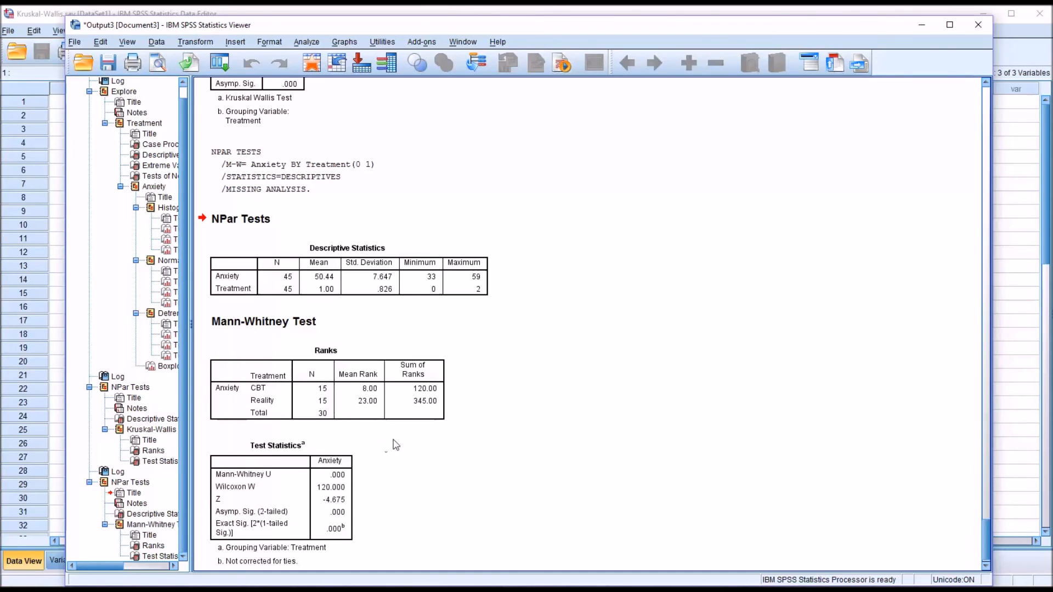
pyautogui.click(275, 396)
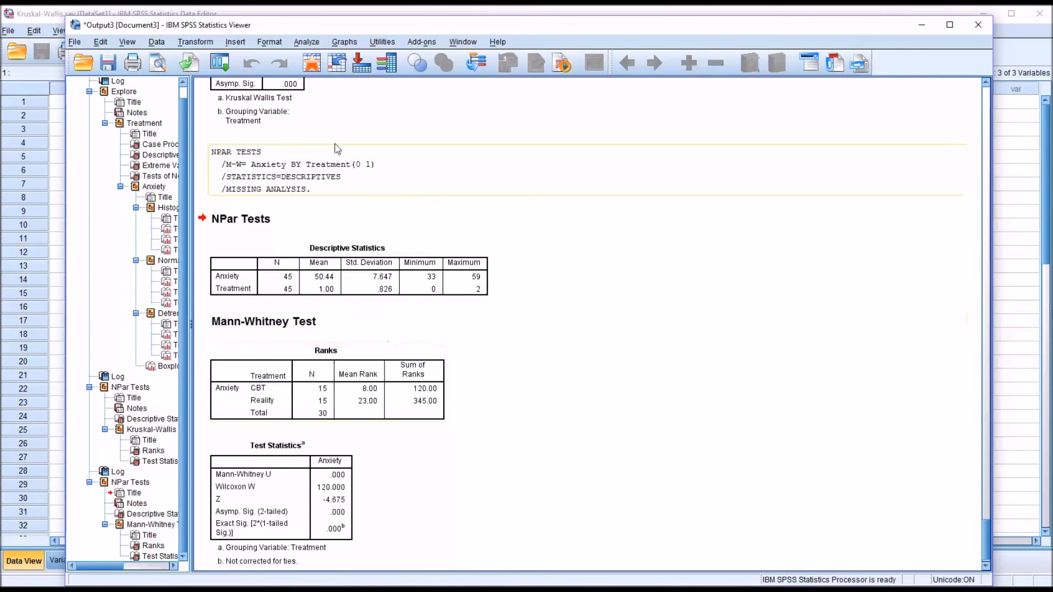
pyautogui.click(306, 42)
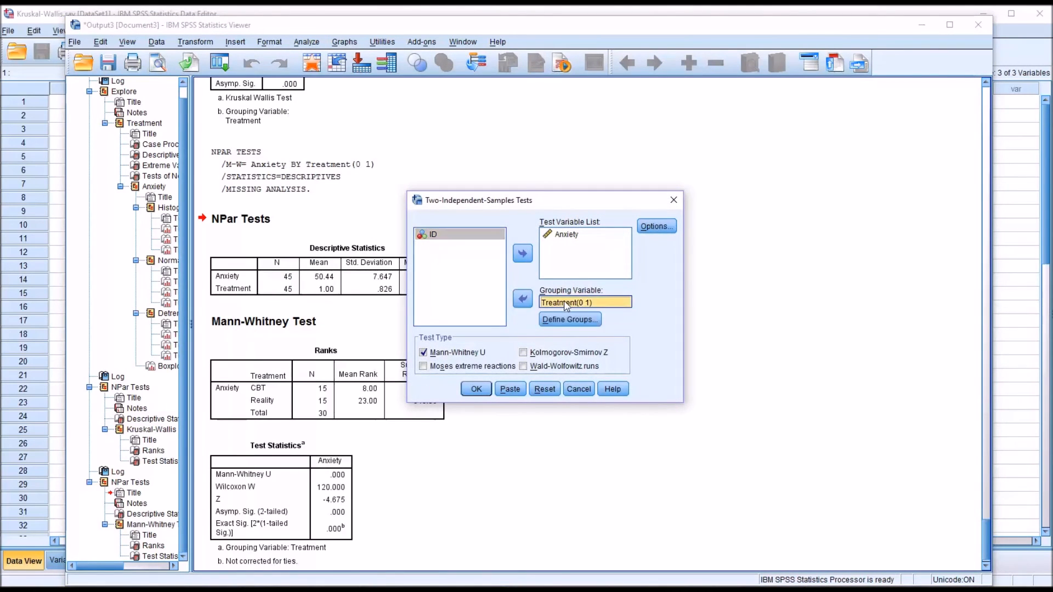
# Step: Redefine the groups as 0 and 2 and run Mann-Whitney for CBT versus Treatment as Usual
pyautogui.click(570, 319)
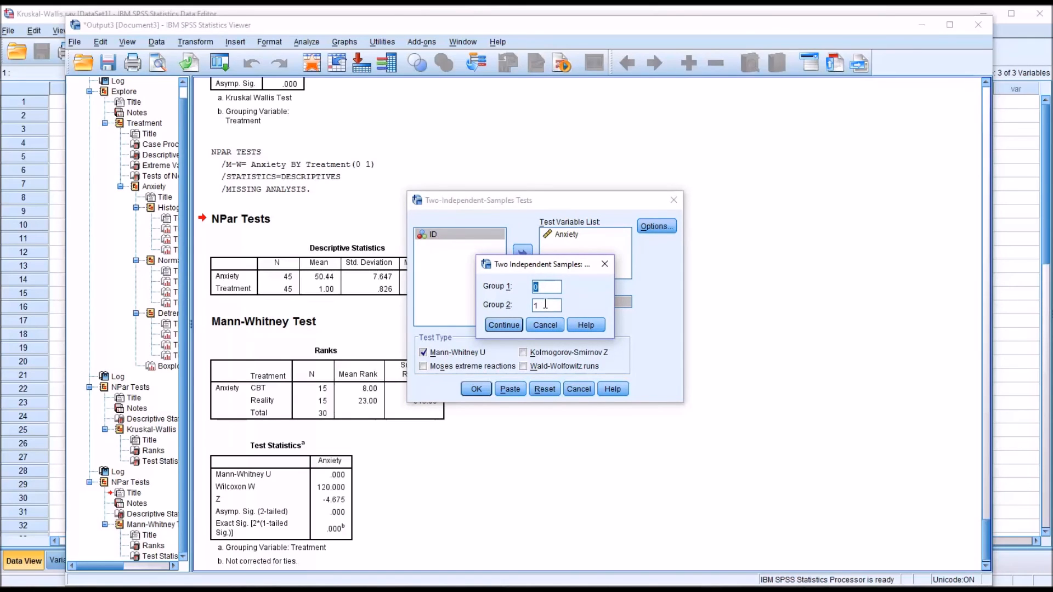
pyautogui.click(547, 305)
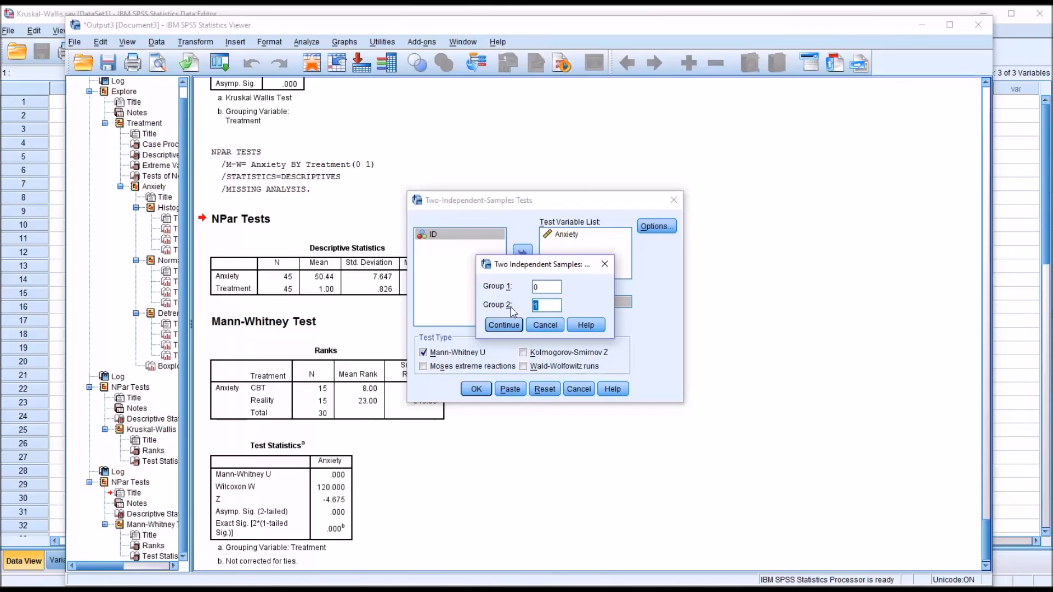
pyautogui.write('2')
pyautogui.click(546, 286)
pyautogui.write('1')
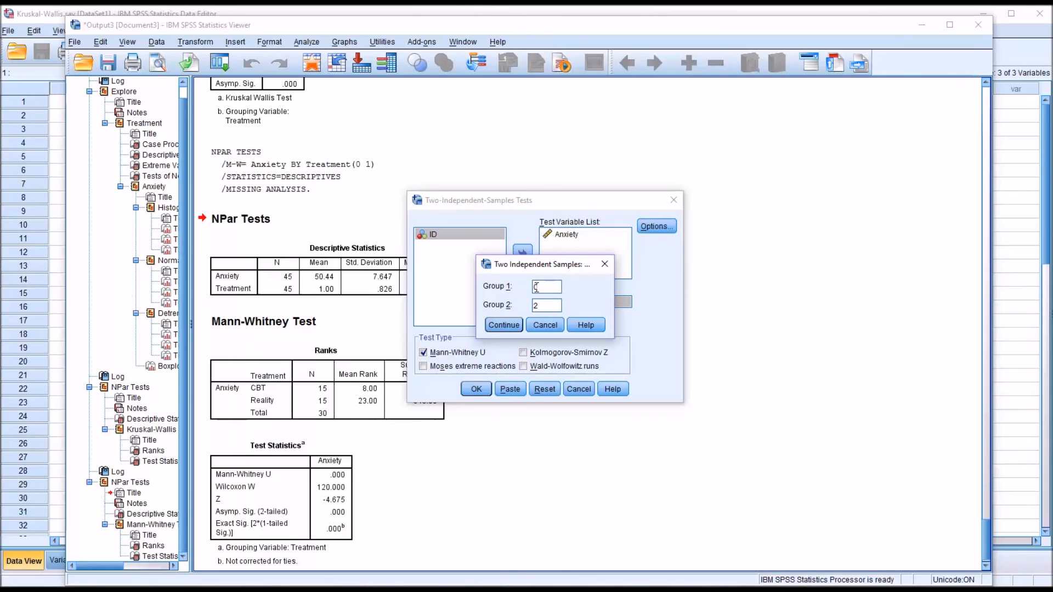
pyautogui.click(503, 325)
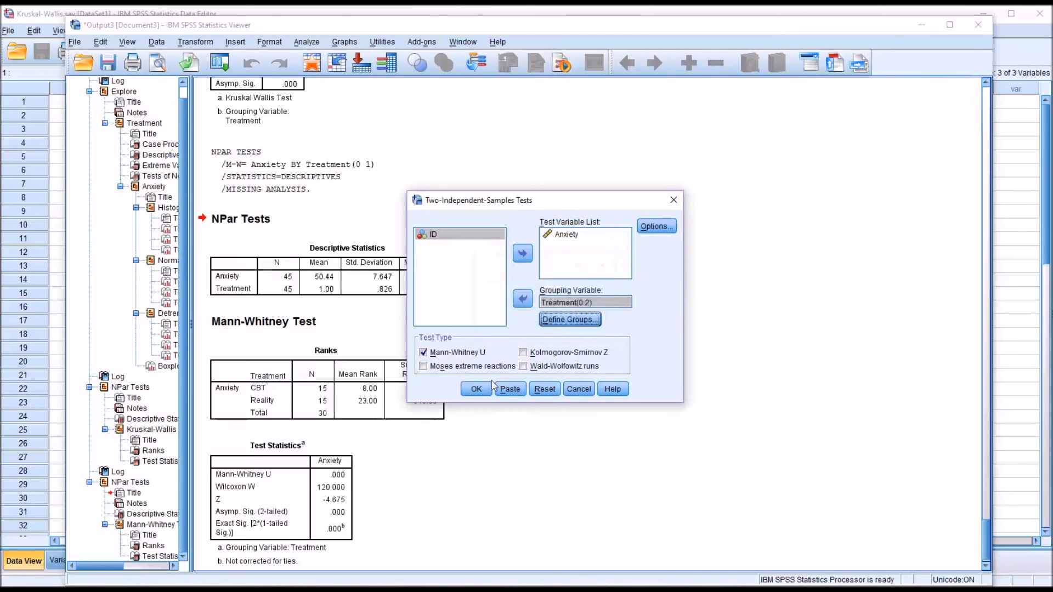
pyautogui.click(475, 388)
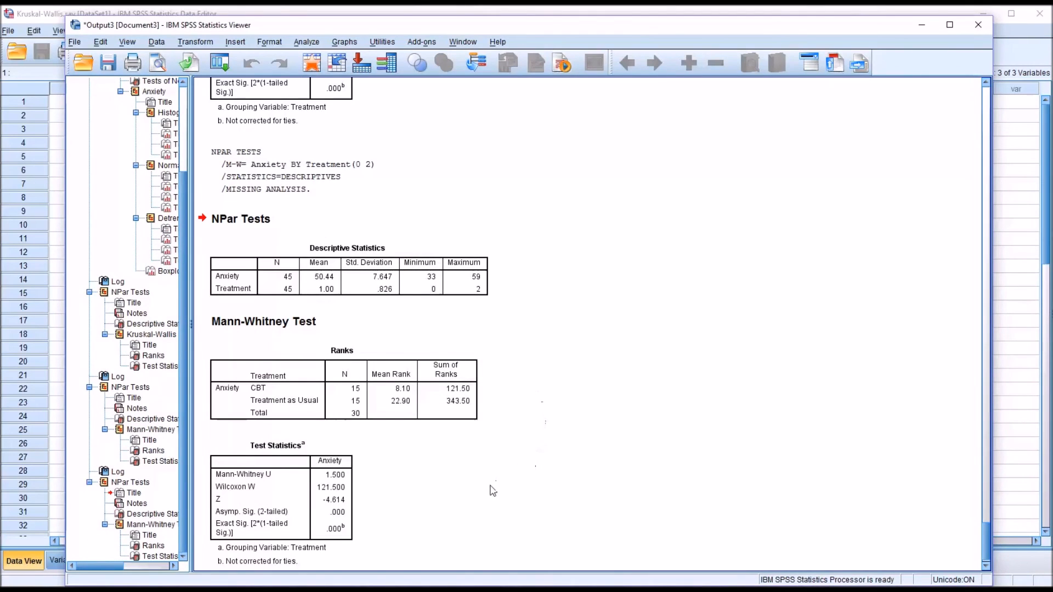
pyautogui.click(342, 350)
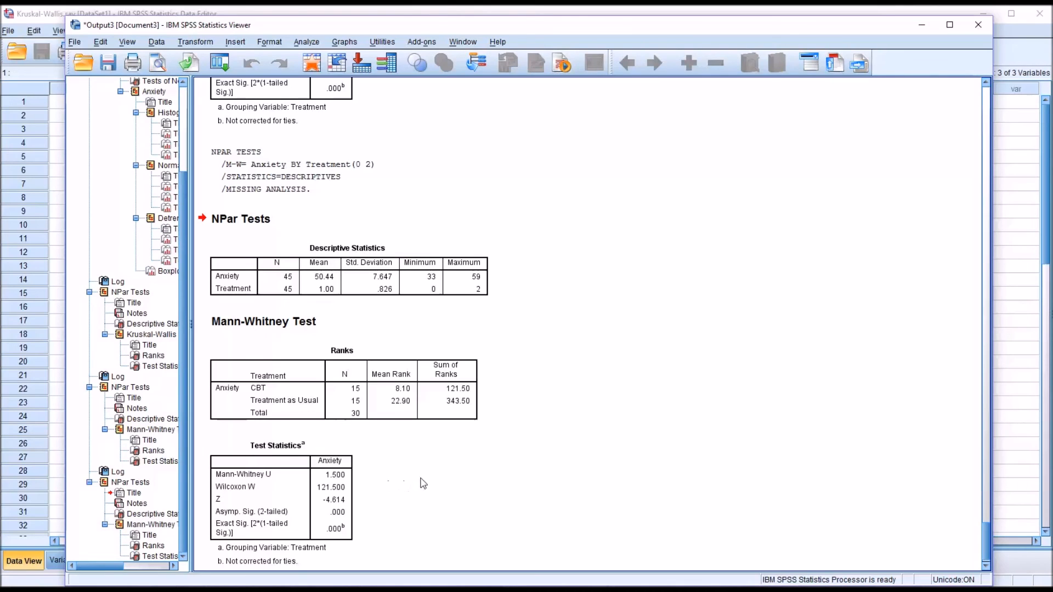
# Step: Rerun the 2 Independent Samples test on Anxiety with Treatment groups 1 and 2 (Reality vs Treatment as Usual)
pyautogui.click(306, 42)
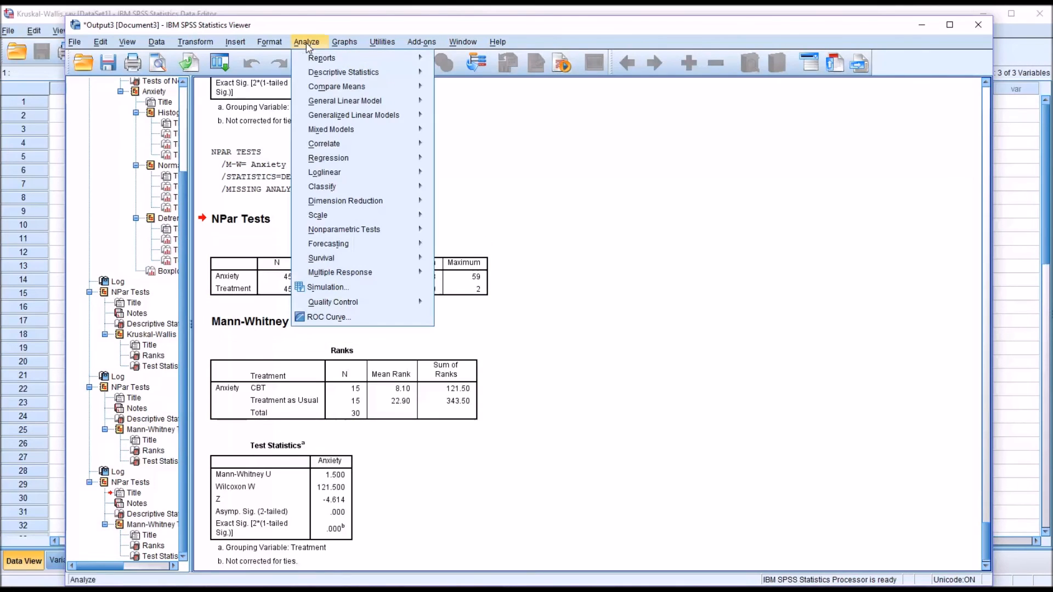
pyautogui.moveTo(346, 201)
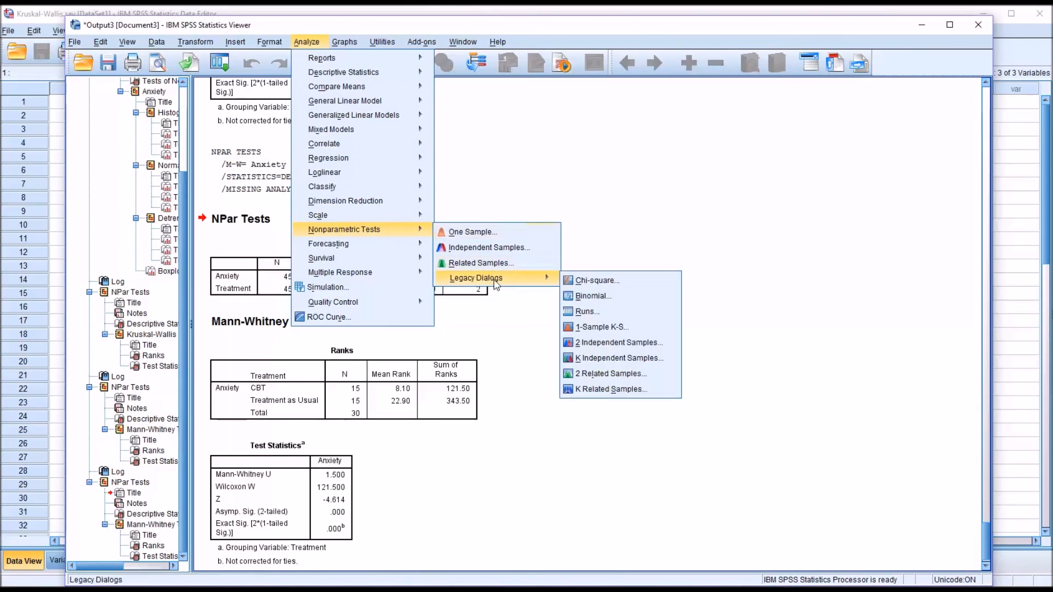
pyautogui.moveTo(599, 343)
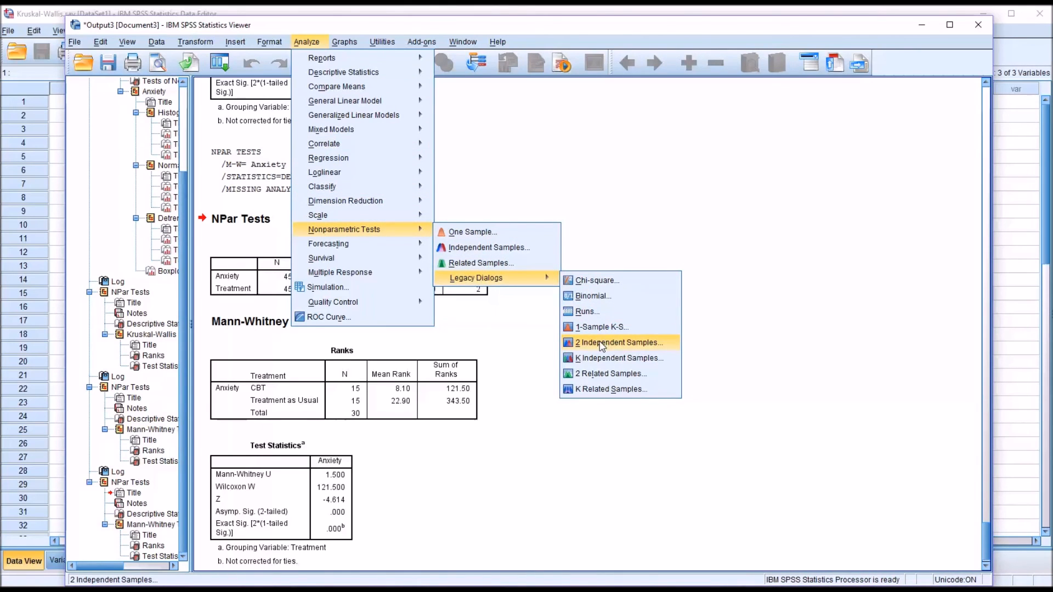
pyautogui.click(618, 342)
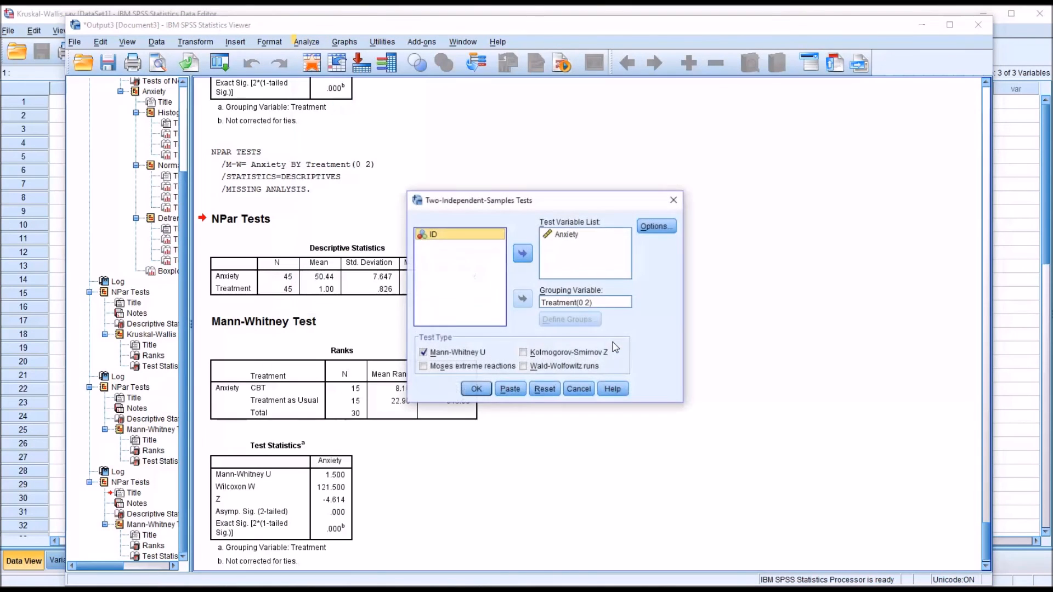
pyautogui.click(585, 301)
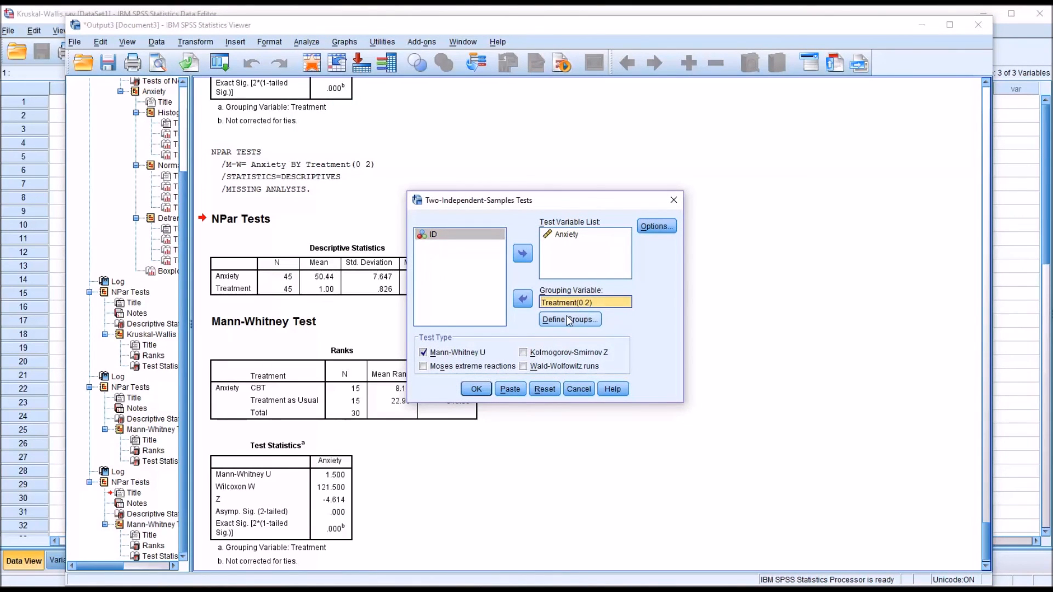
pyautogui.click(568, 319)
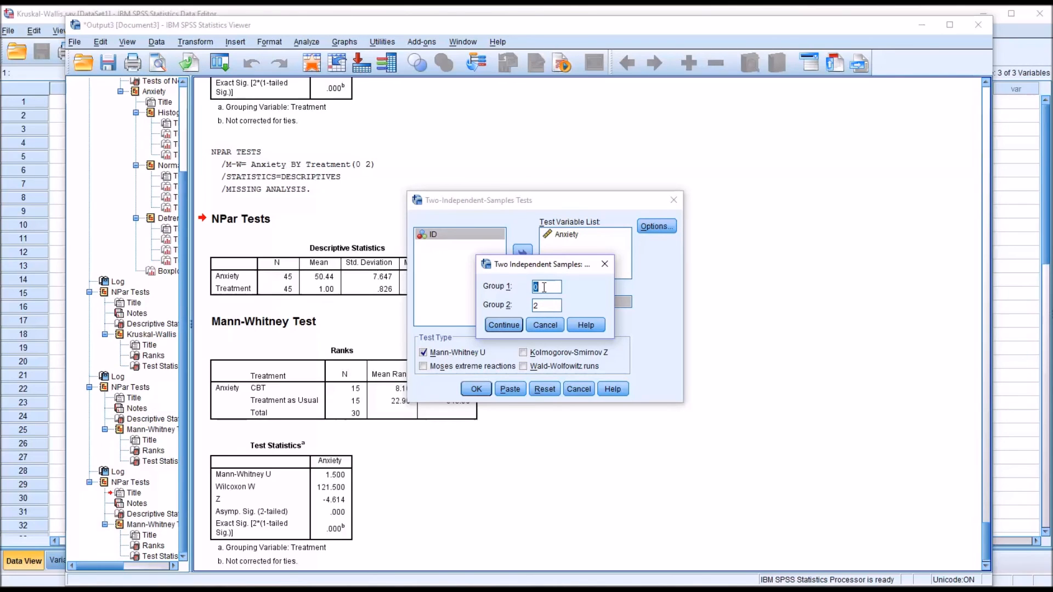
pyautogui.write('1')
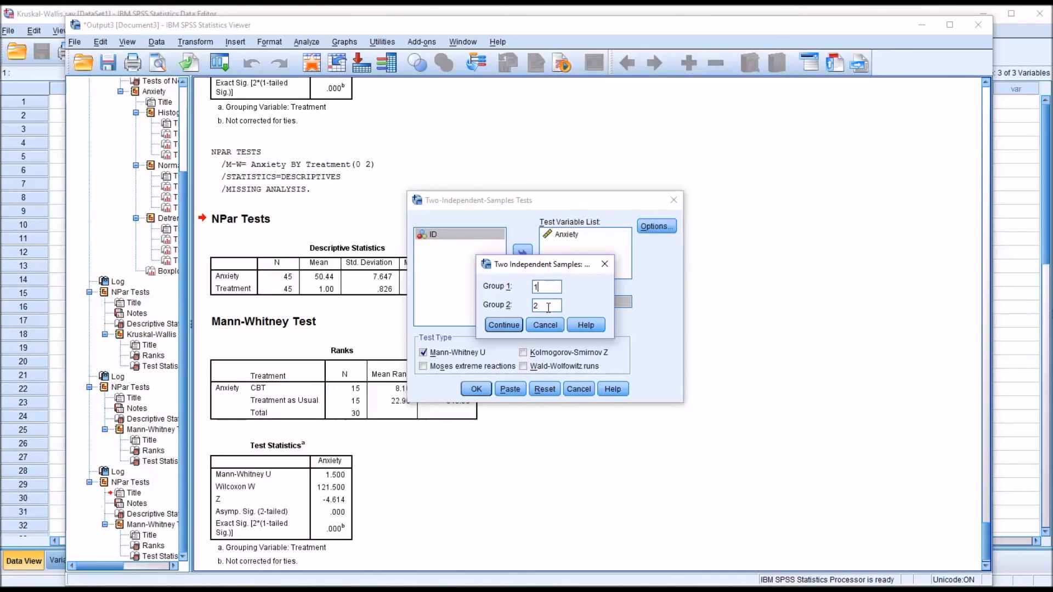
pyautogui.click(504, 324)
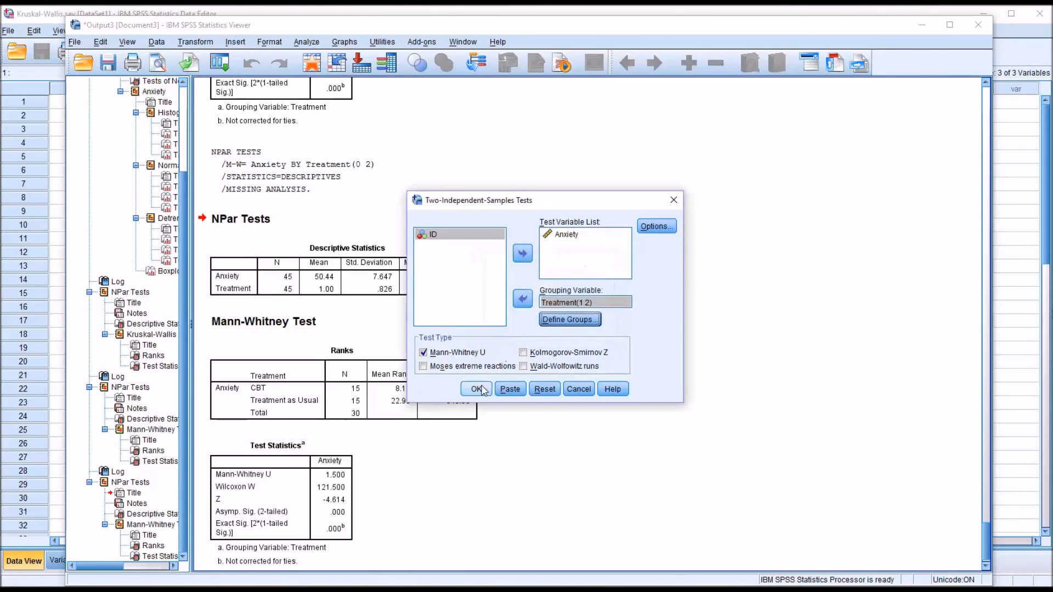
pyautogui.click(477, 389)
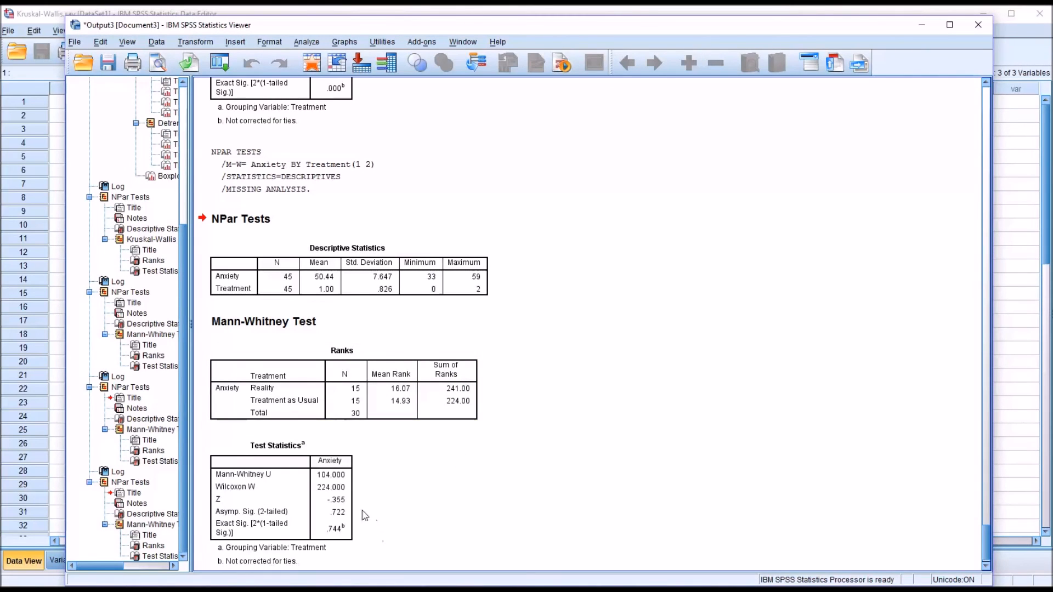
pyautogui.moveTo(561, 510)
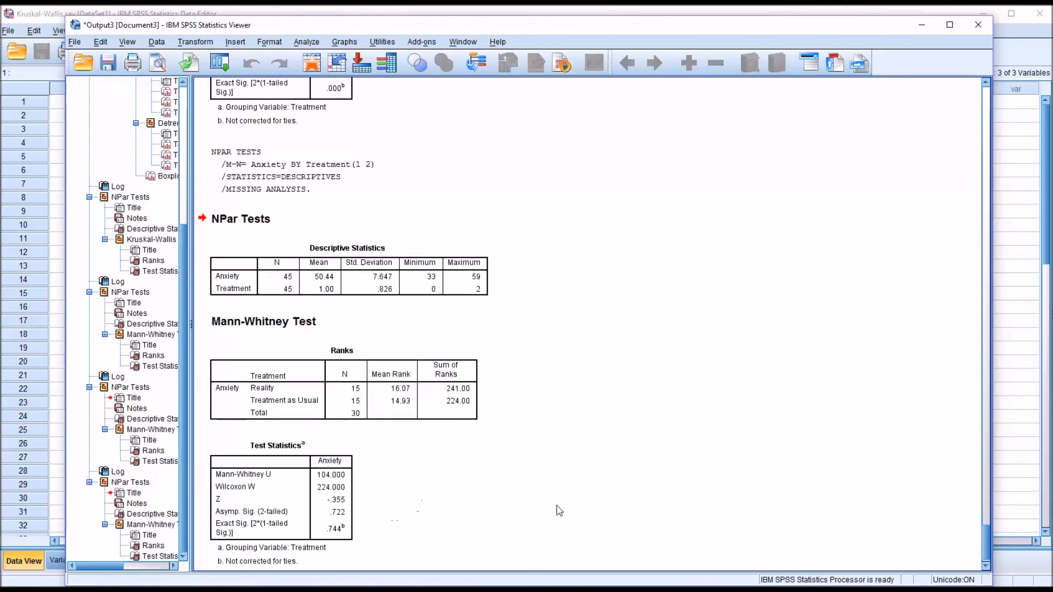
pyautogui.moveTo(587, 423)
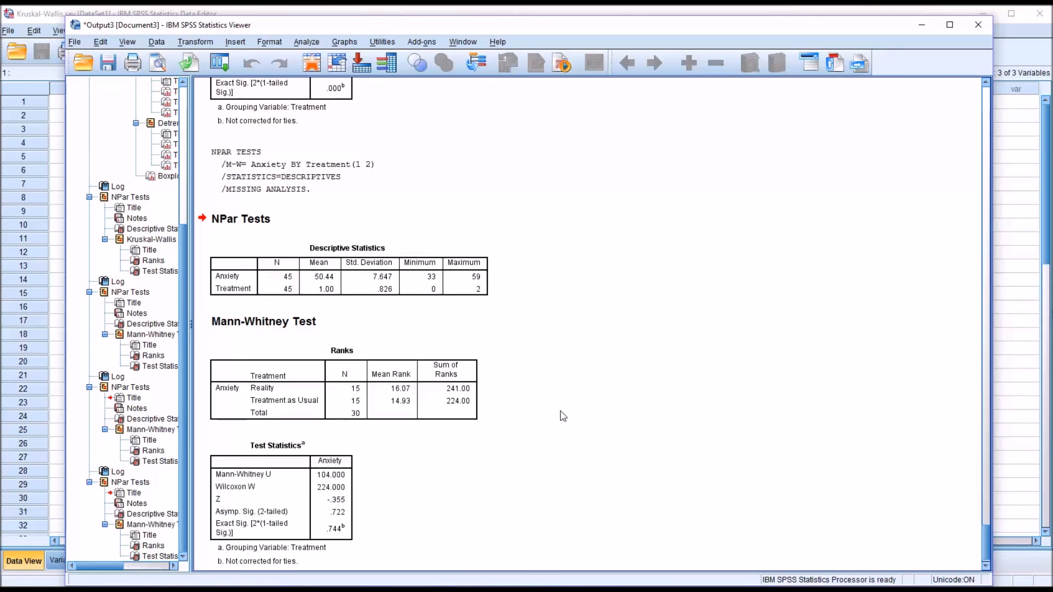
pyautogui.moveTo(569, 418)
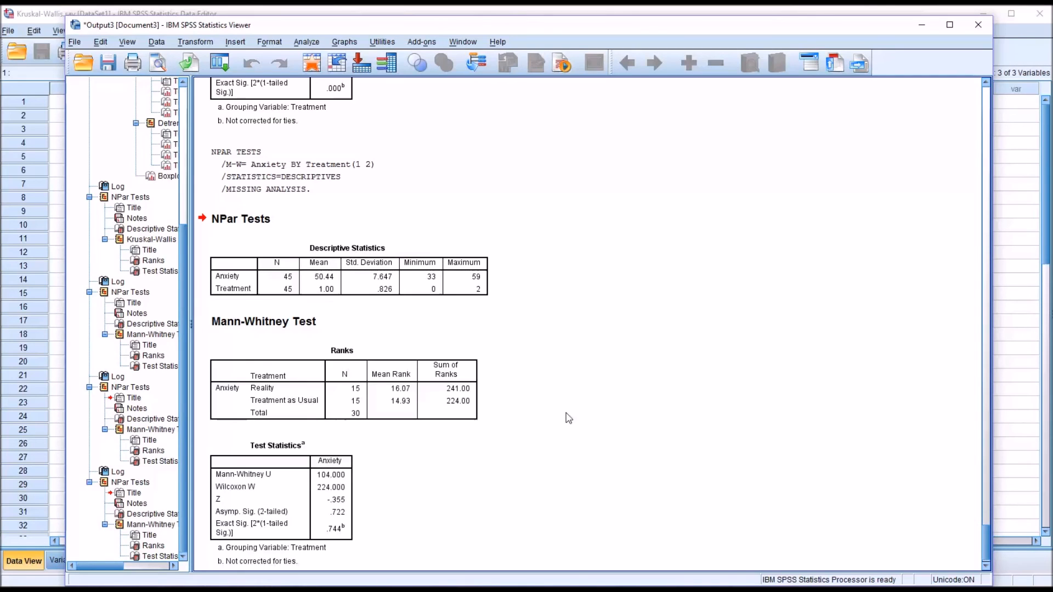
pyautogui.moveTo(600, 438)
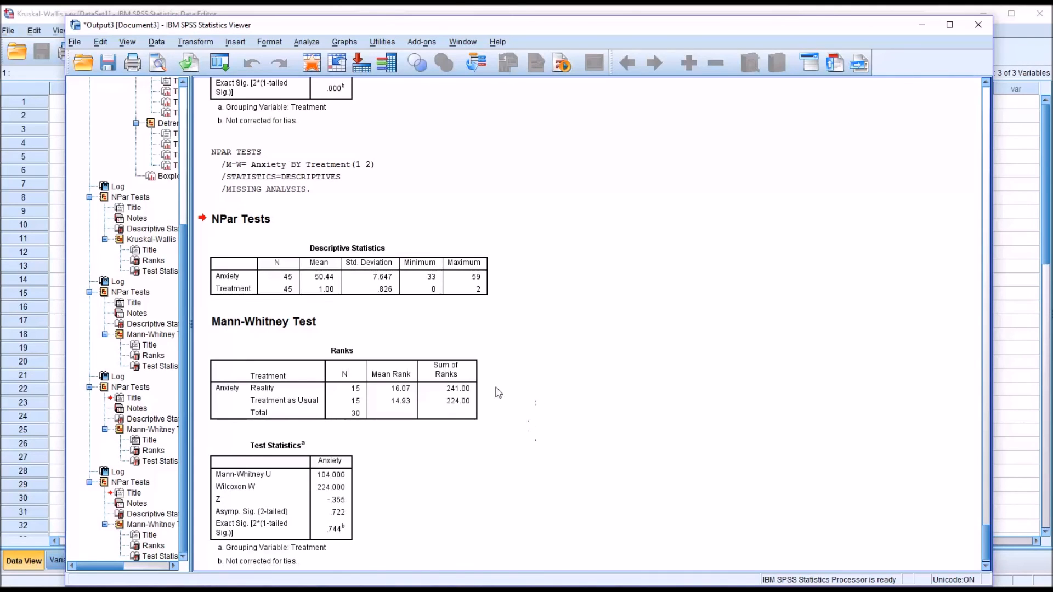
pyautogui.click(342, 400)
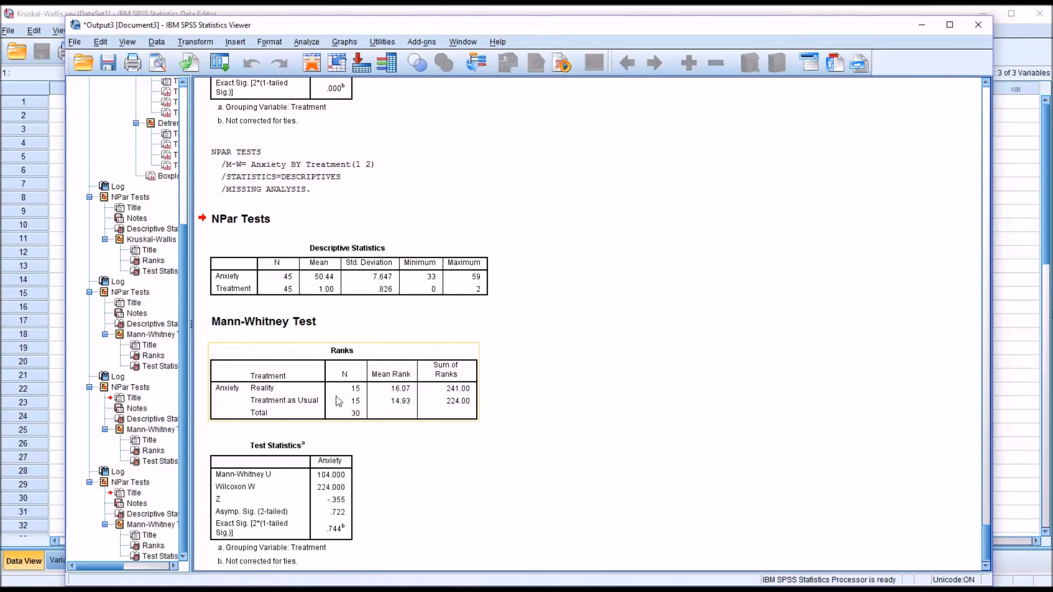